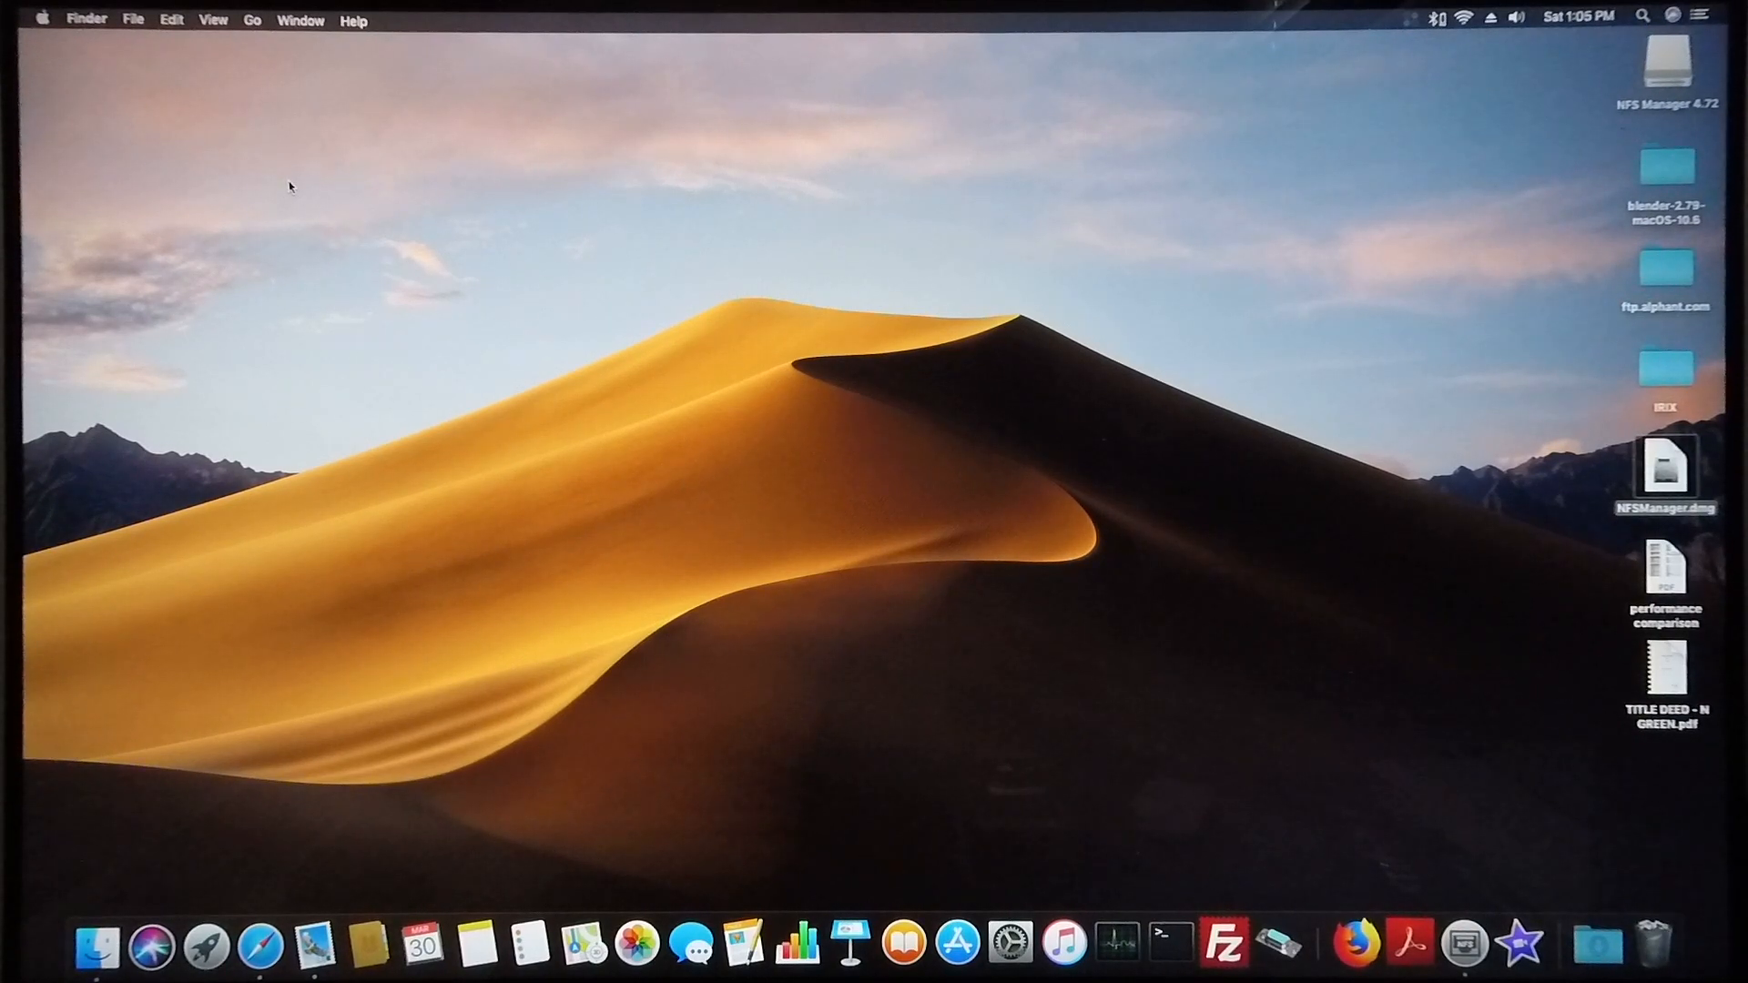
mouse_move(257, 162)
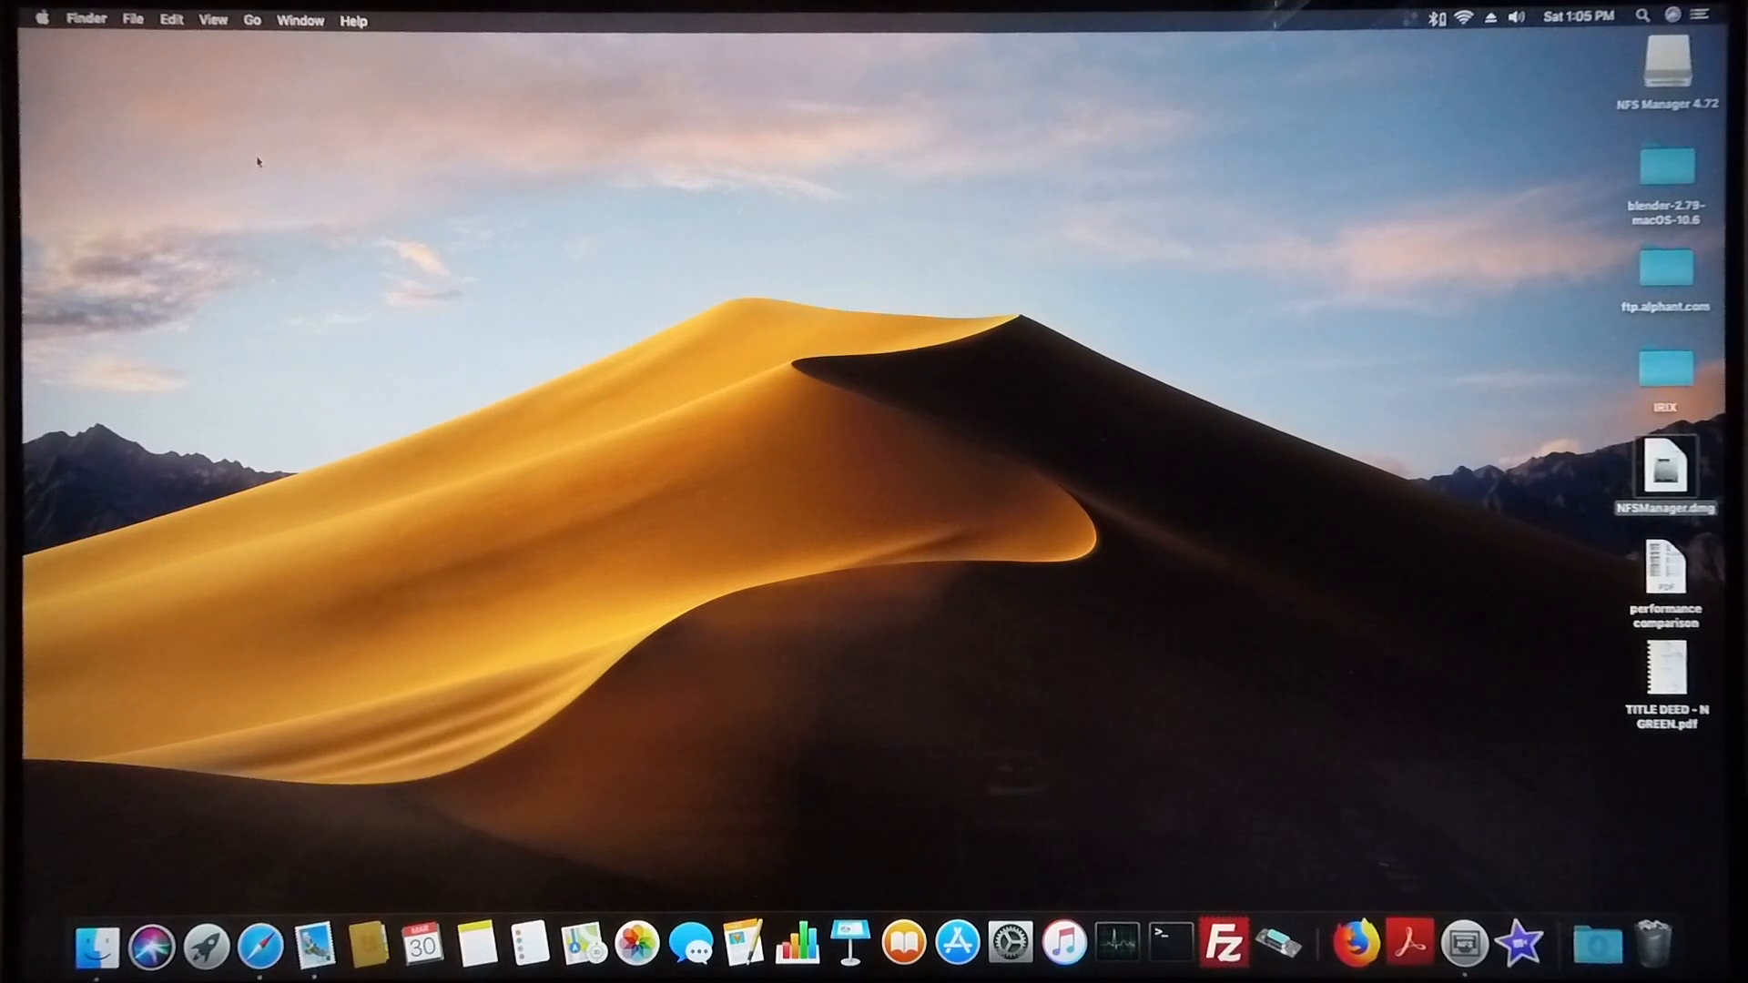
- Check About This Mac from the Apple menu and close the overview
click(43, 19)
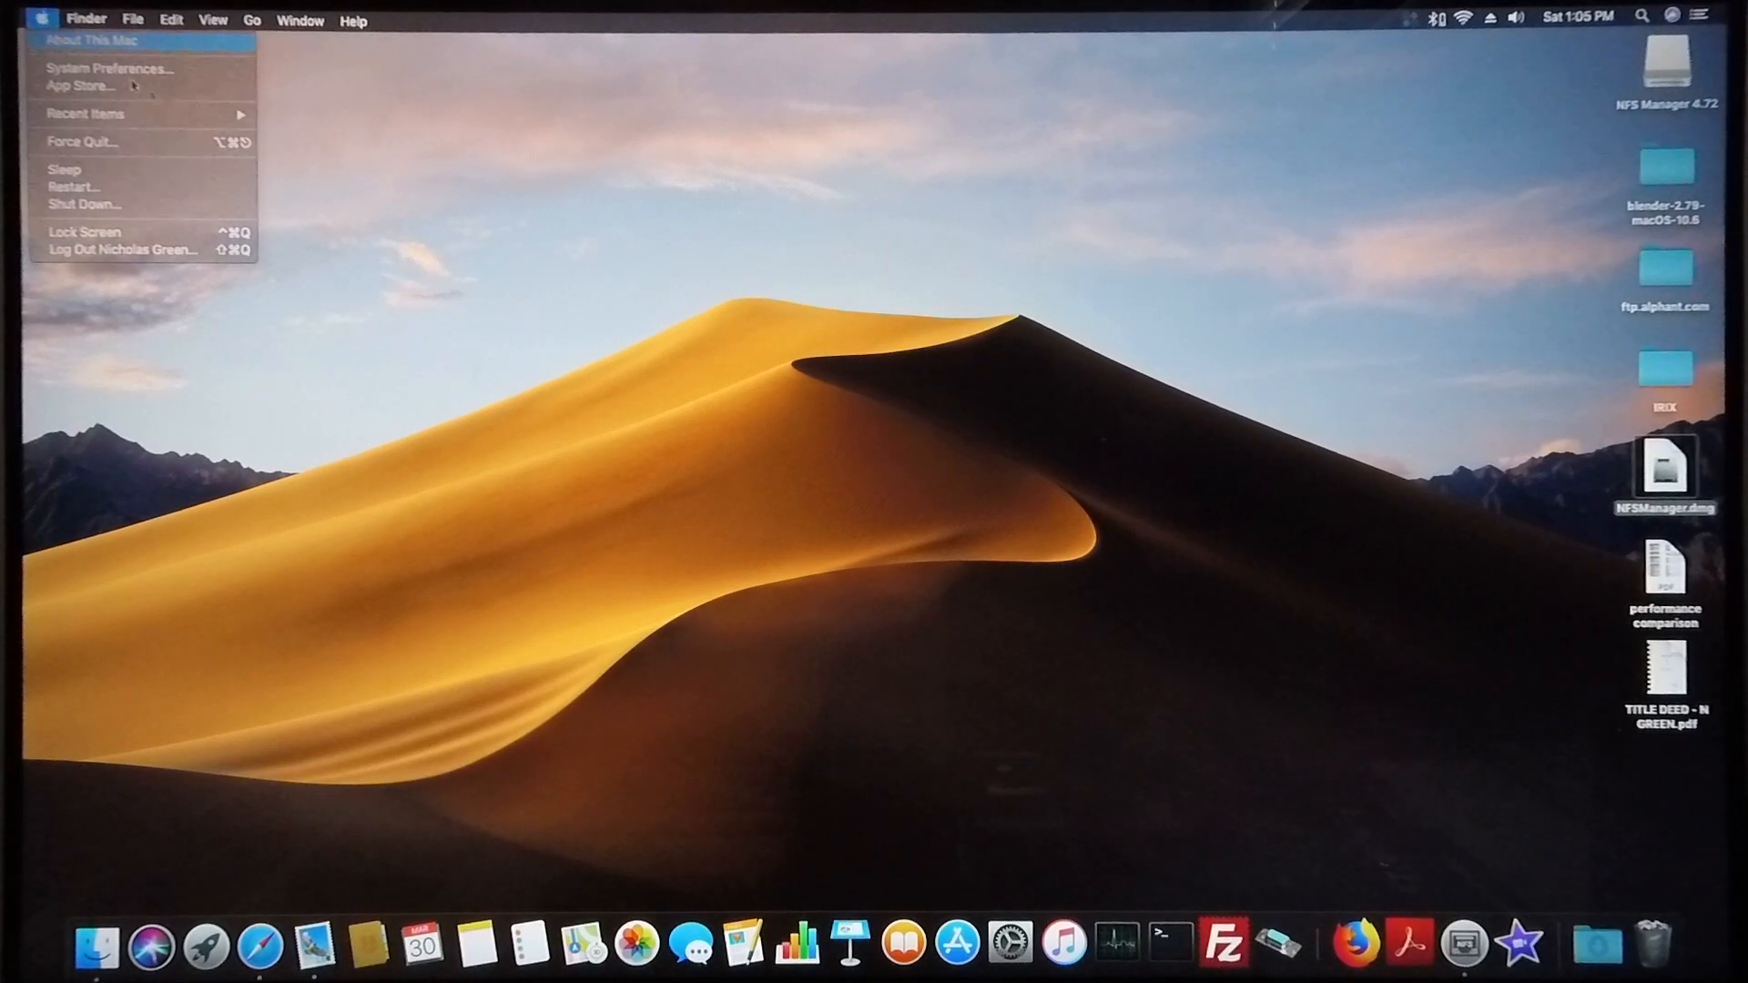
click(94, 40)
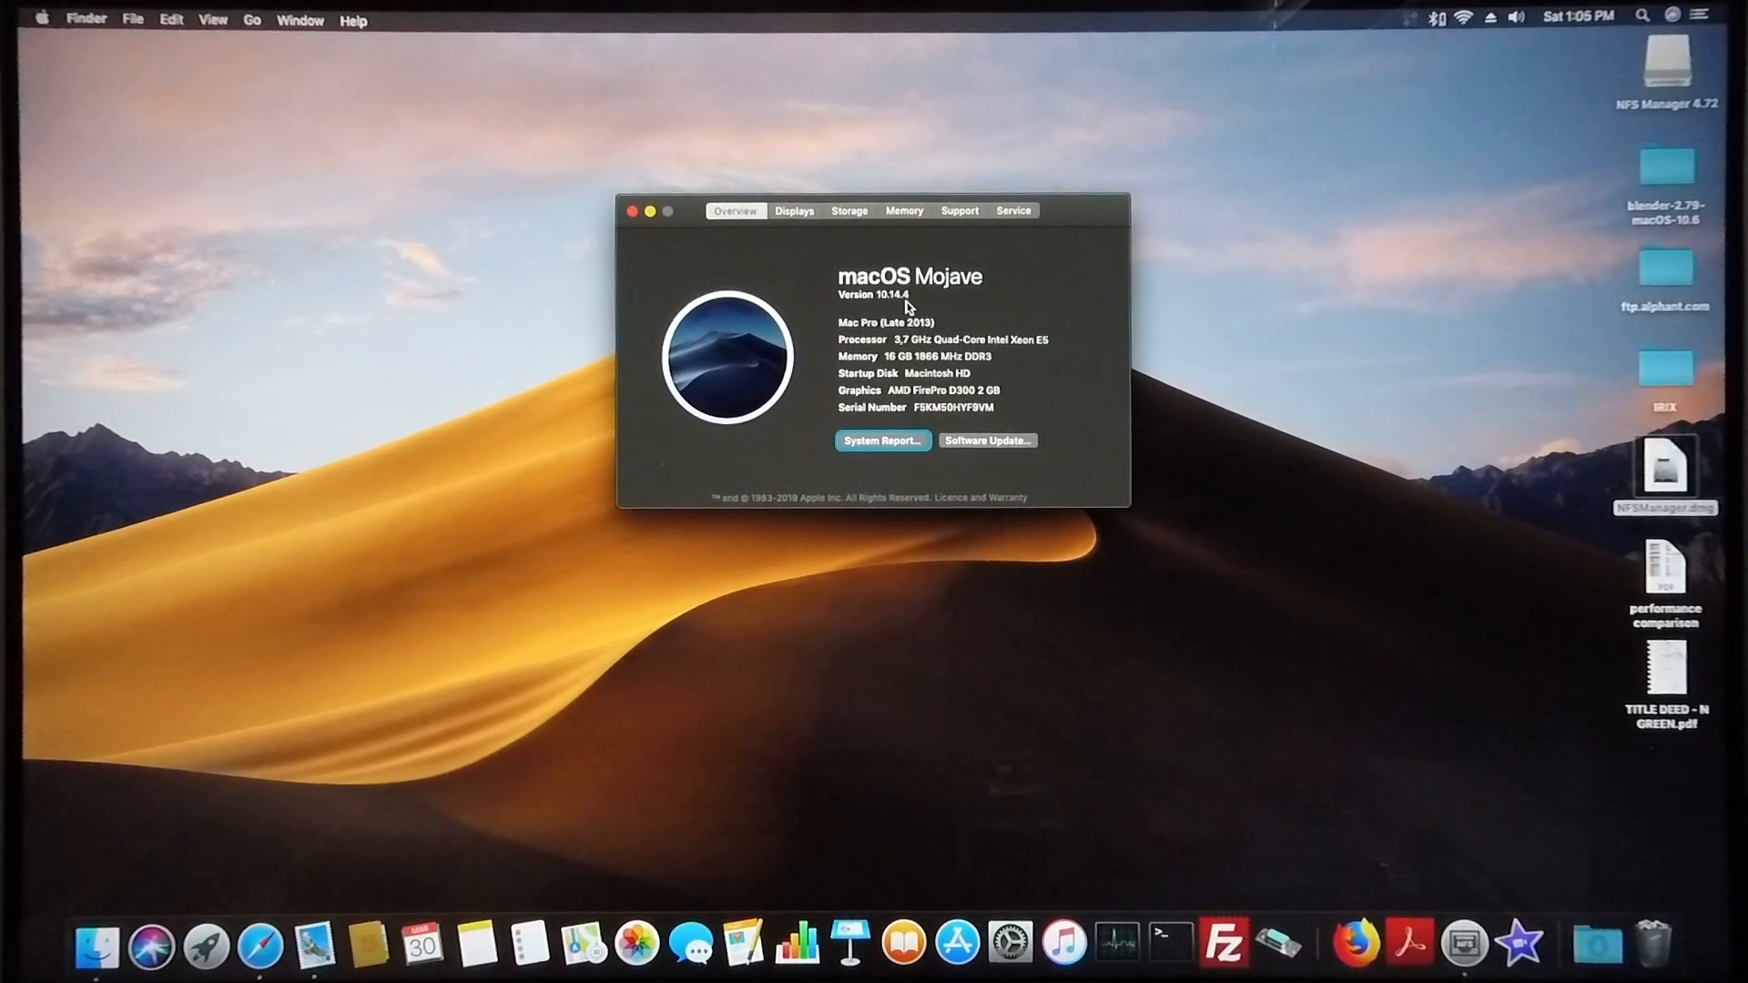
click(631, 210)
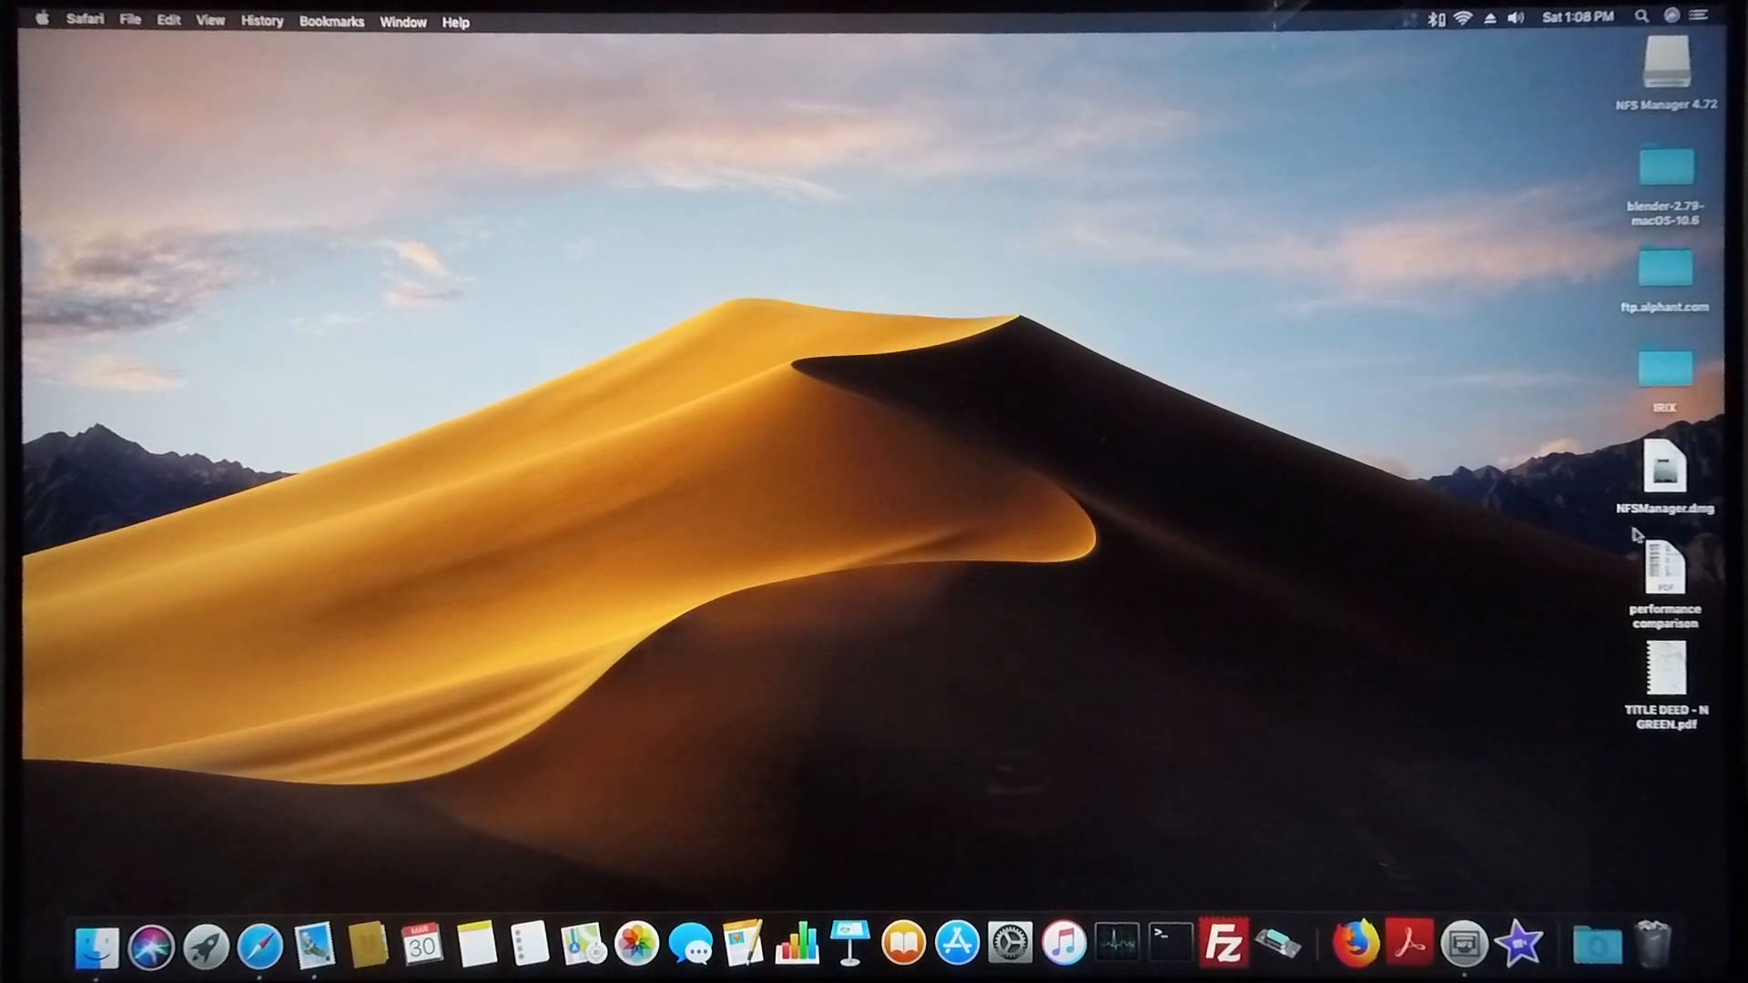
mouse_move(1384, 556)
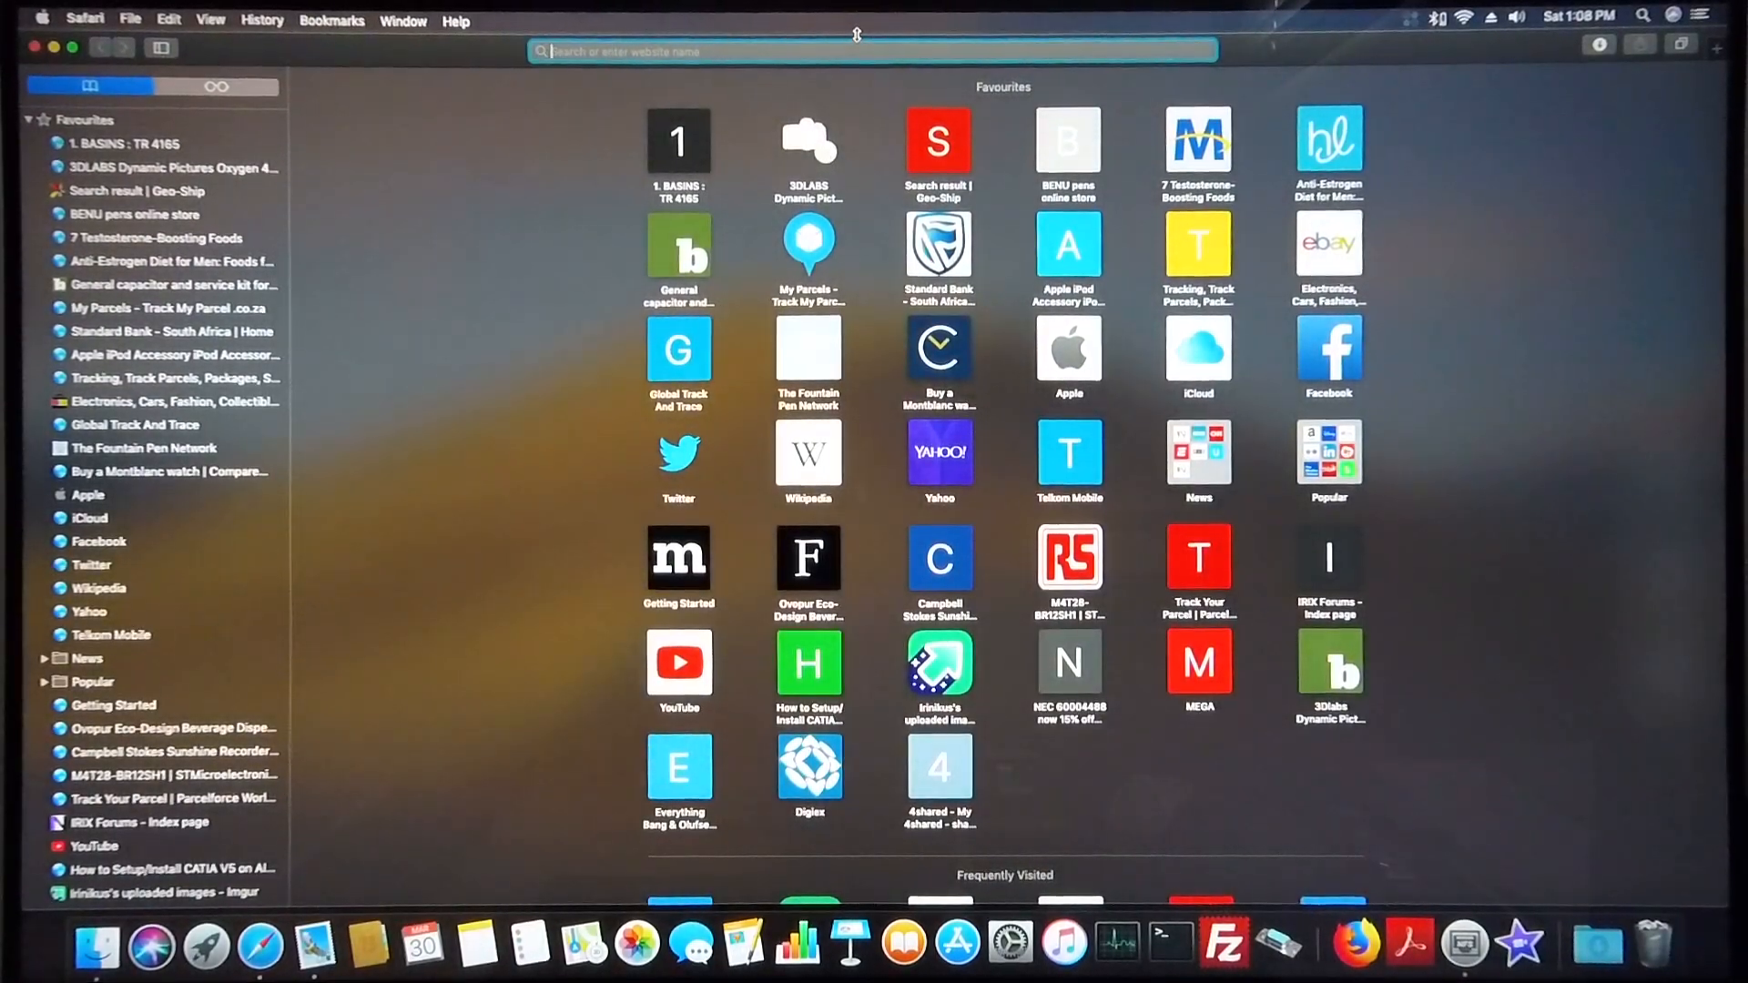
- Search Google for 'nfs man' and download the NFS Manager disk image from Bresink's page
text(nfs manager)
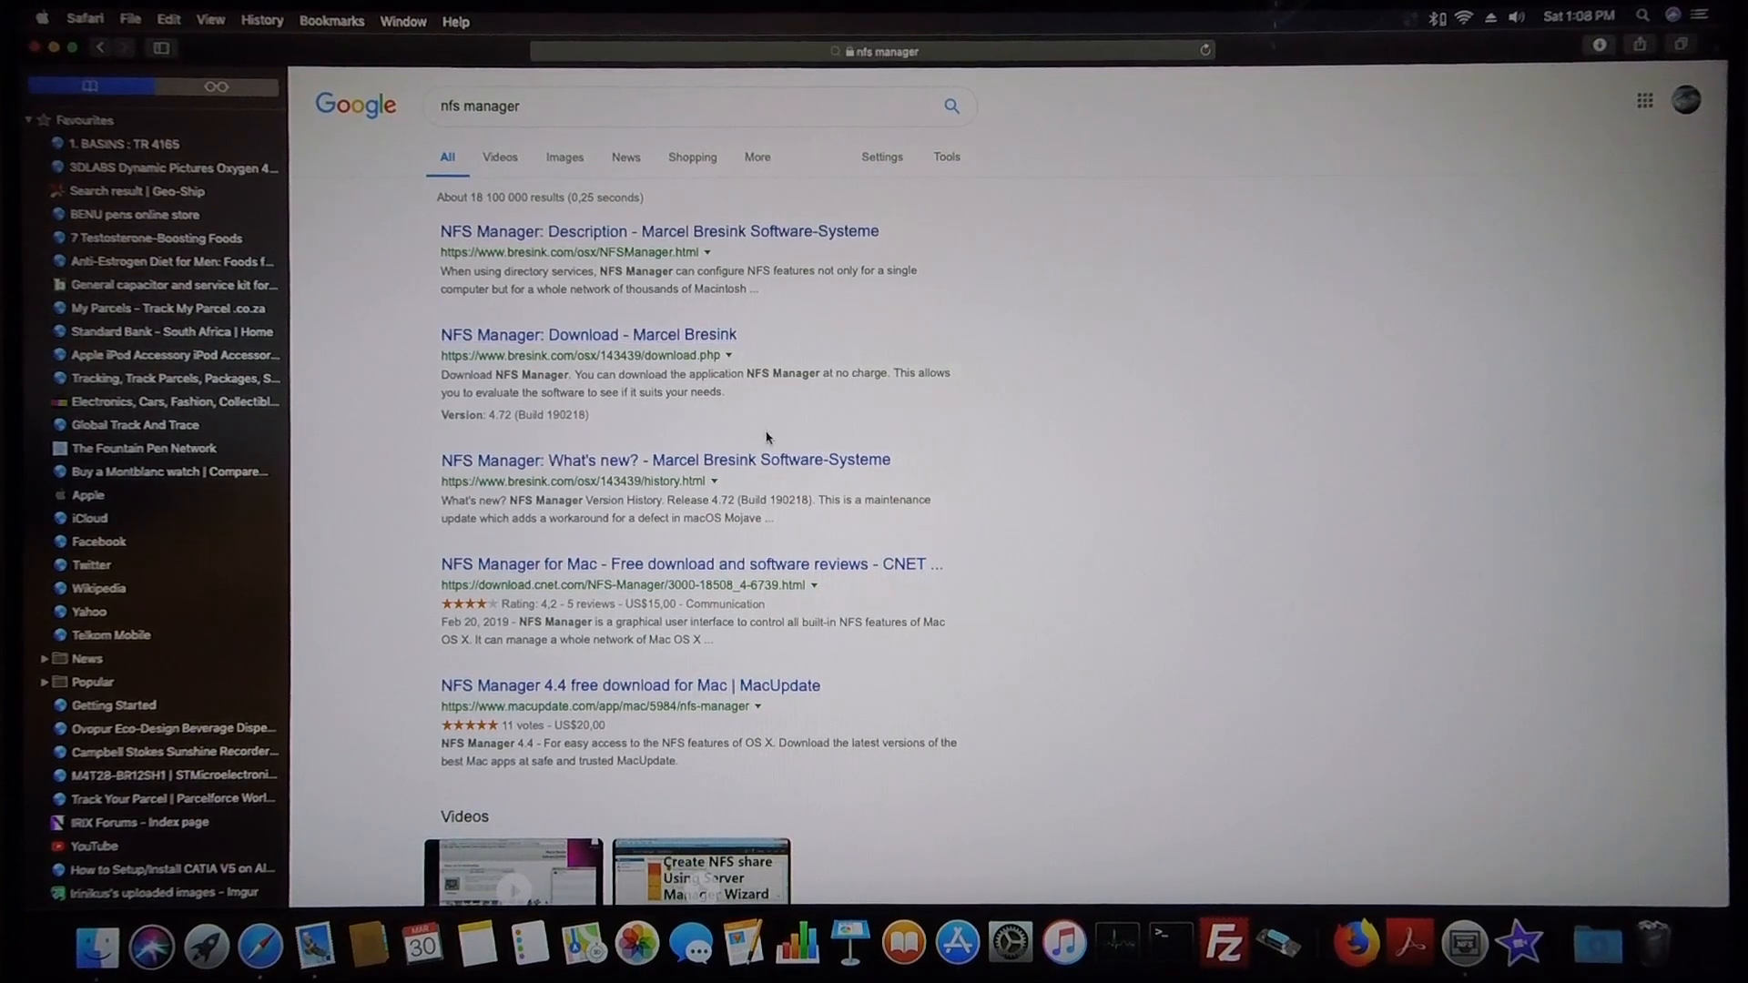
click(589, 334)
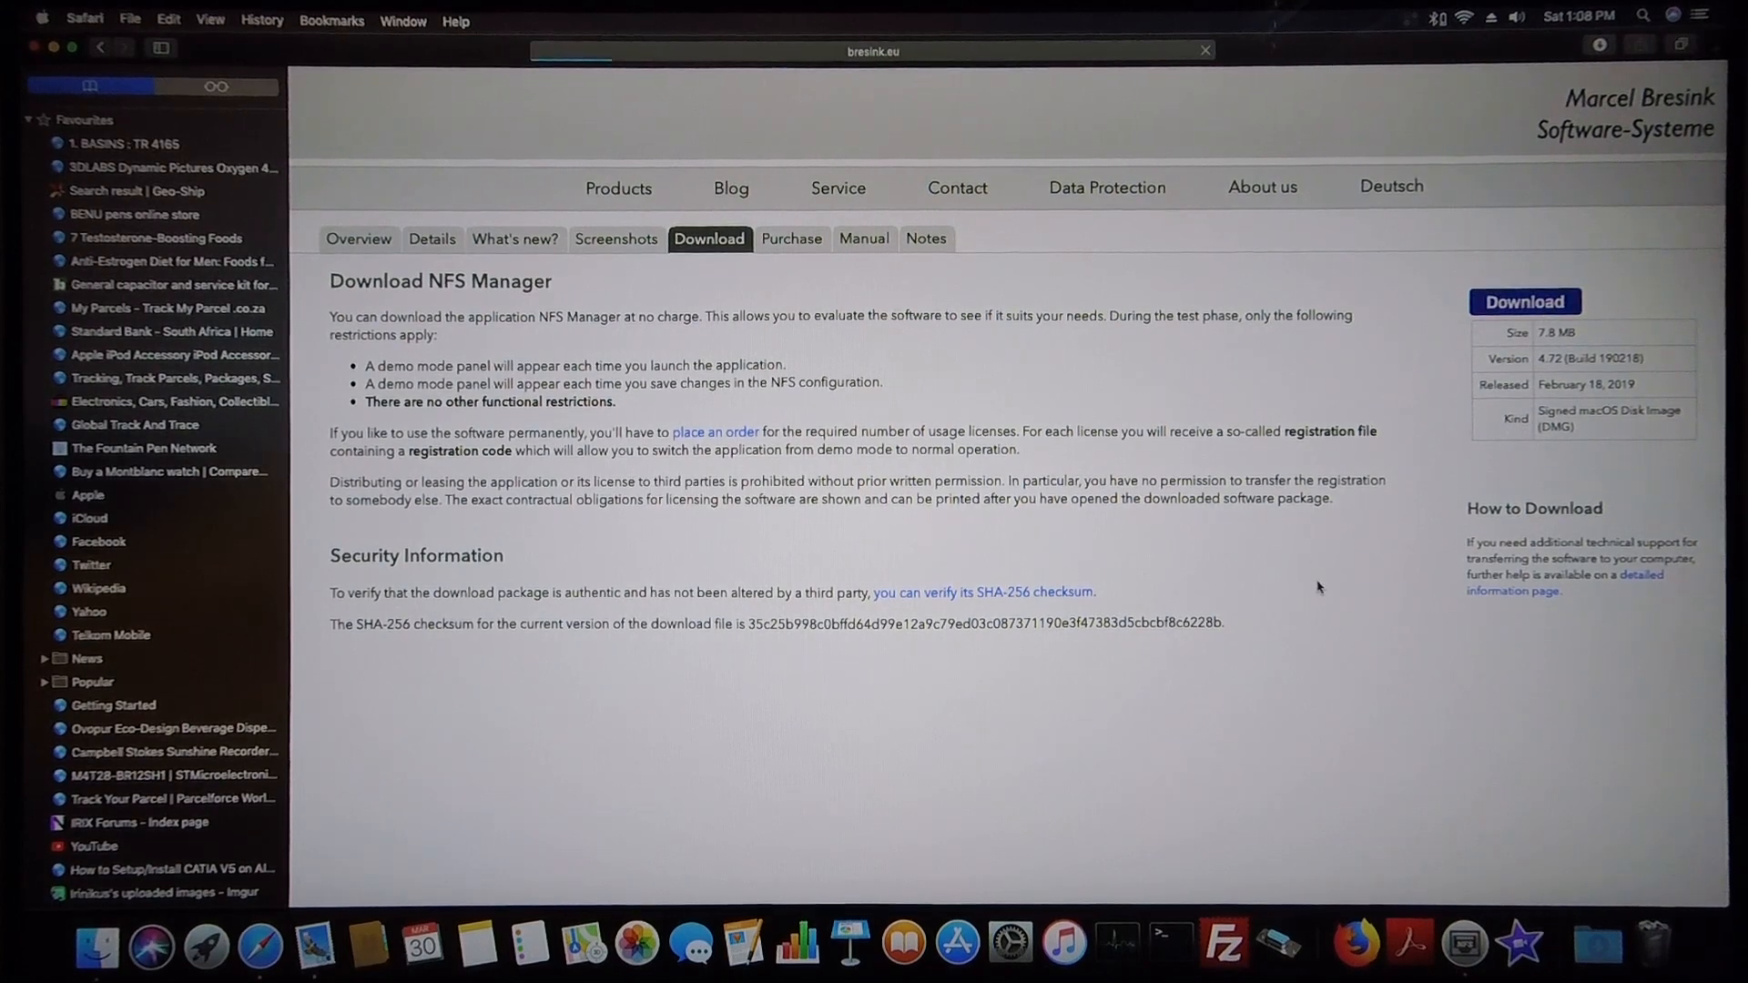
click(1524, 301)
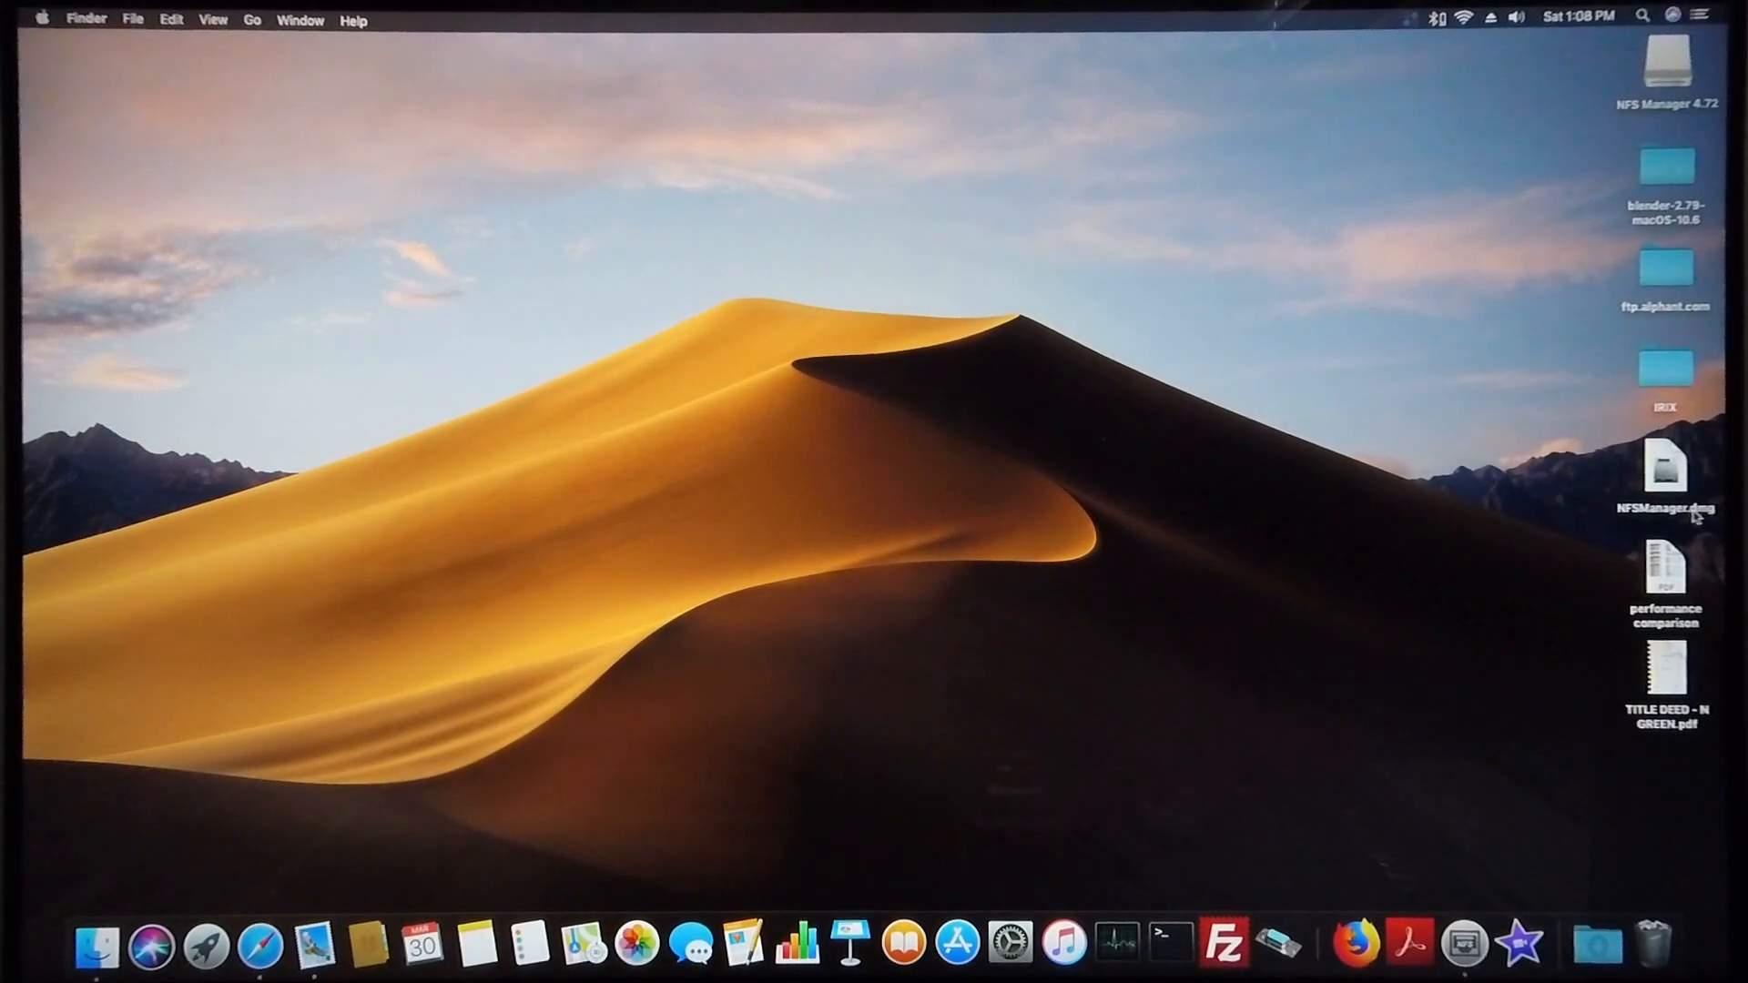
mouse_move(1539, 859)
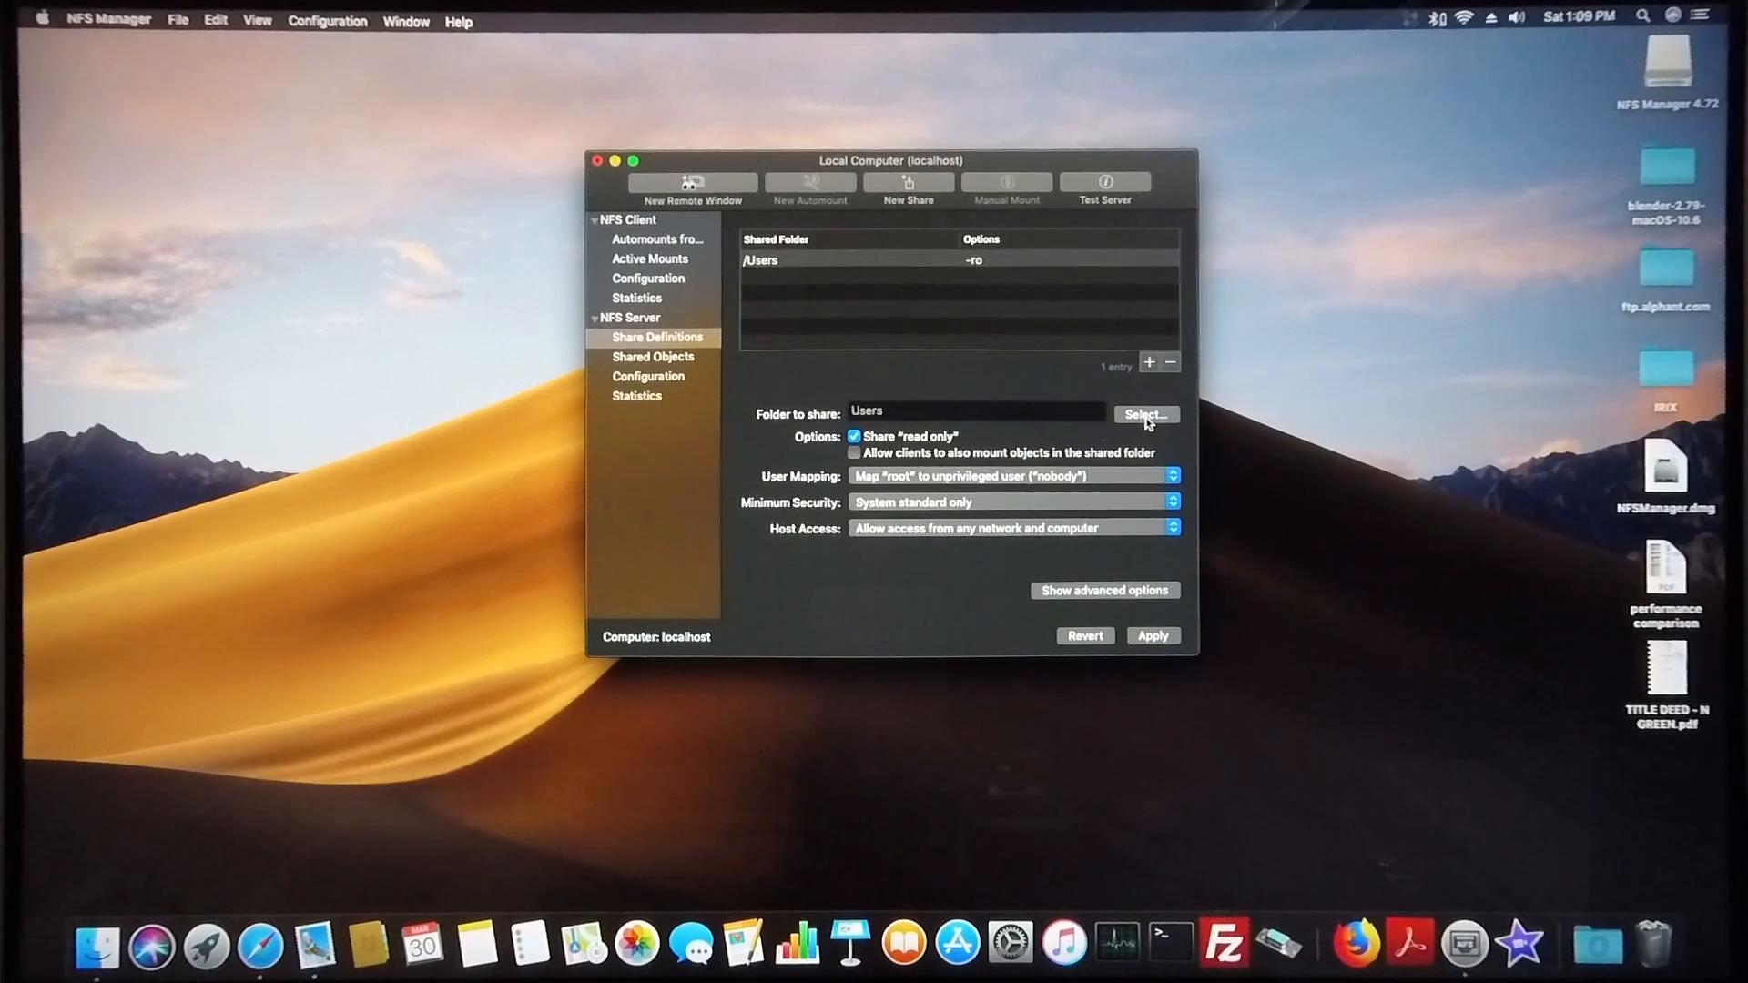
- Select the IRIX folder on the home Desktop as the folder to share
click(1144, 413)
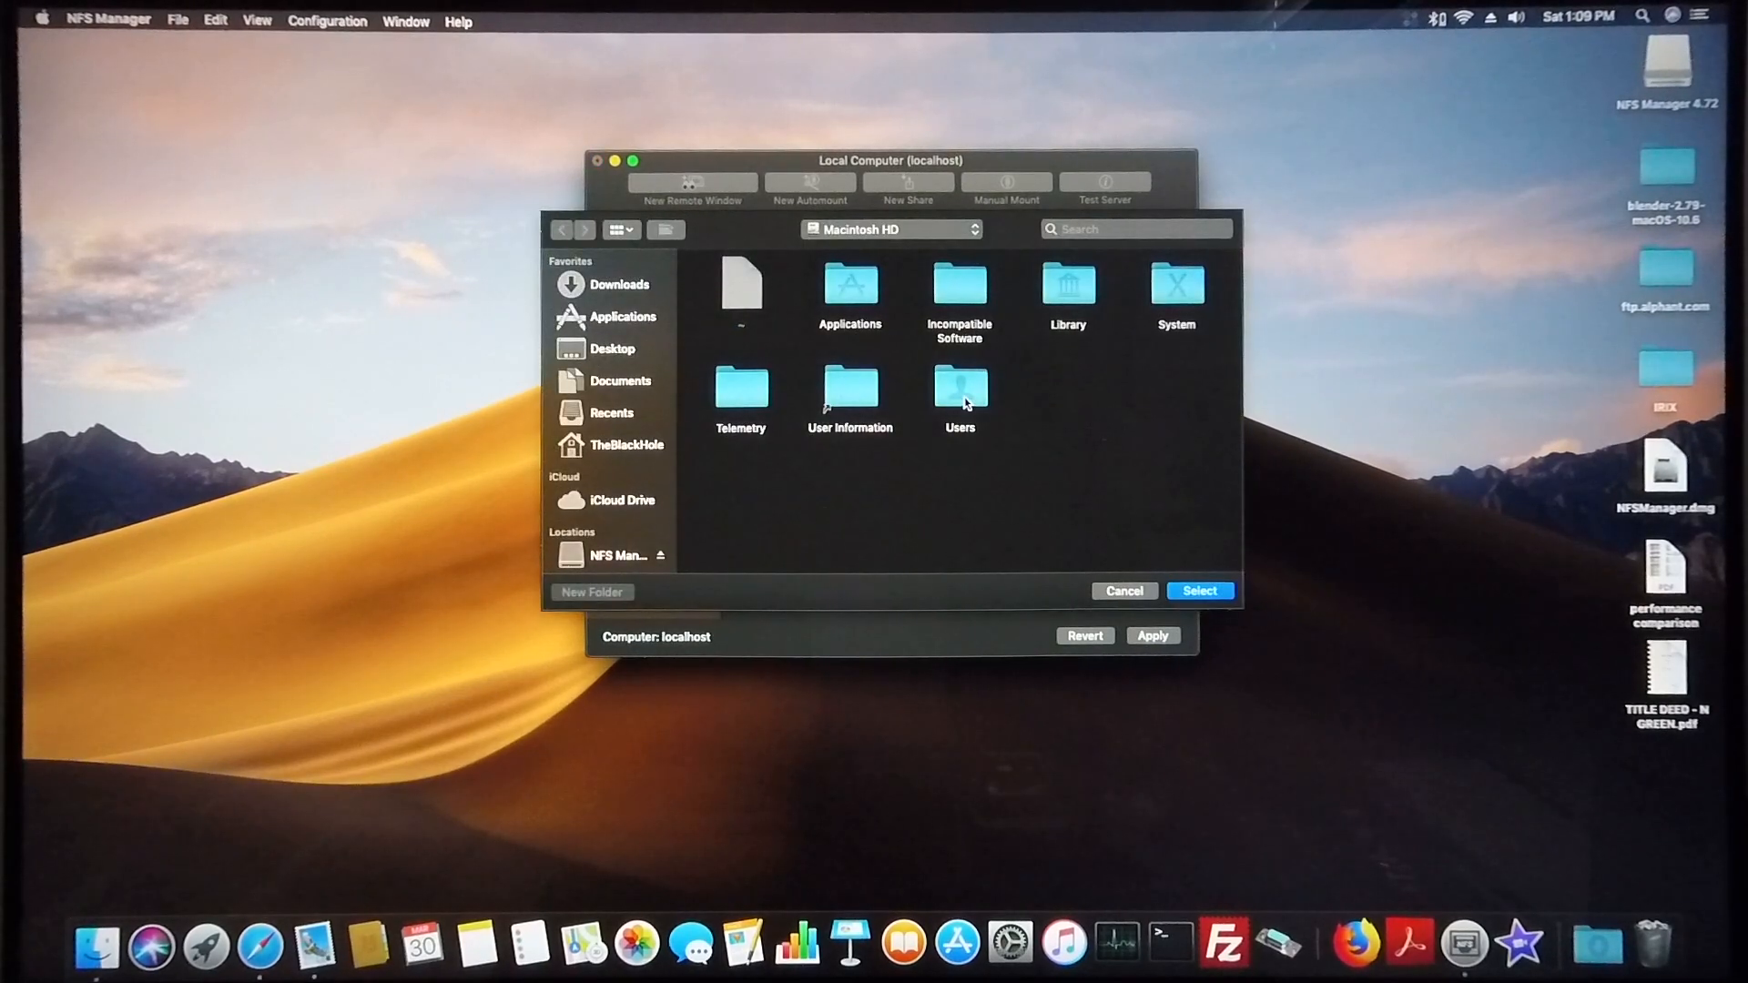
click(626, 444)
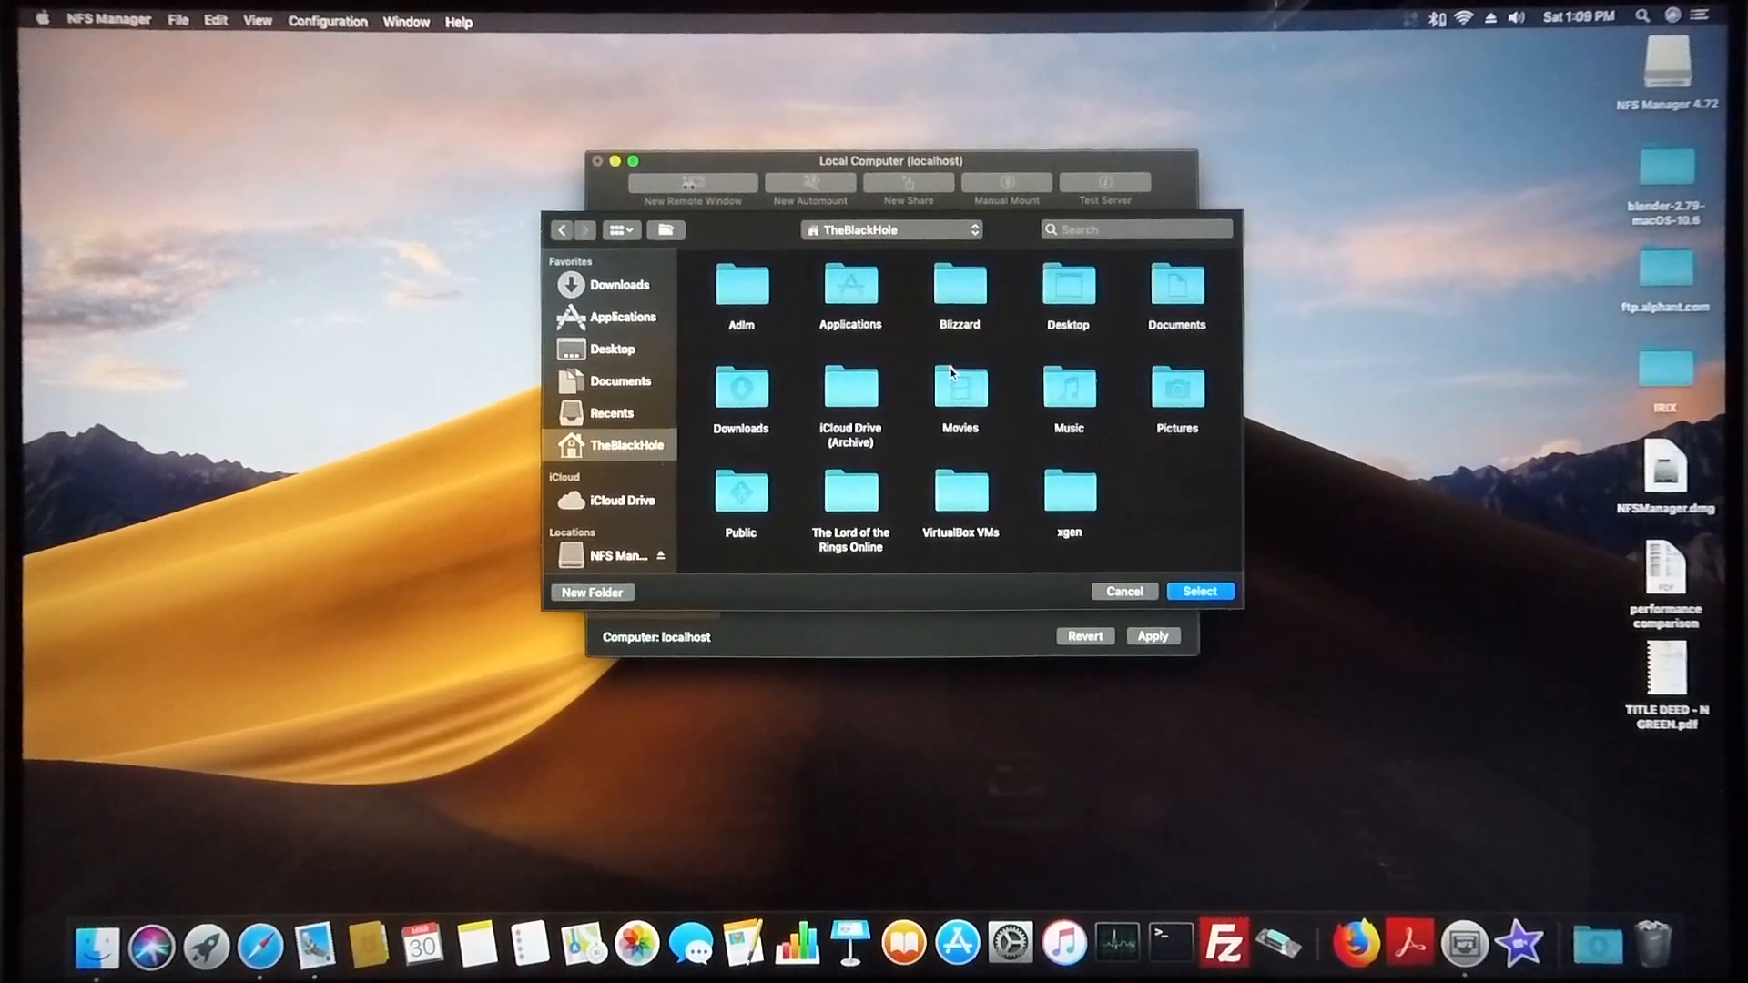
click(611, 348)
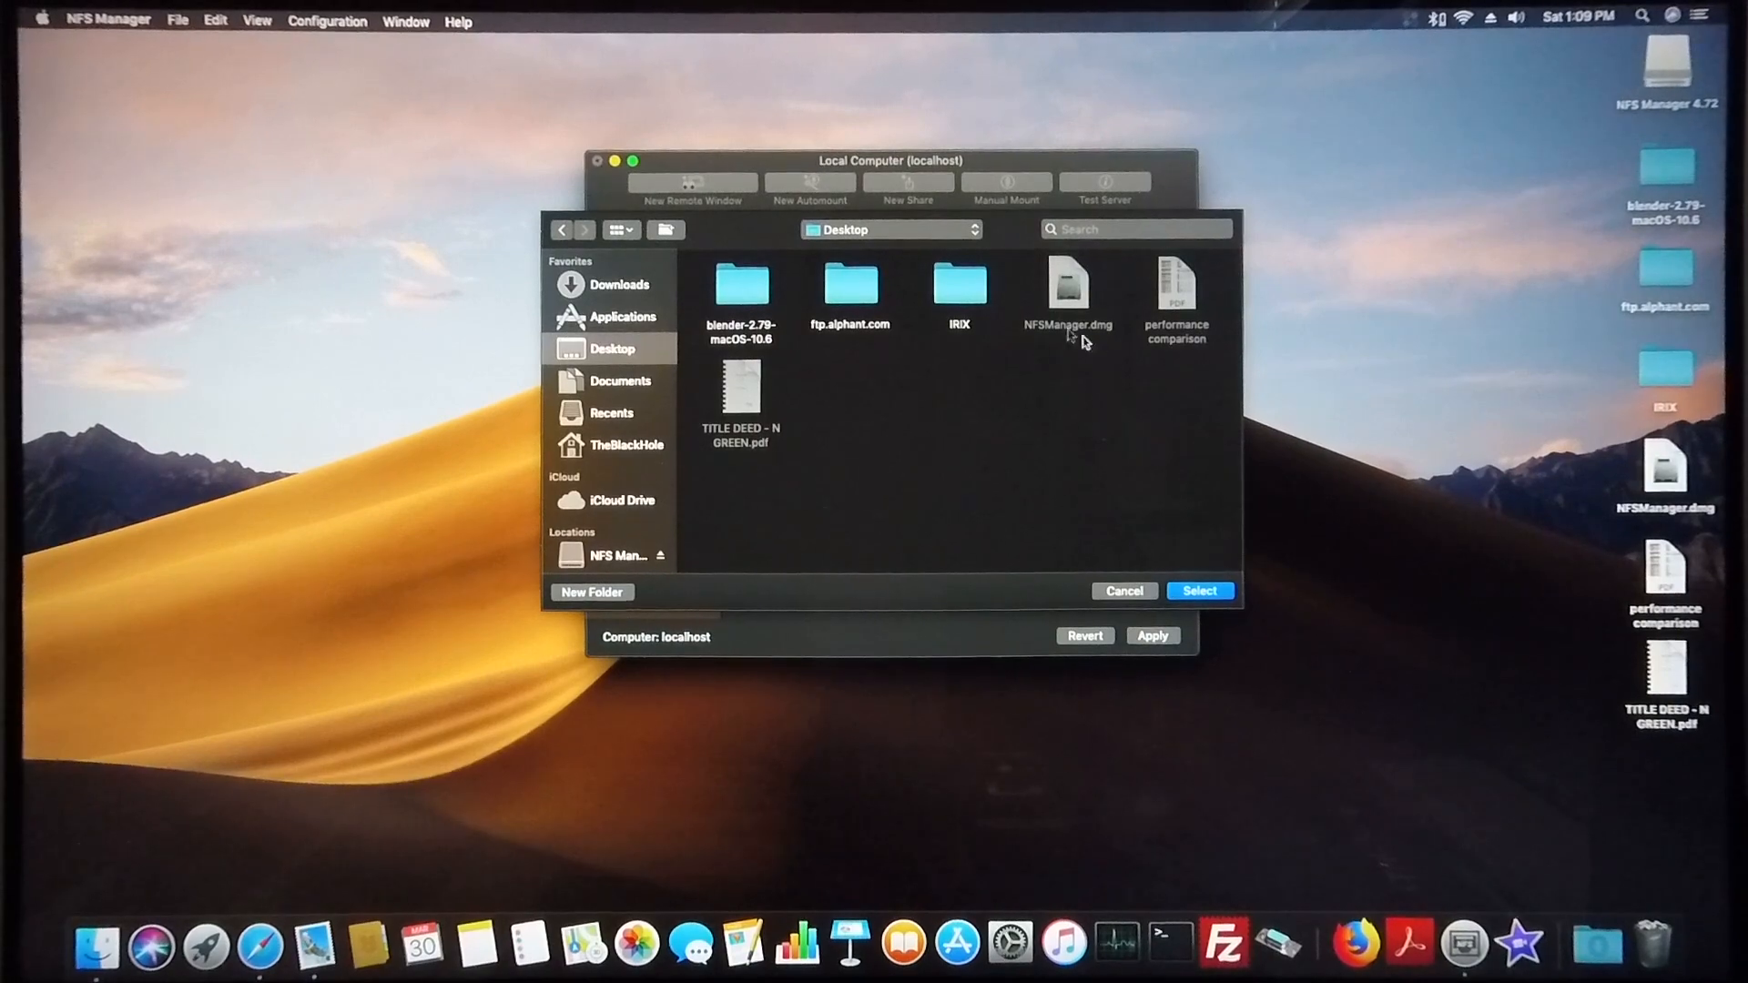
click(957, 284)
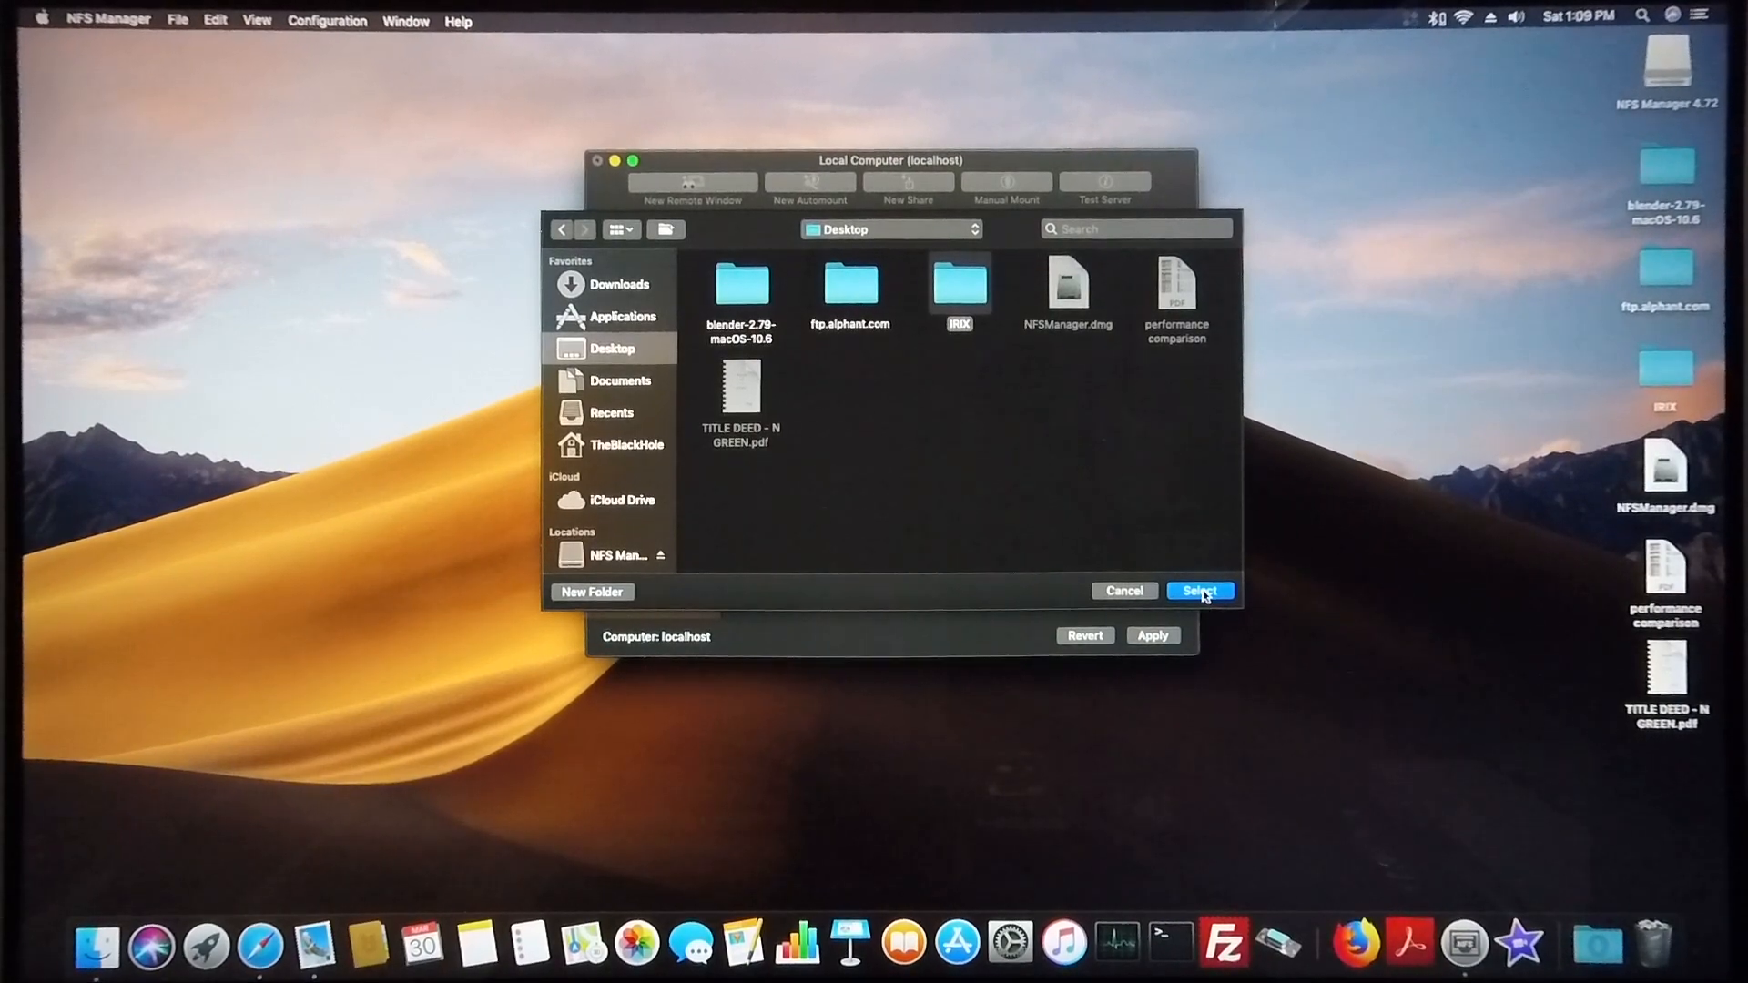
click(1200, 591)
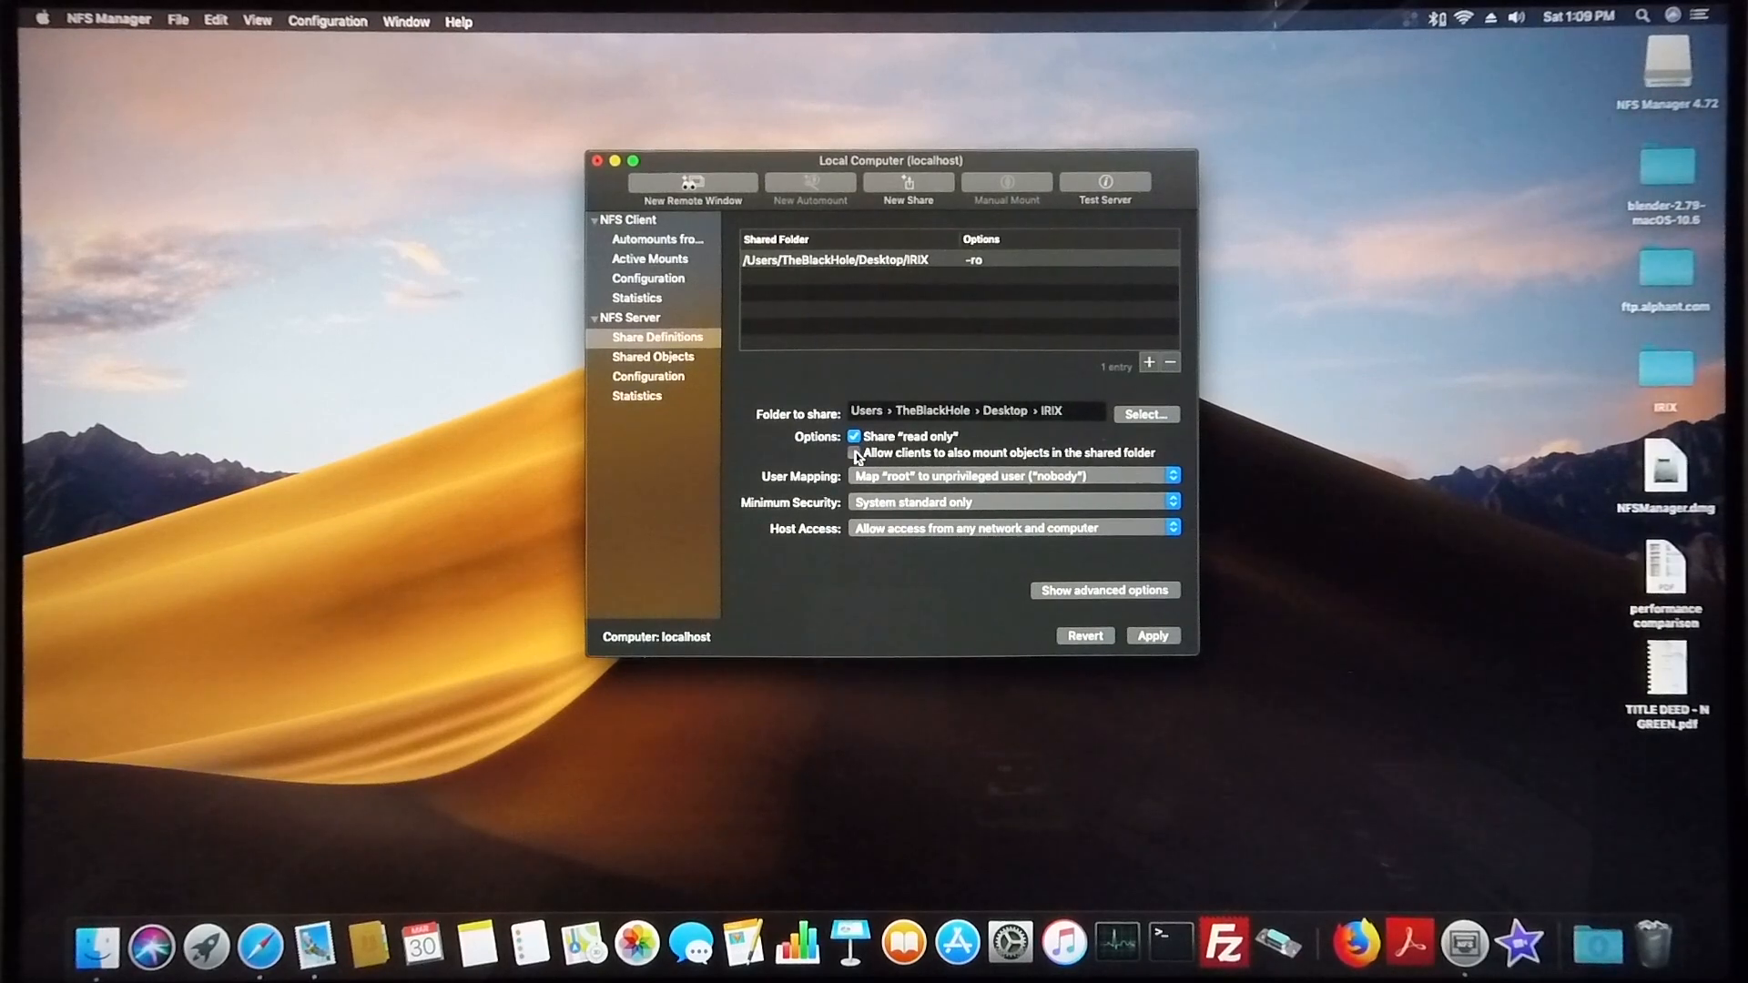
- Make the IRIX share writable with subfolder mounts allowed, apply, and dismiss the demo notice
click(855, 451)
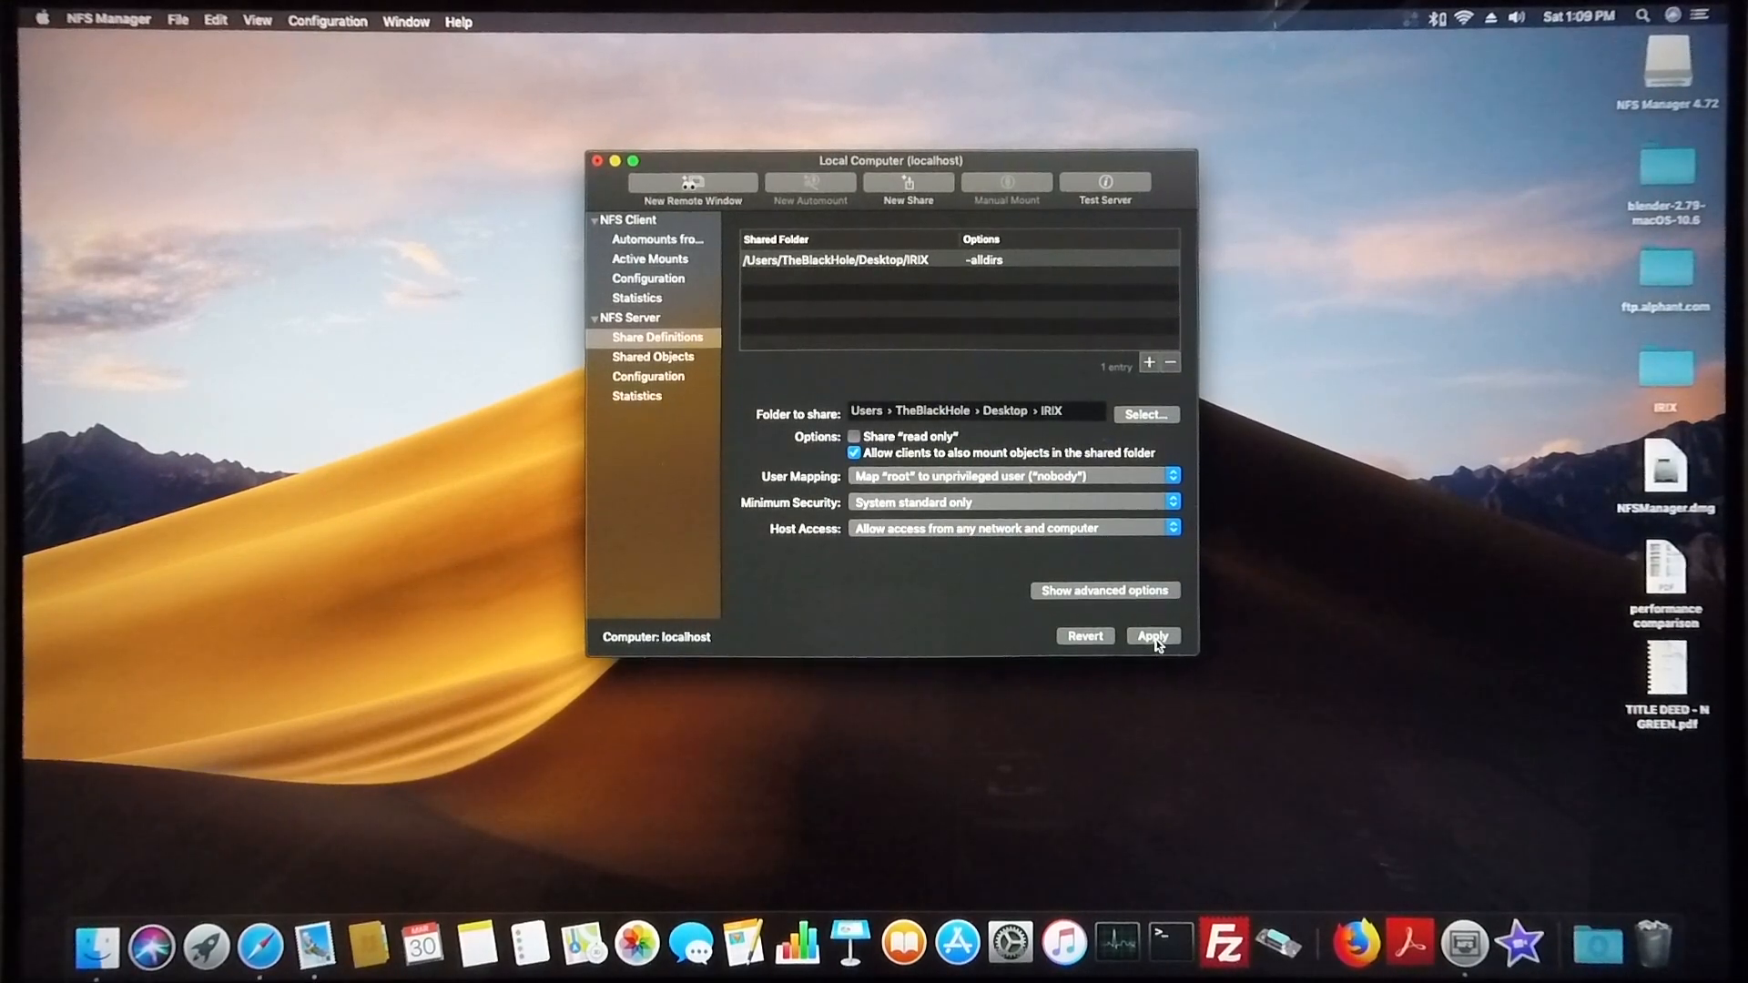
click(1153, 636)
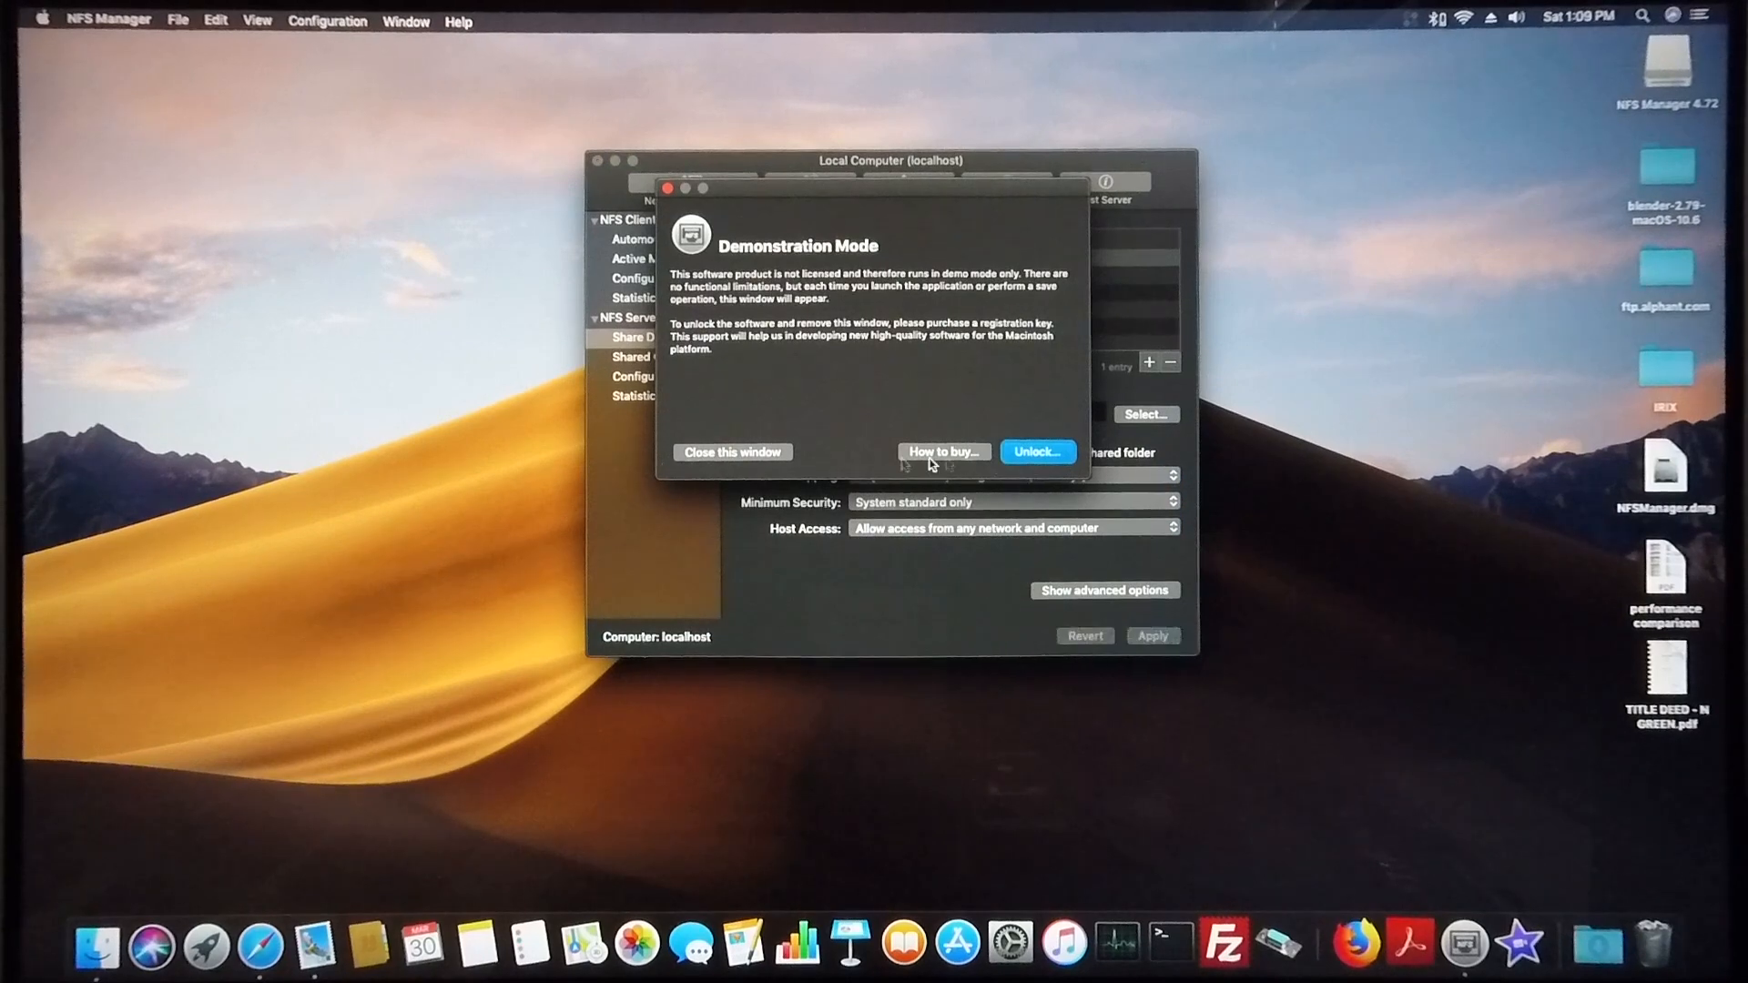
click(732, 451)
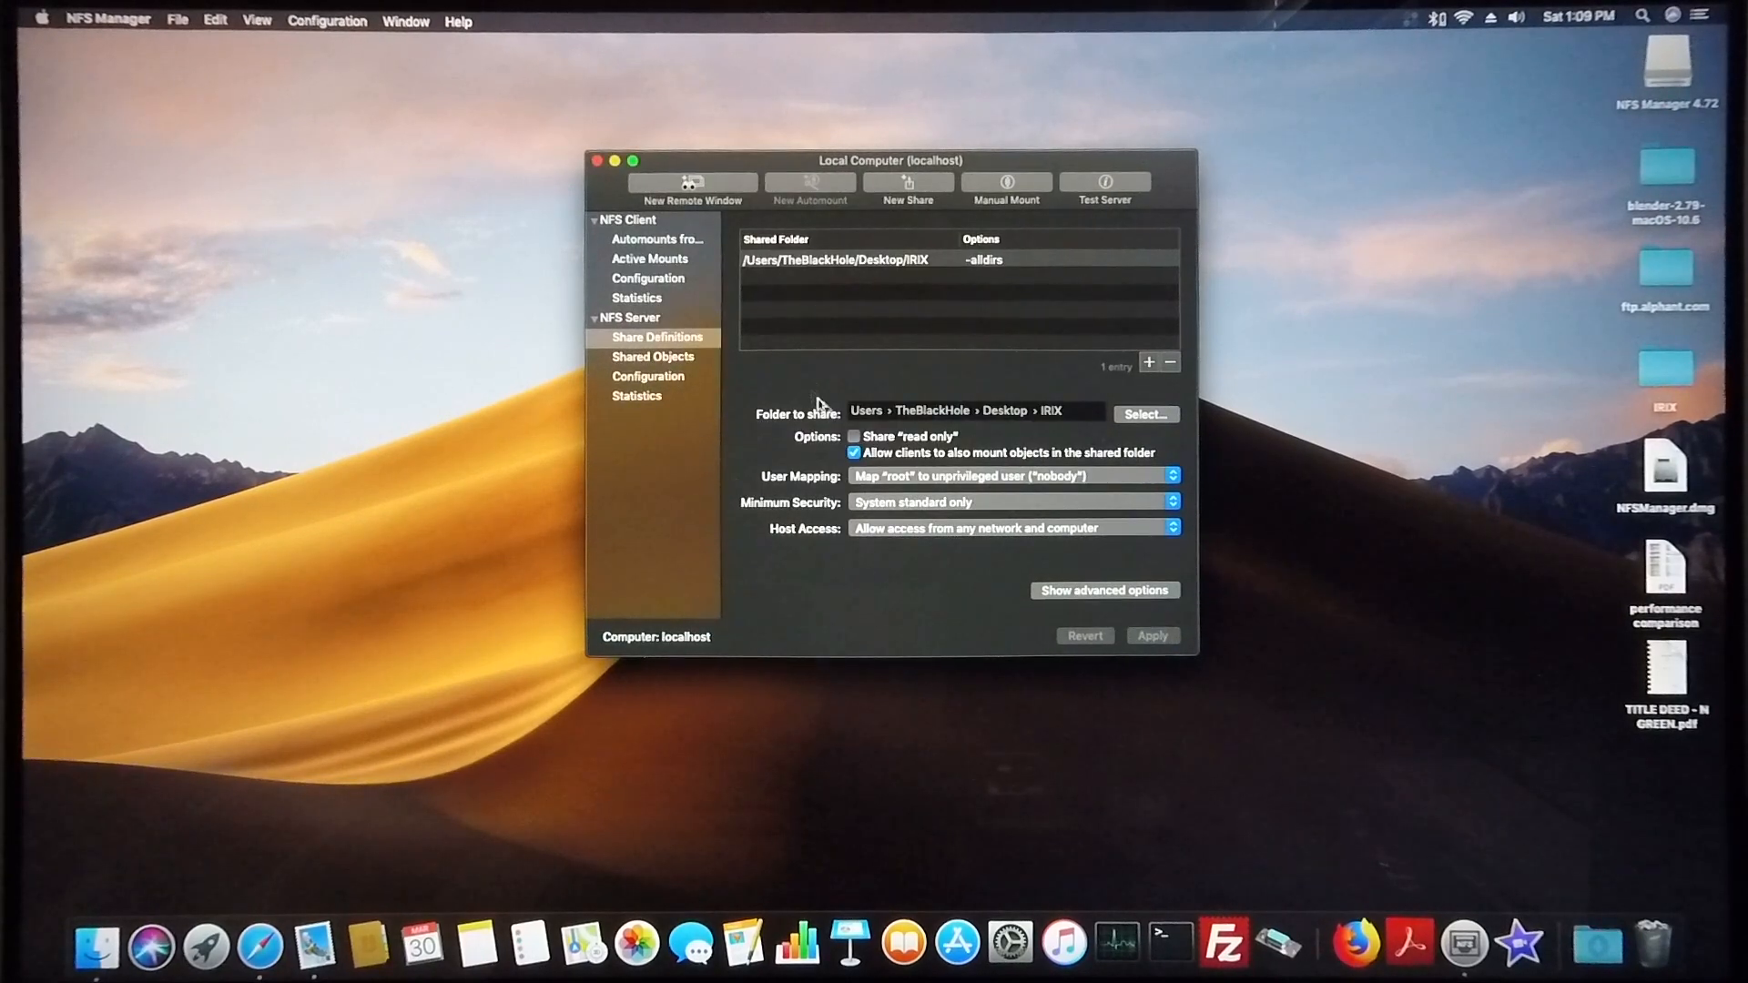
- Test The Black Hole server, confirming NFSv2 and NFSv3 over UDP and TCP, then close NFS Manager
click(1105, 184)
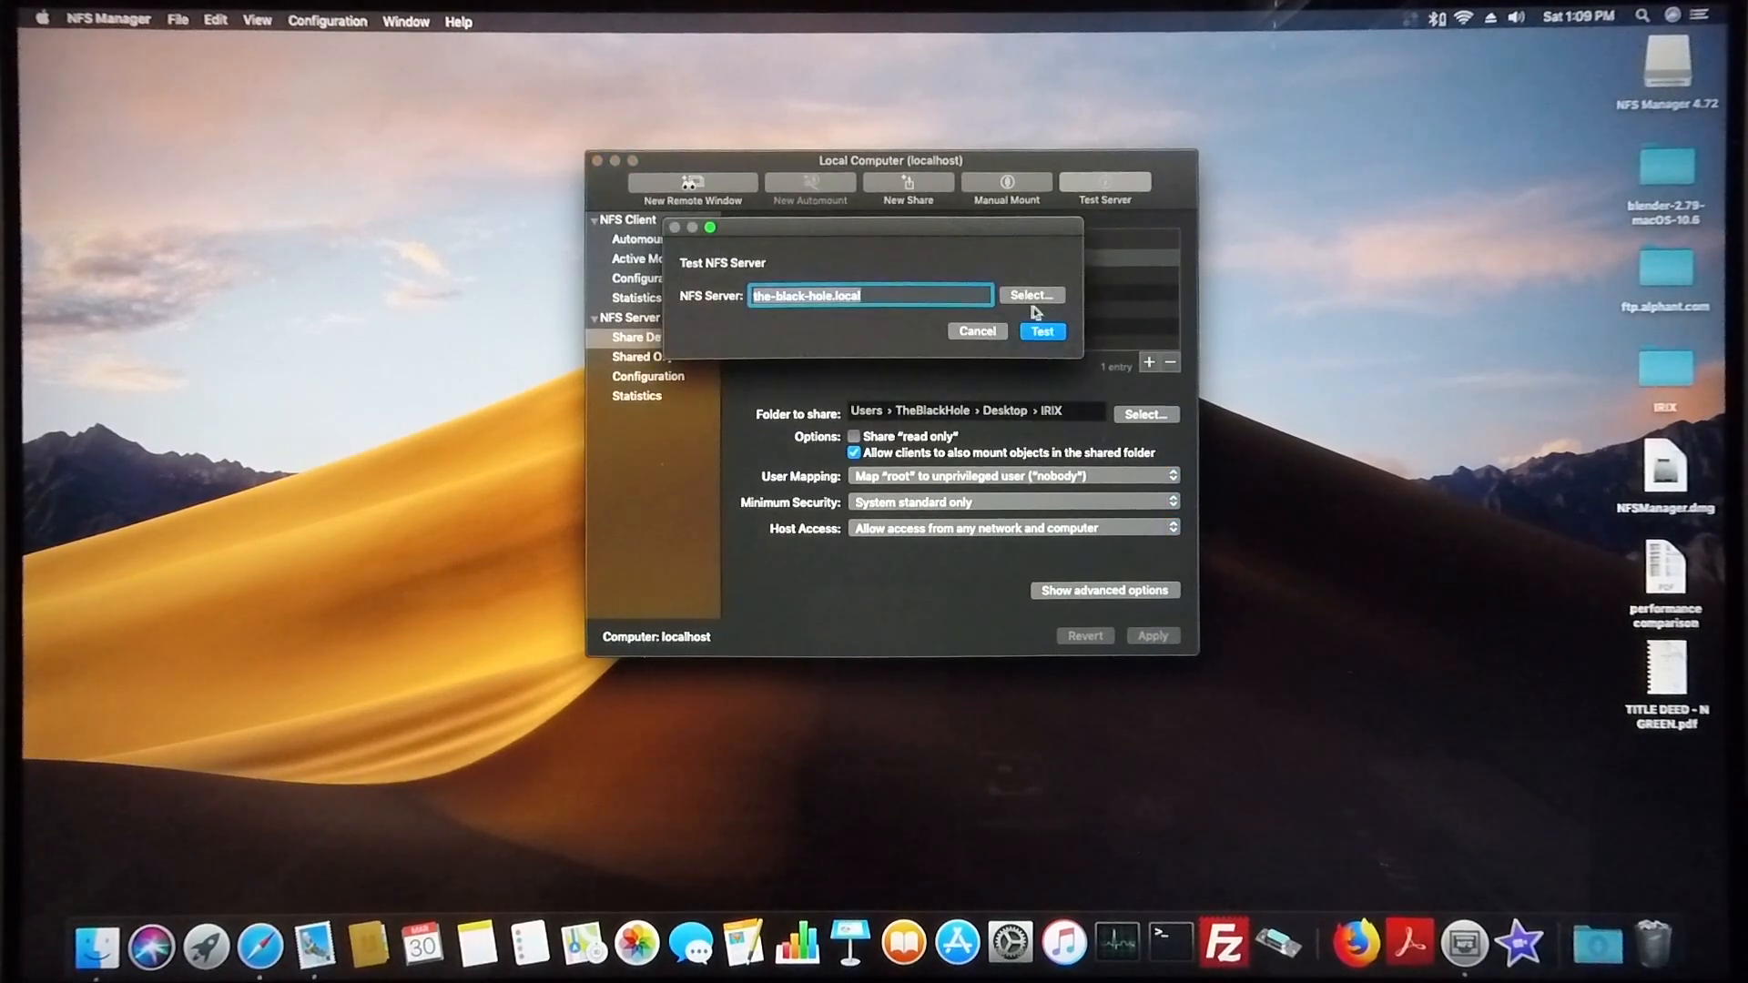
click(1028, 294)
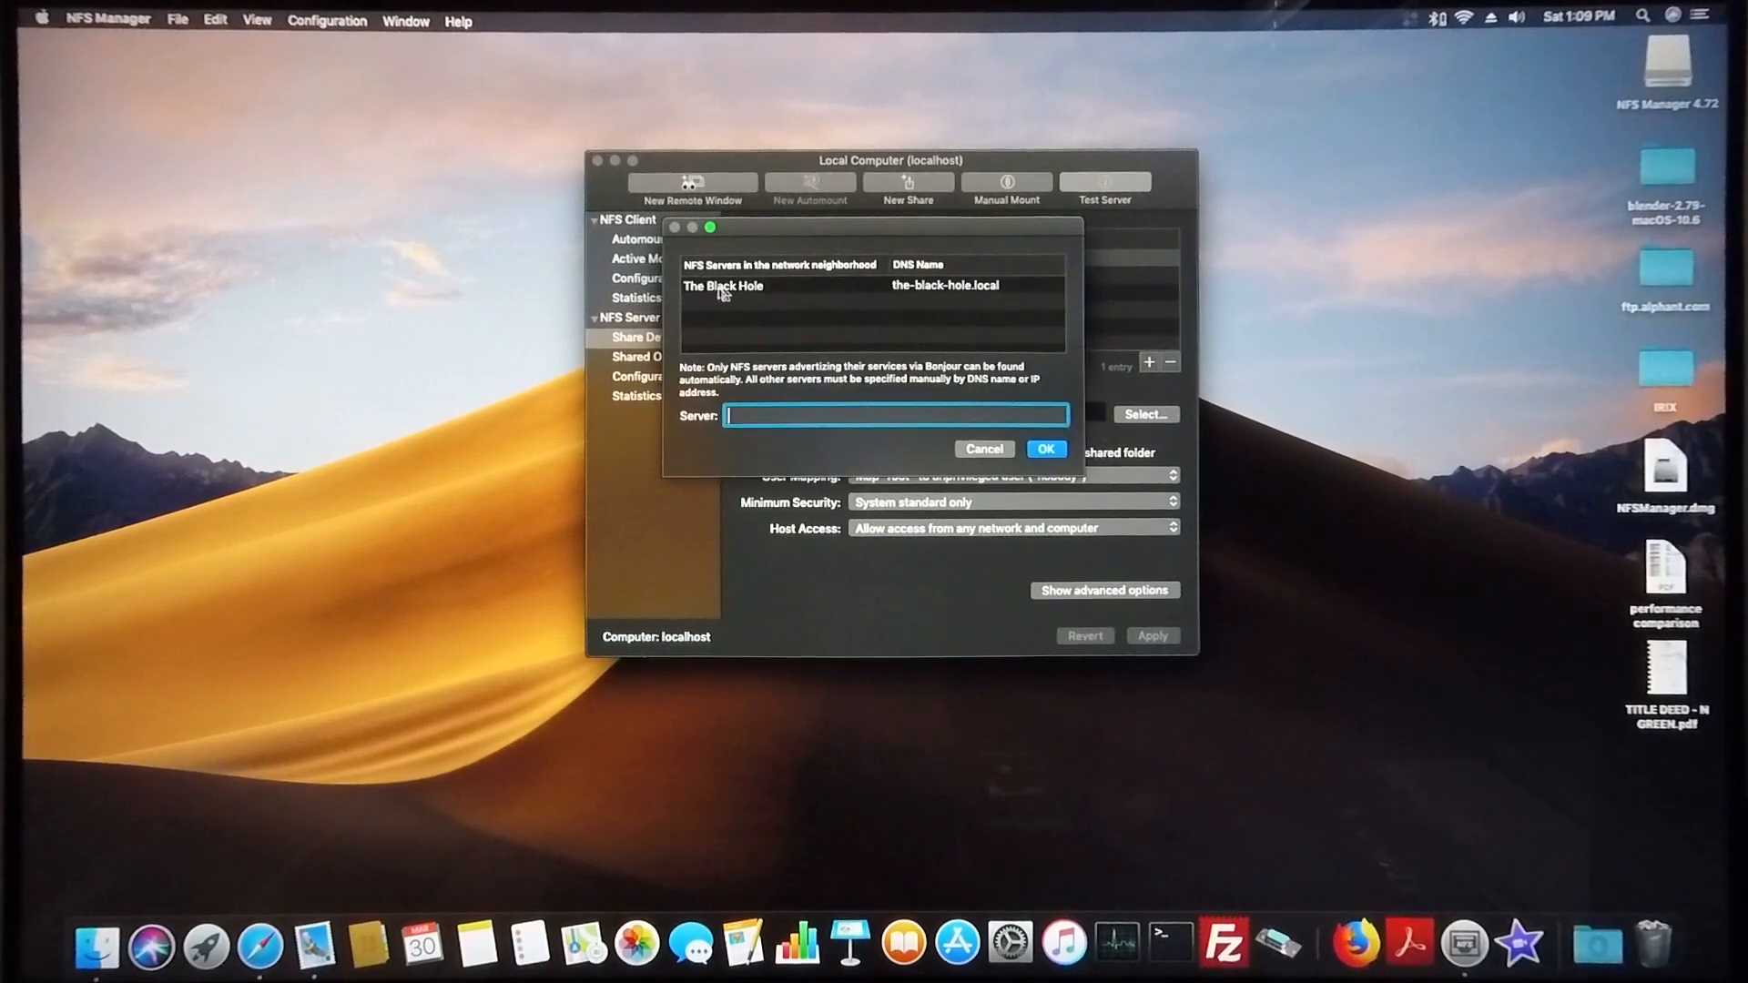
click(721, 285)
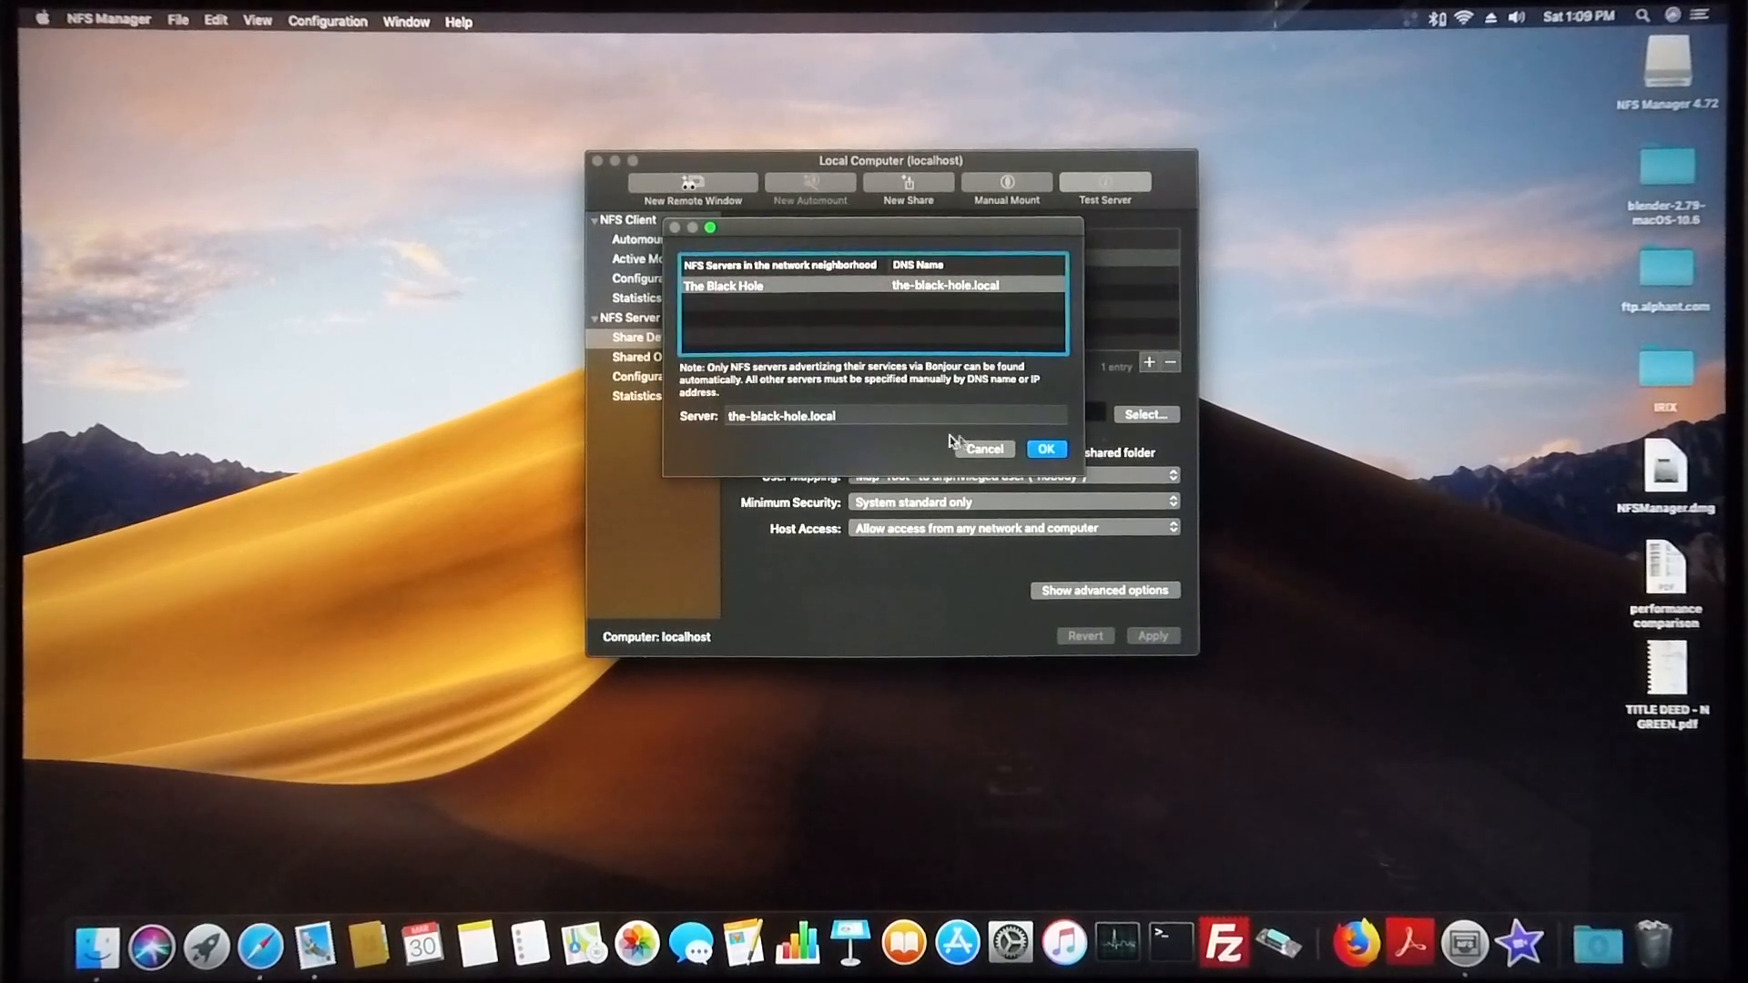
click(1045, 448)
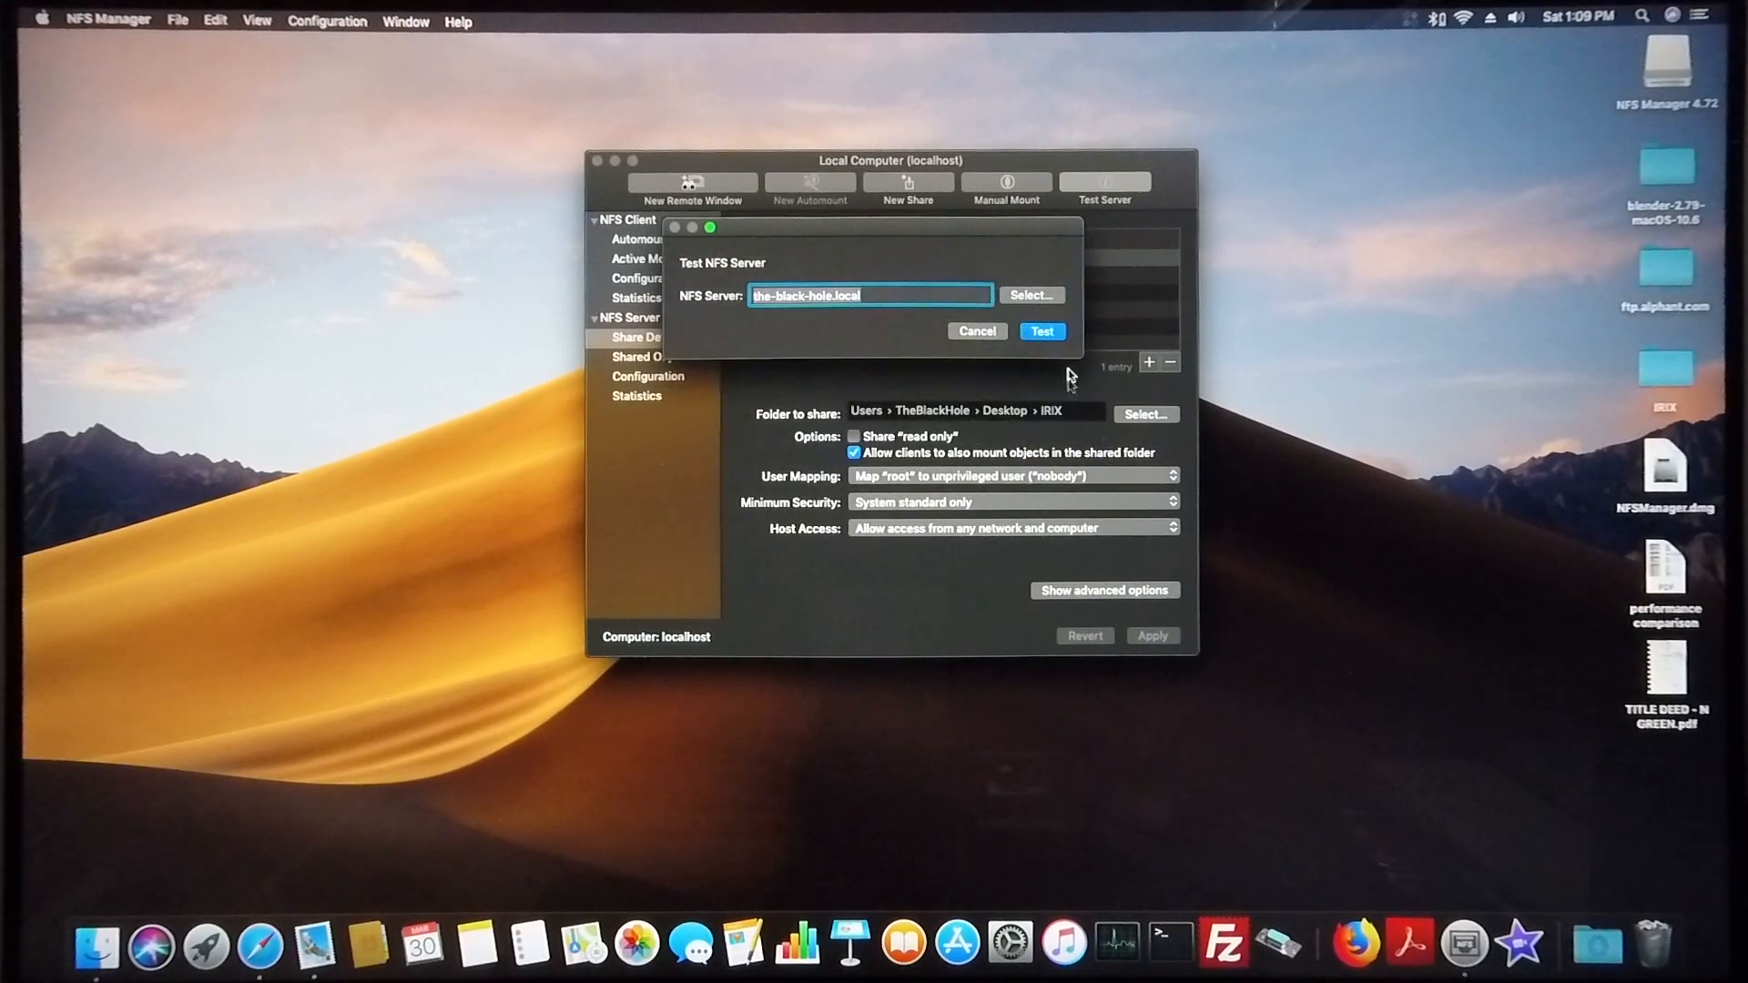
click(1039, 331)
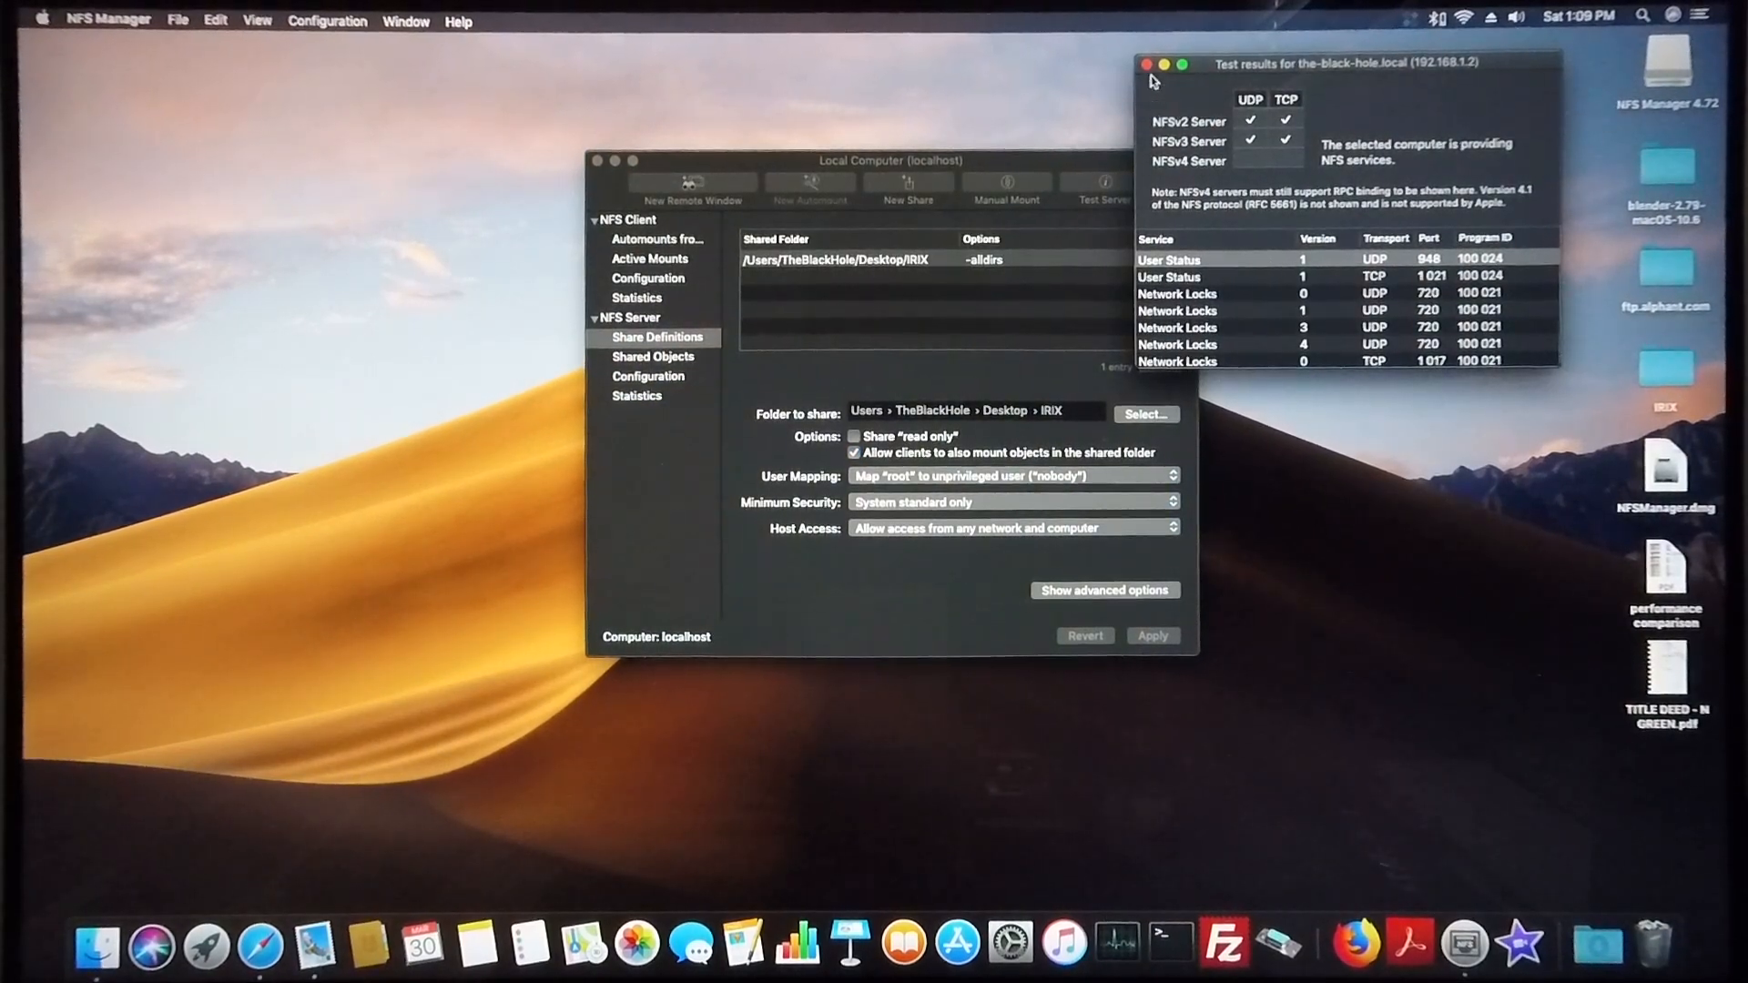
click(1141, 64)
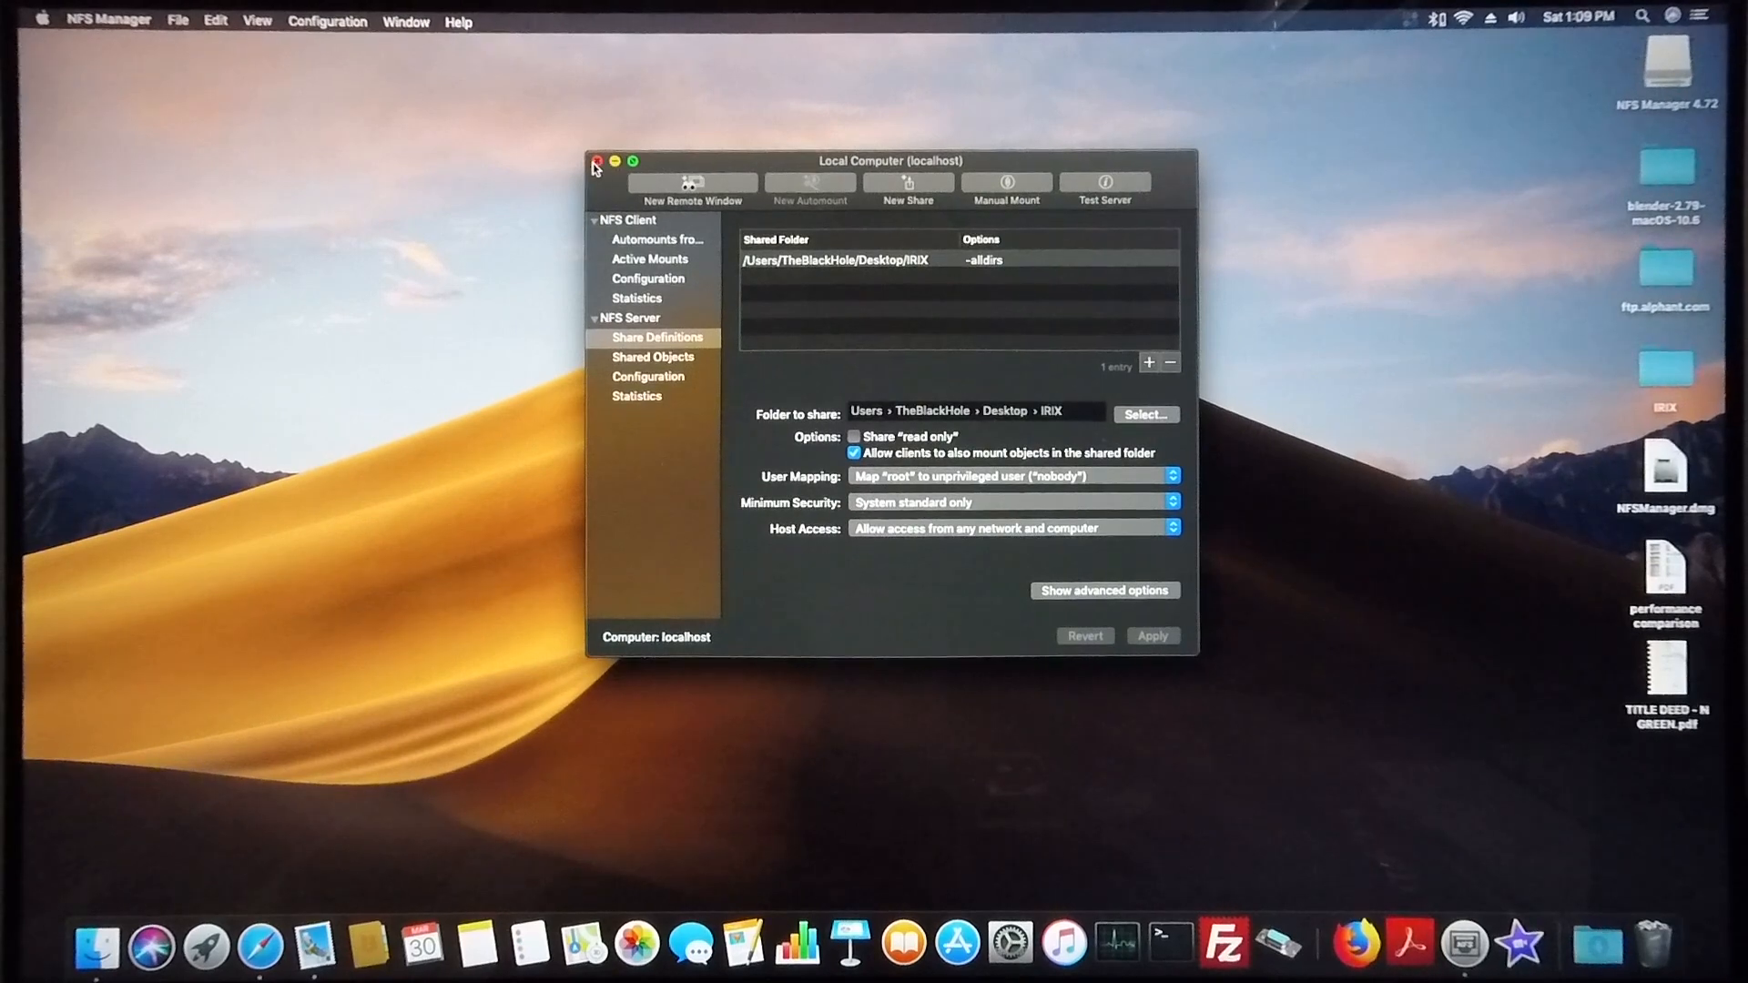
click(595, 161)
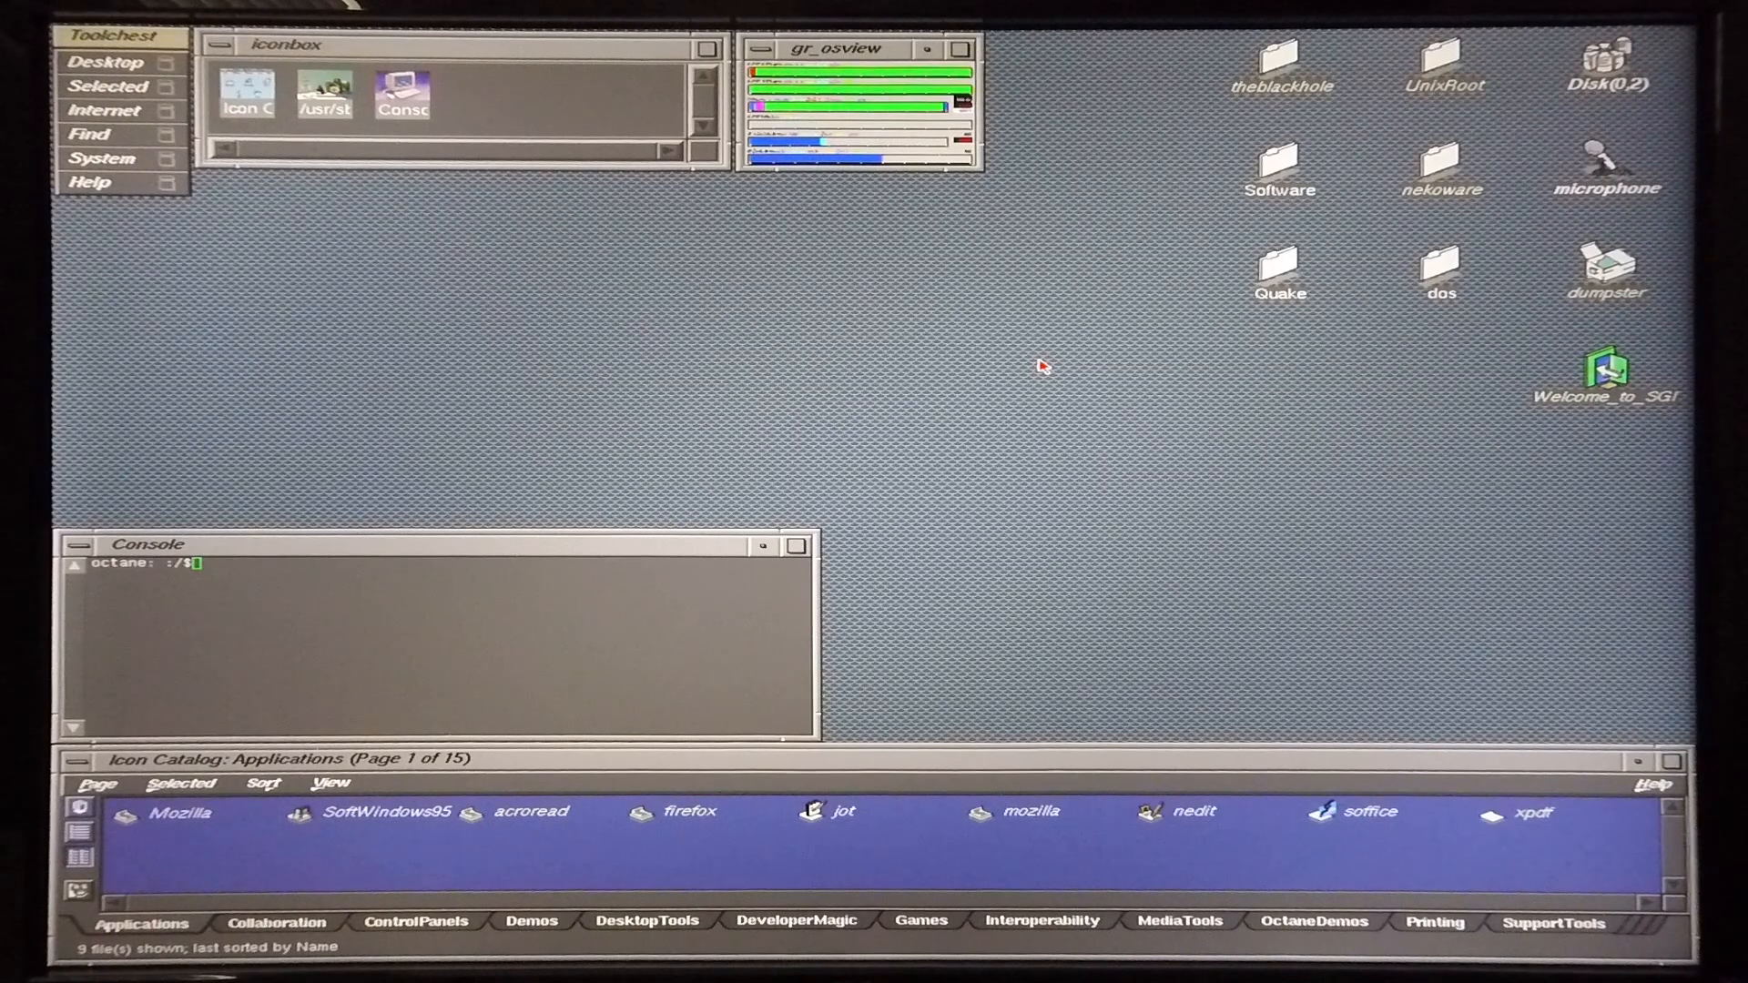
mouse_move(942, 371)
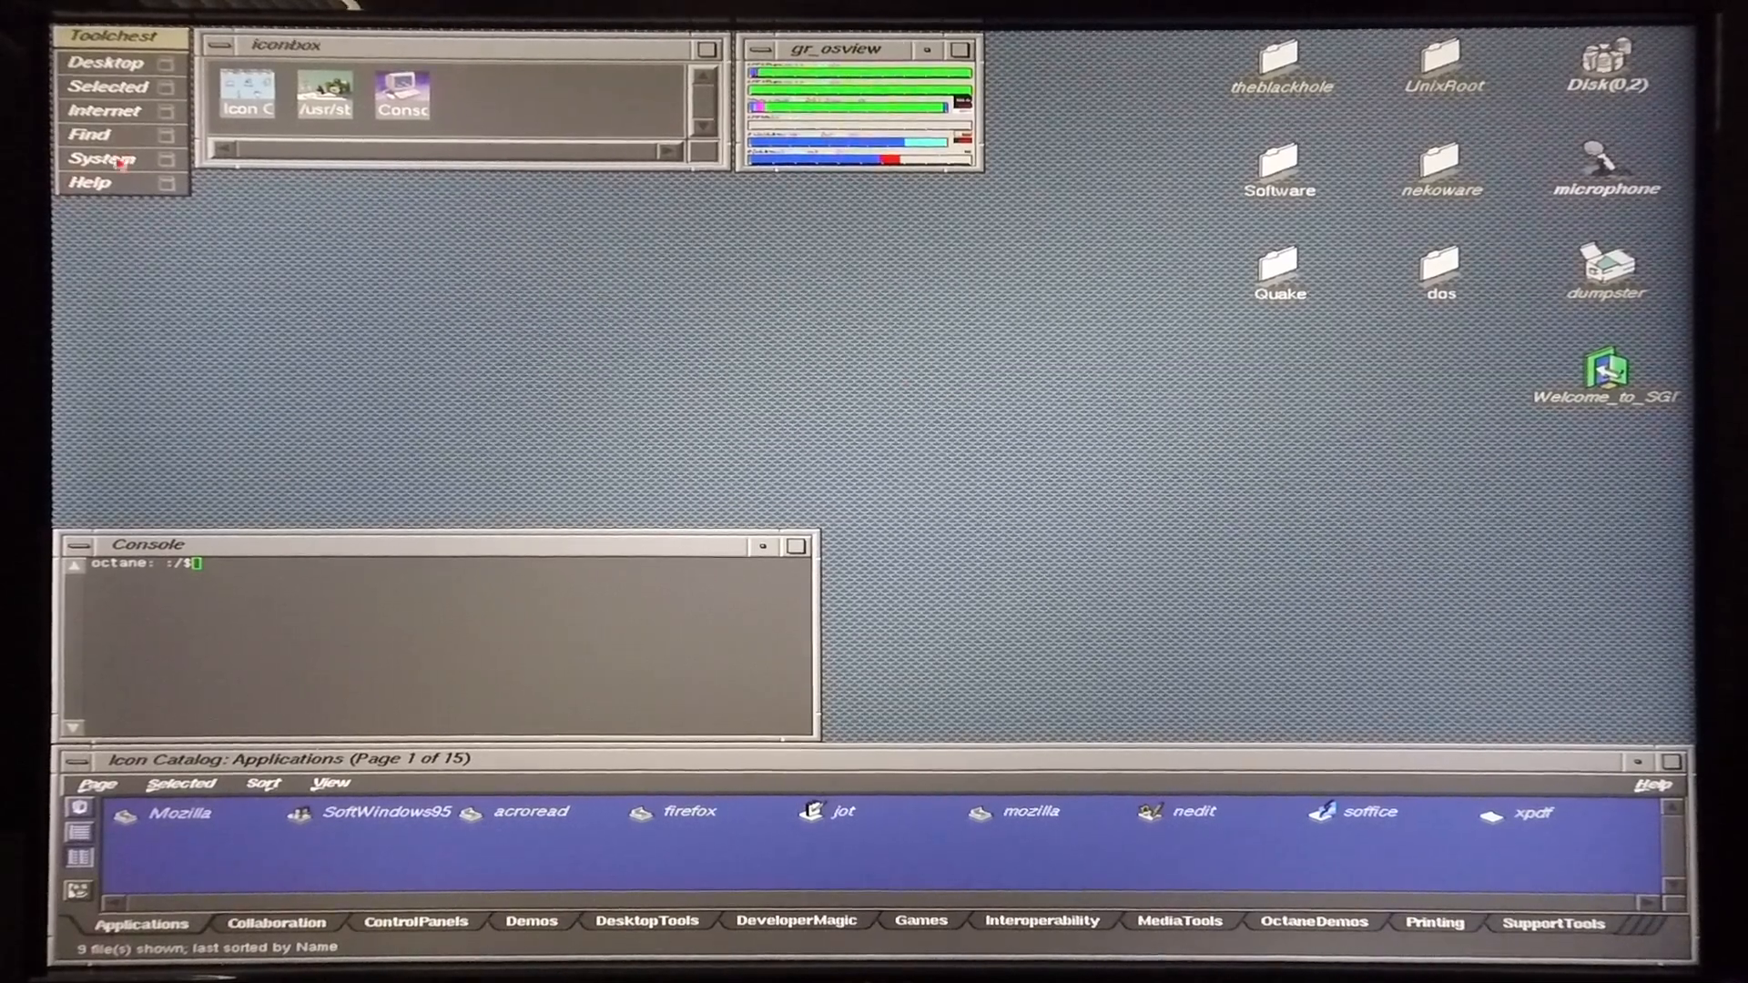
- Open the Toolchest System menu to reach the administration tools
click(103, 158)
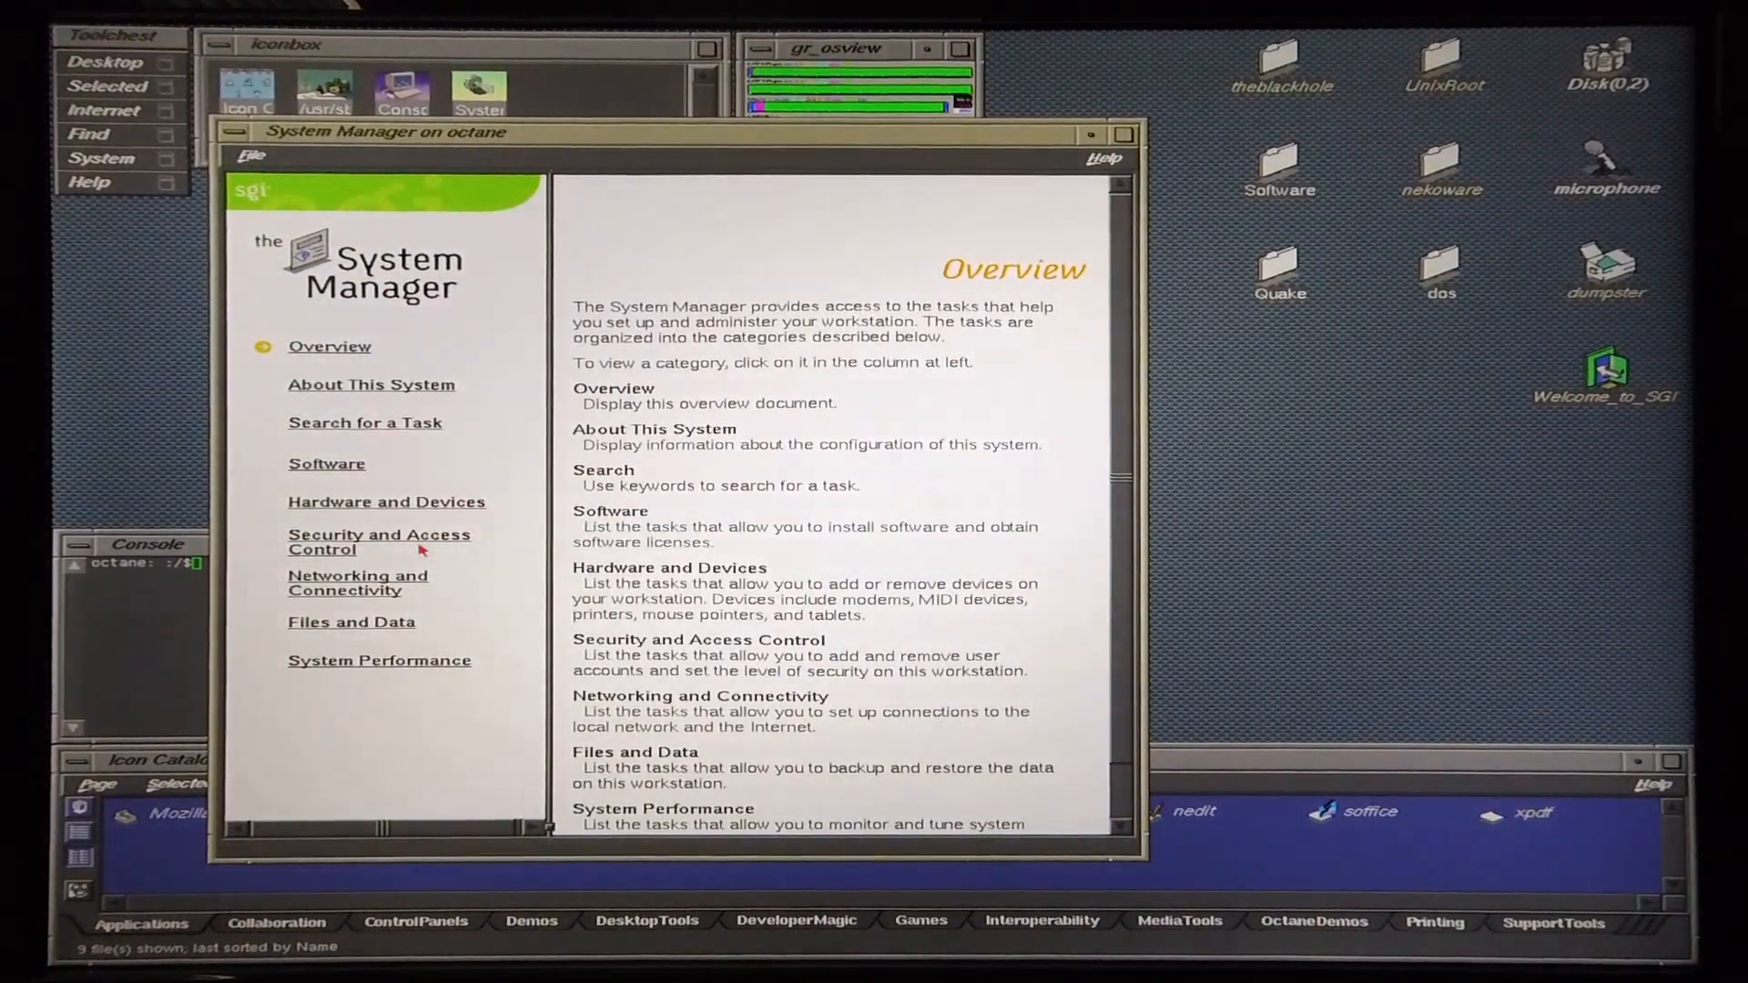
- Start the Set Up and Start Networking task and choose interface ef0
click(357, 582)
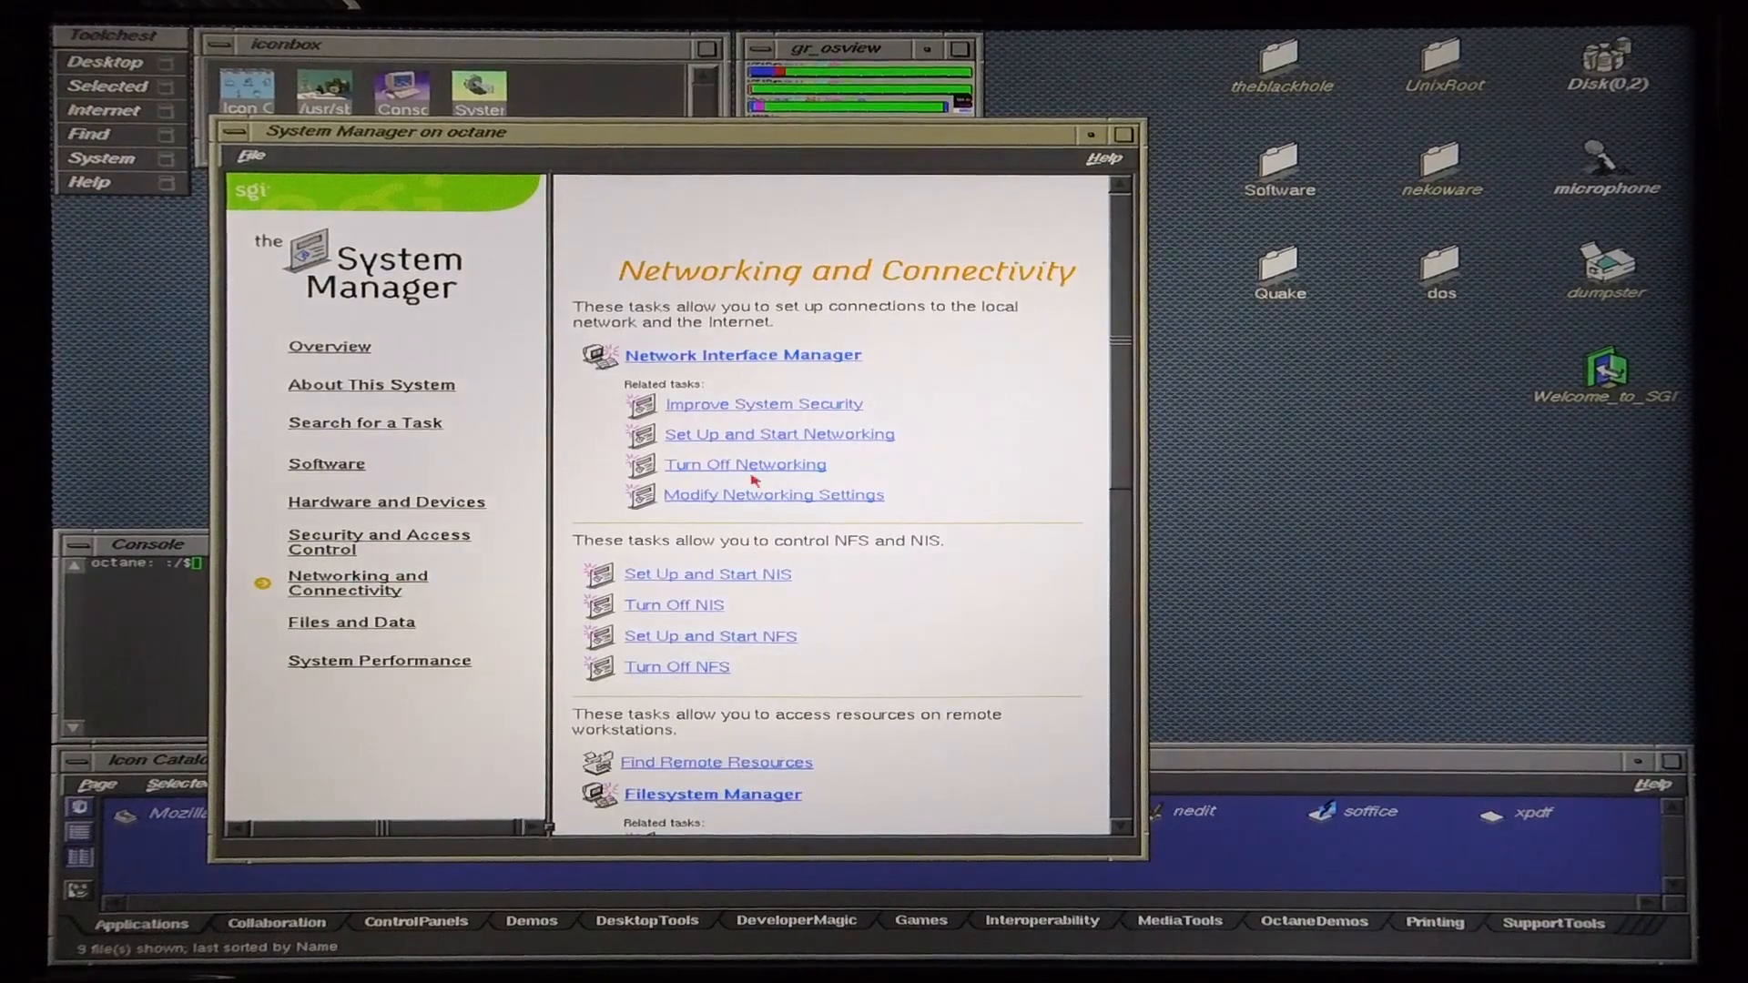
click(779, 433)
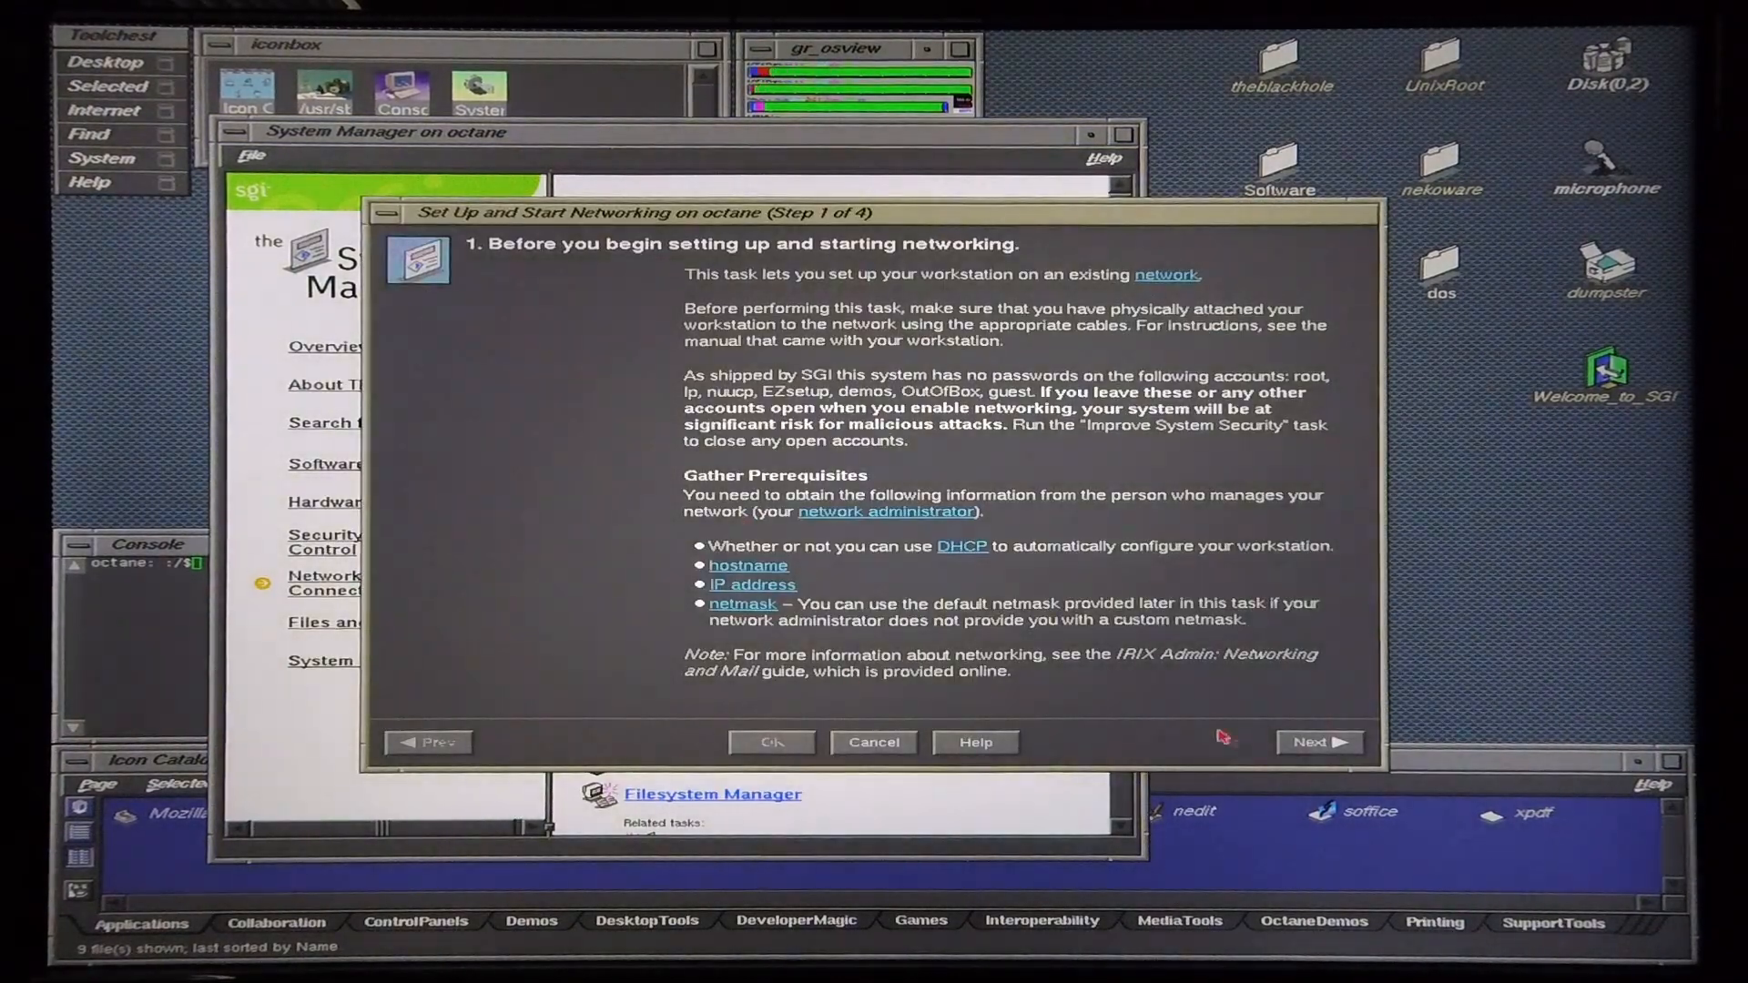
click(1319, 741)
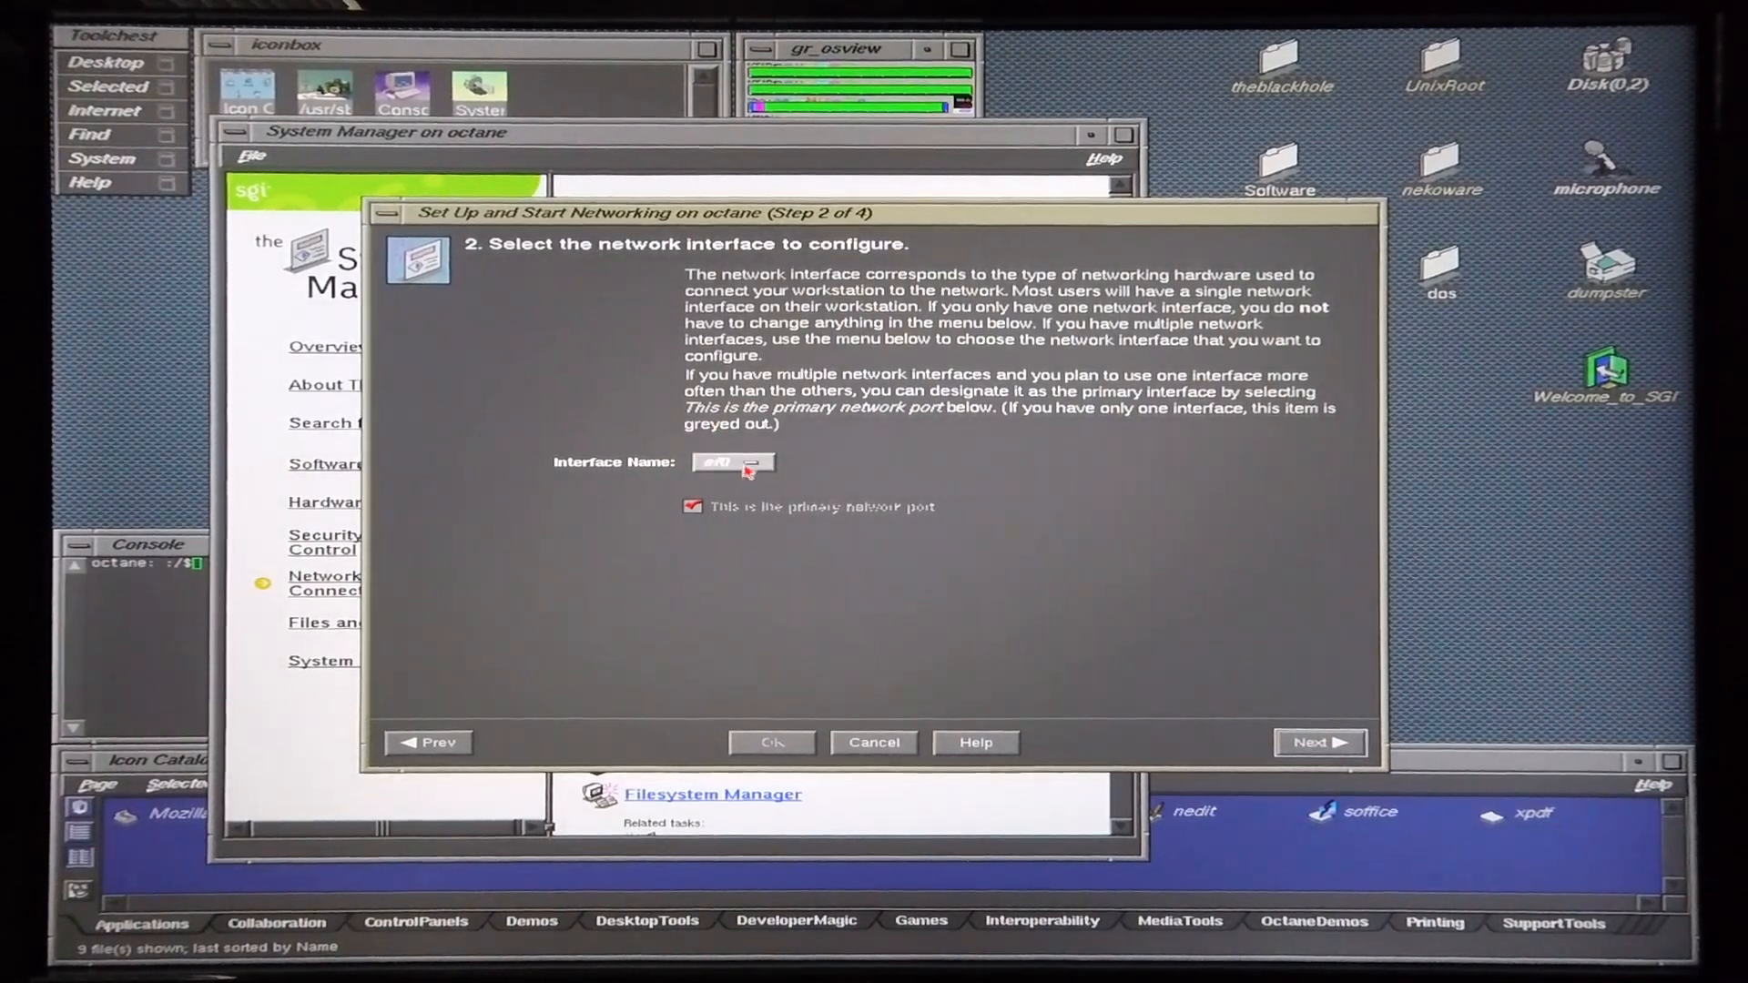
click(1320, 743)
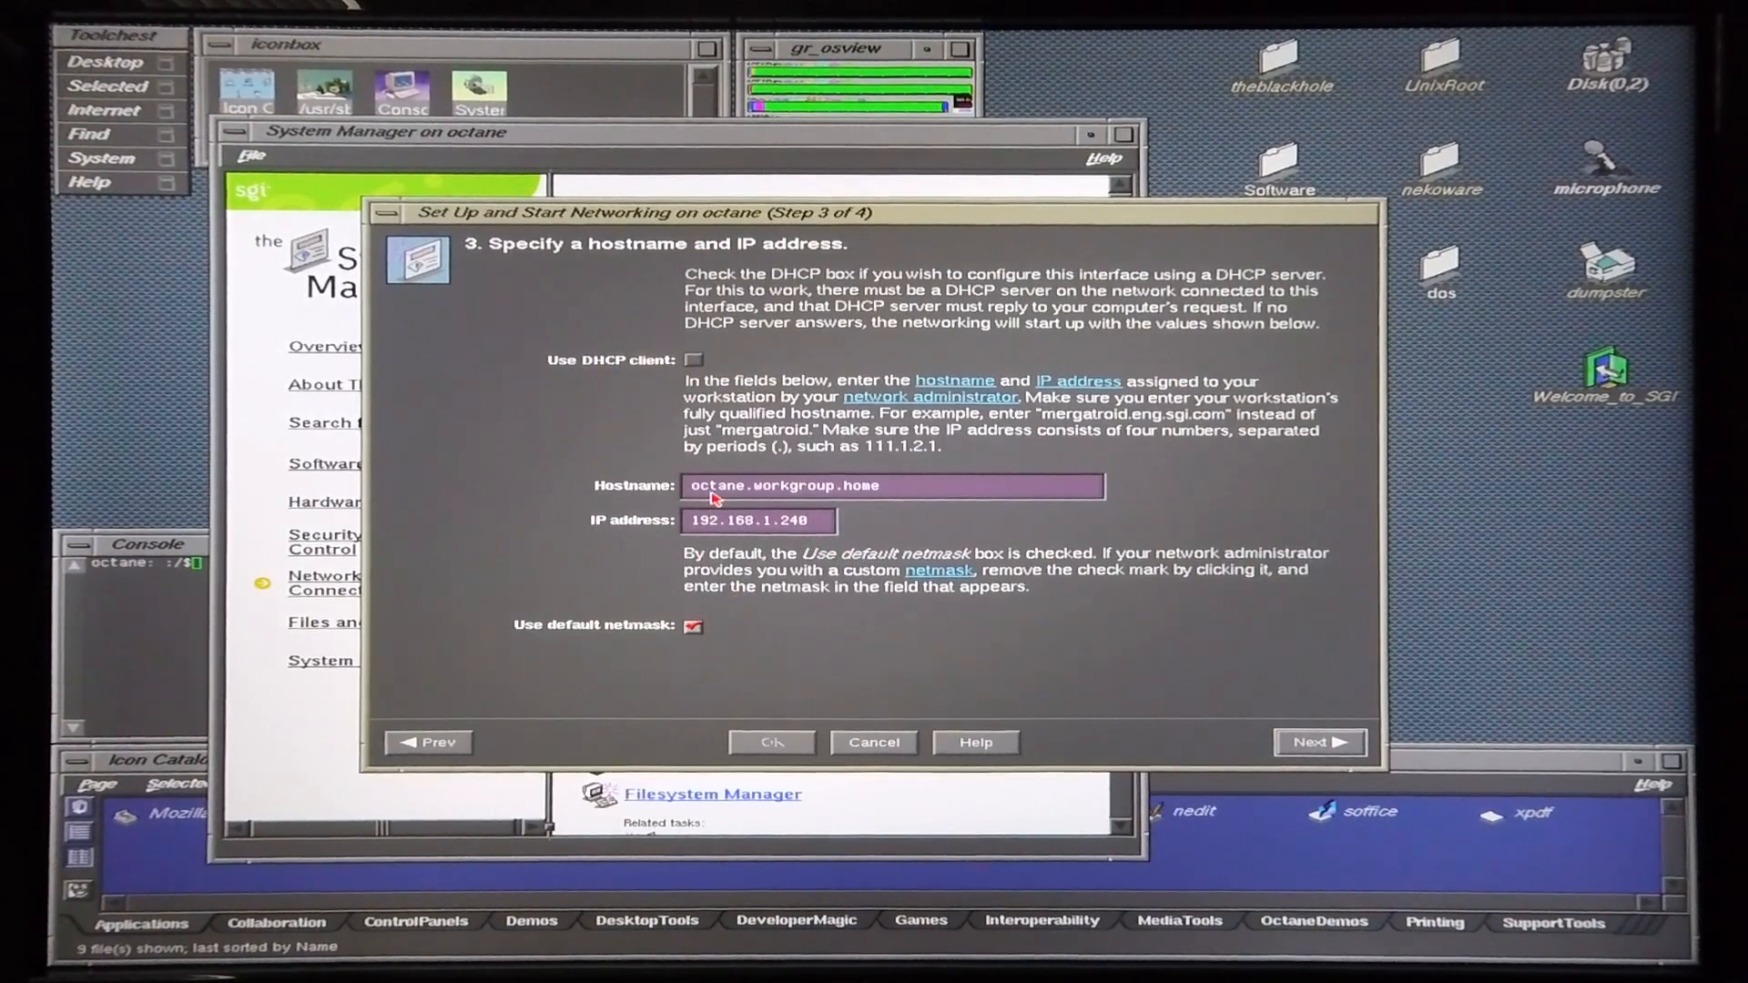
mouse_move(734, 520)
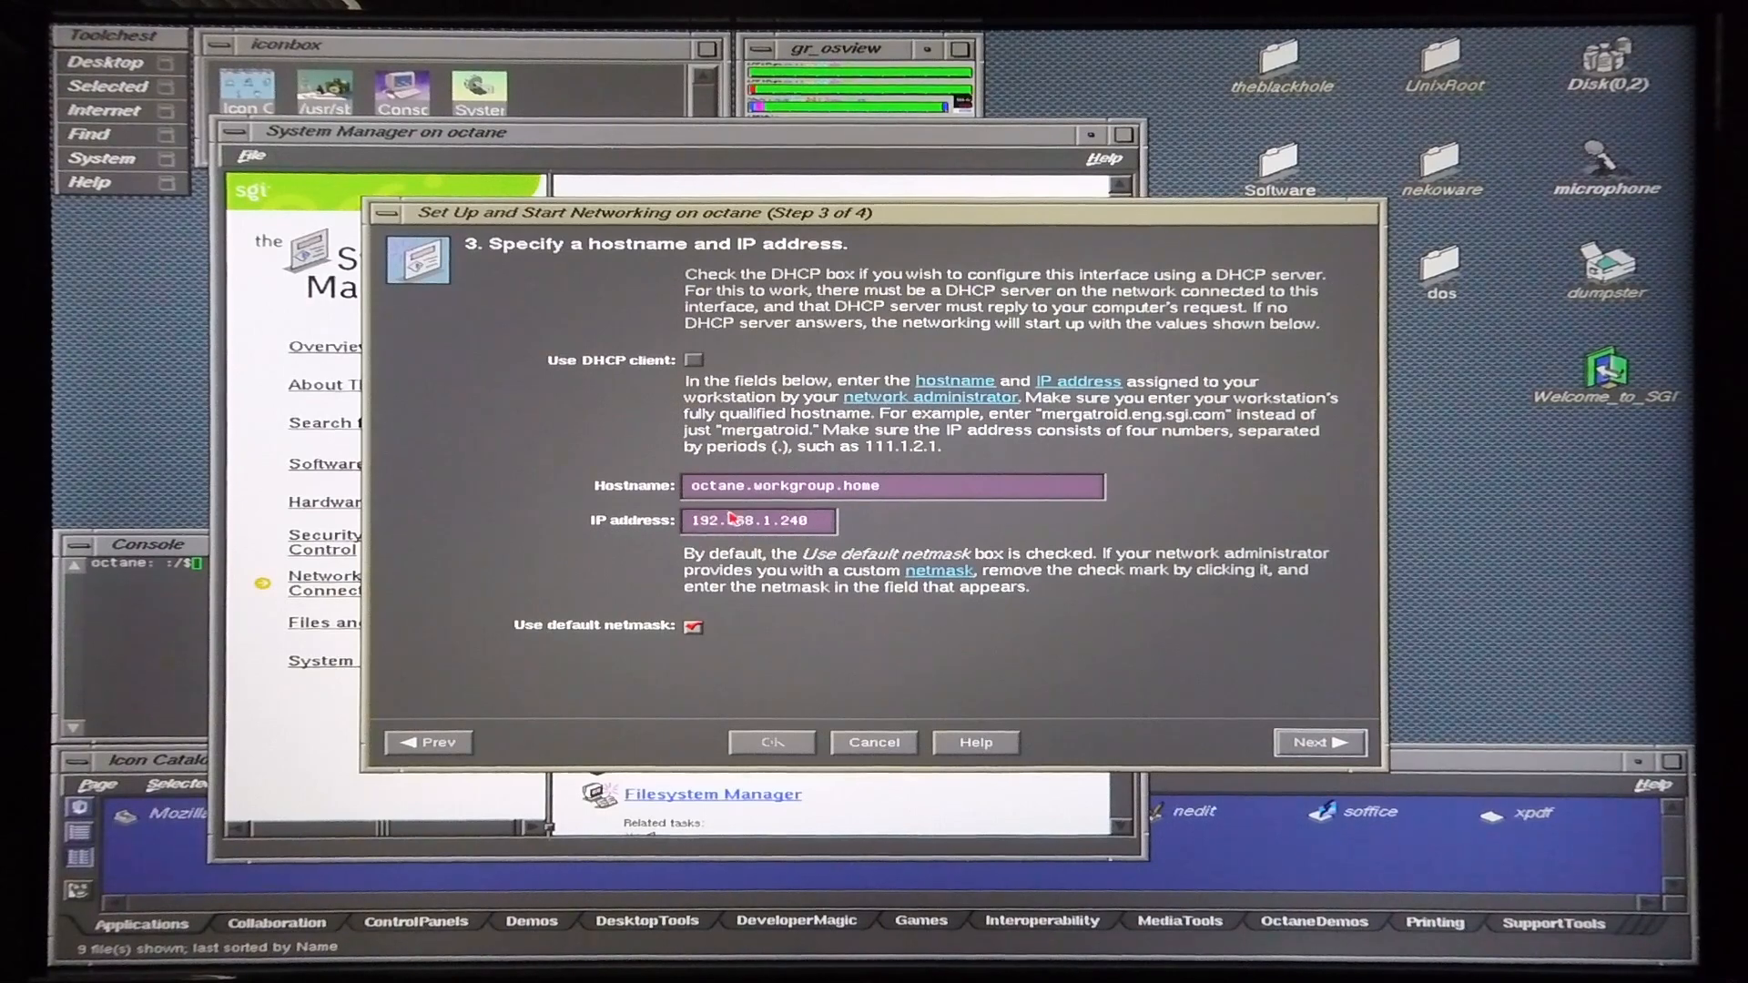
- Apply hostname octane.workgroup.home at 192.168.1.240 and confirm a system restart
click(1320, 743)
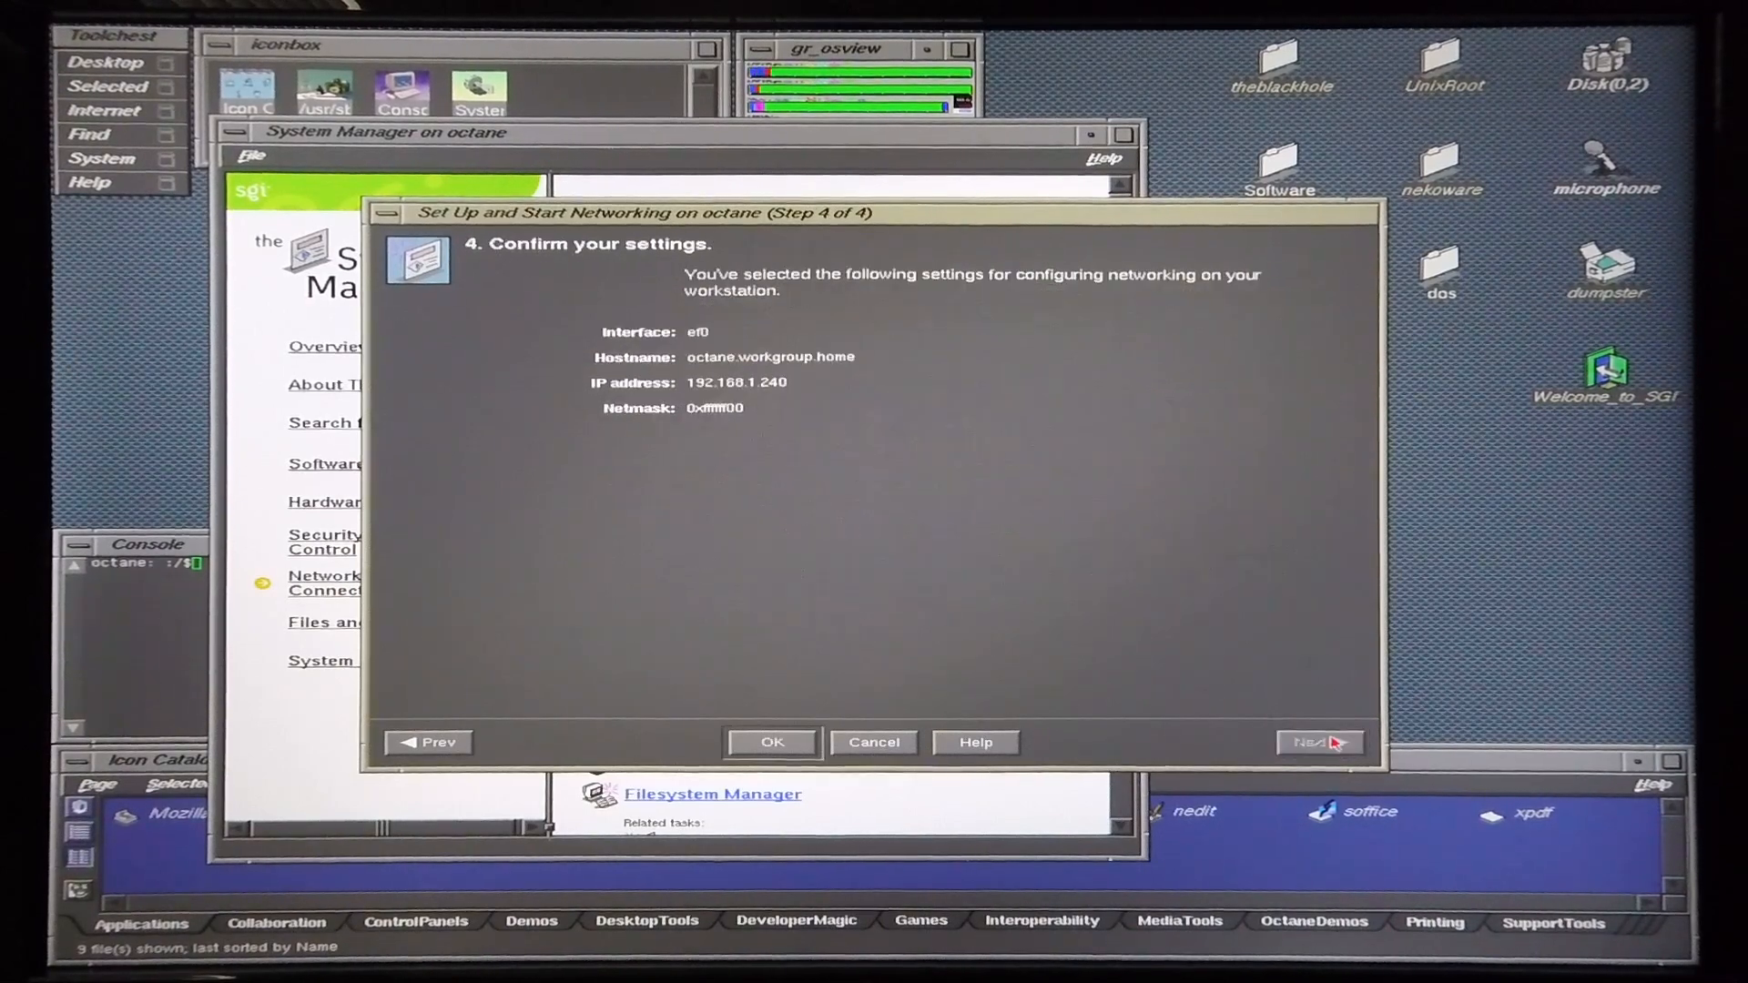
click(1319, 743)
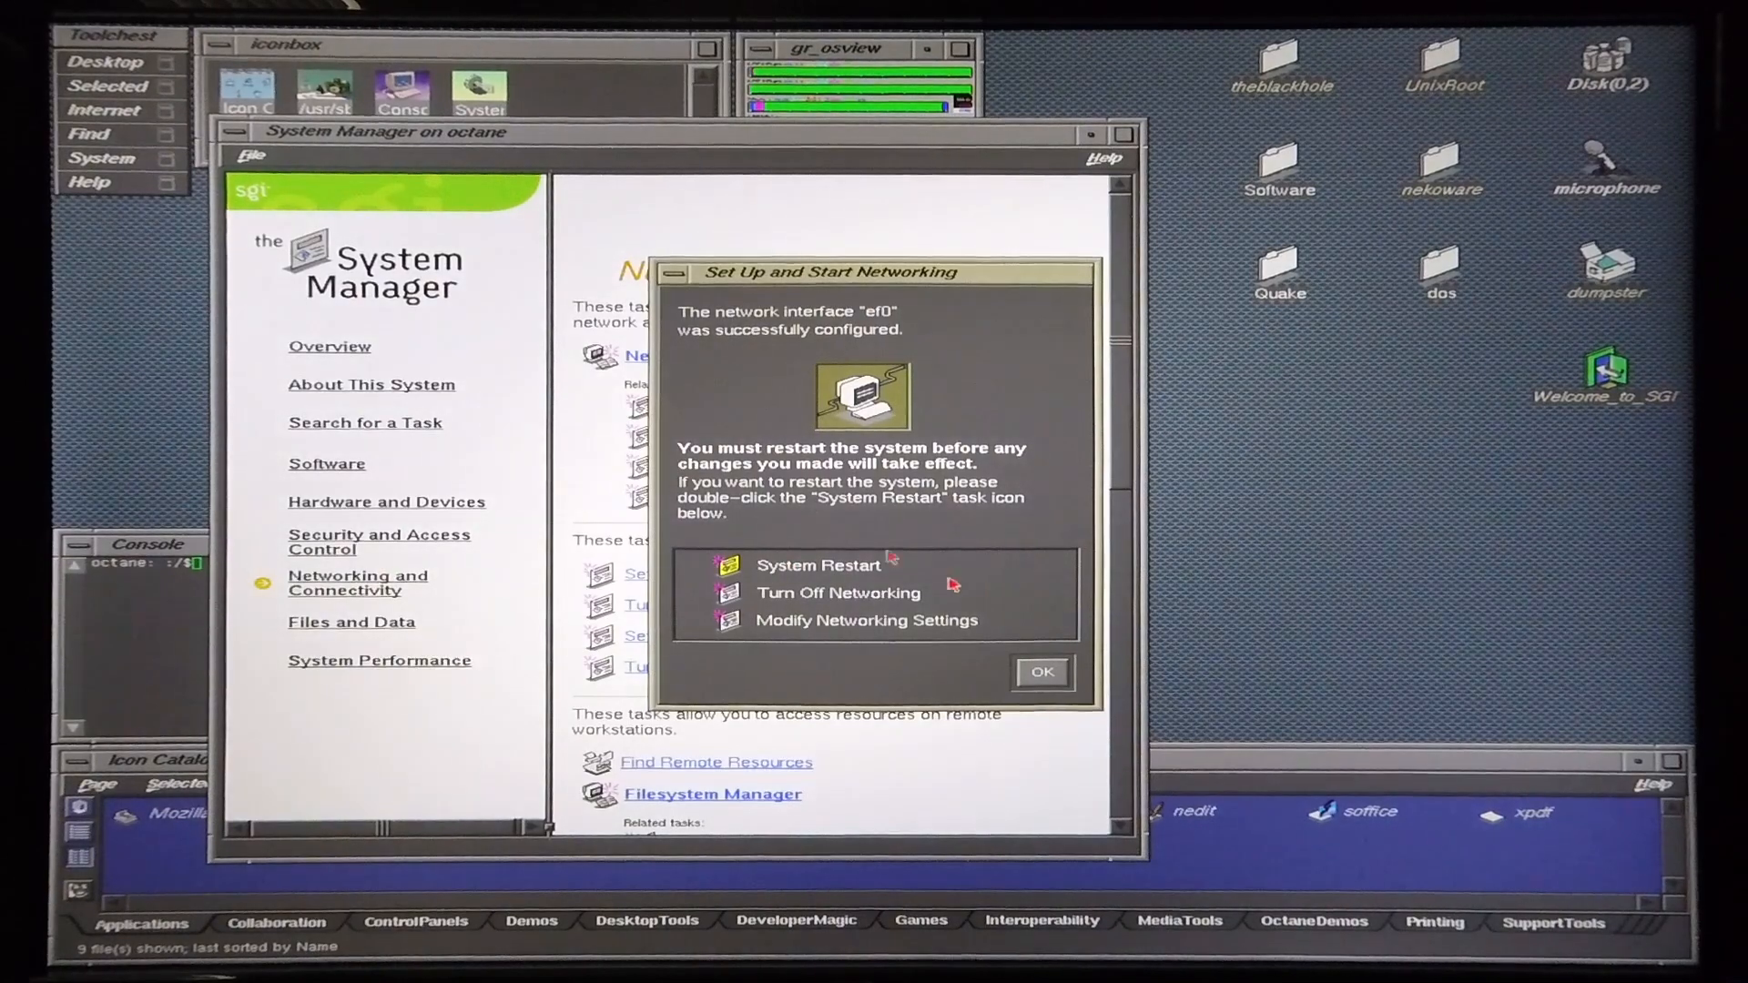
double_click(819, 565)
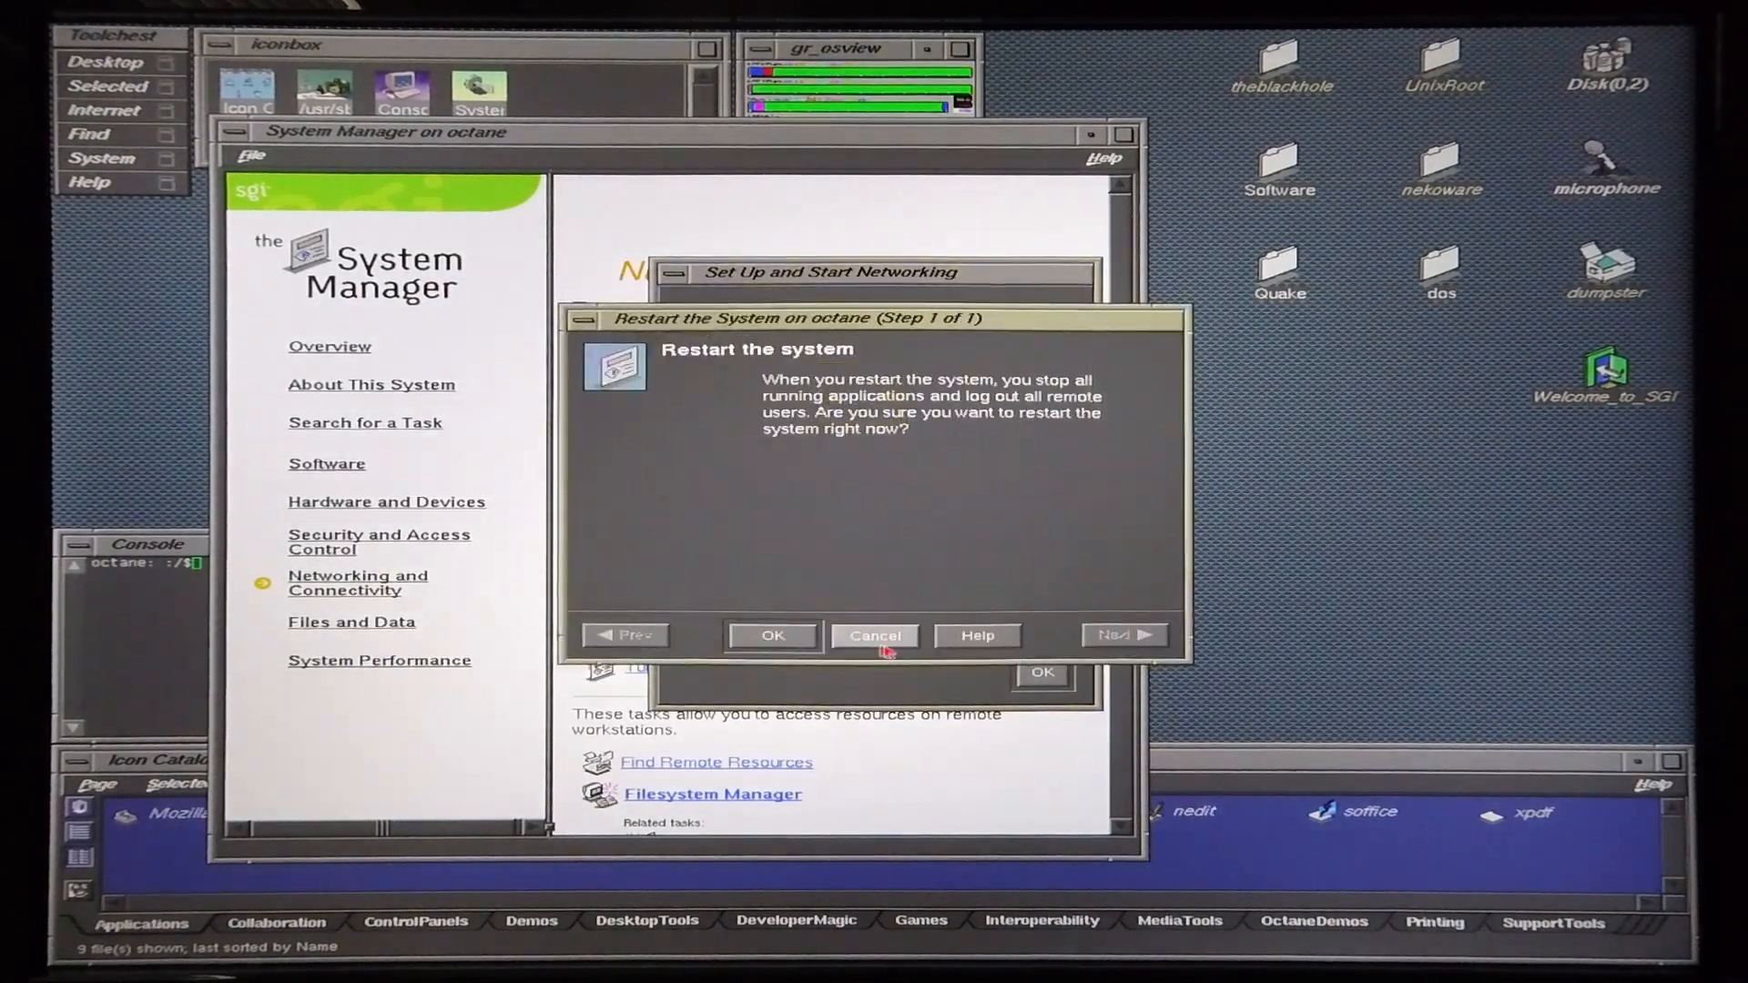
click(874, 635)
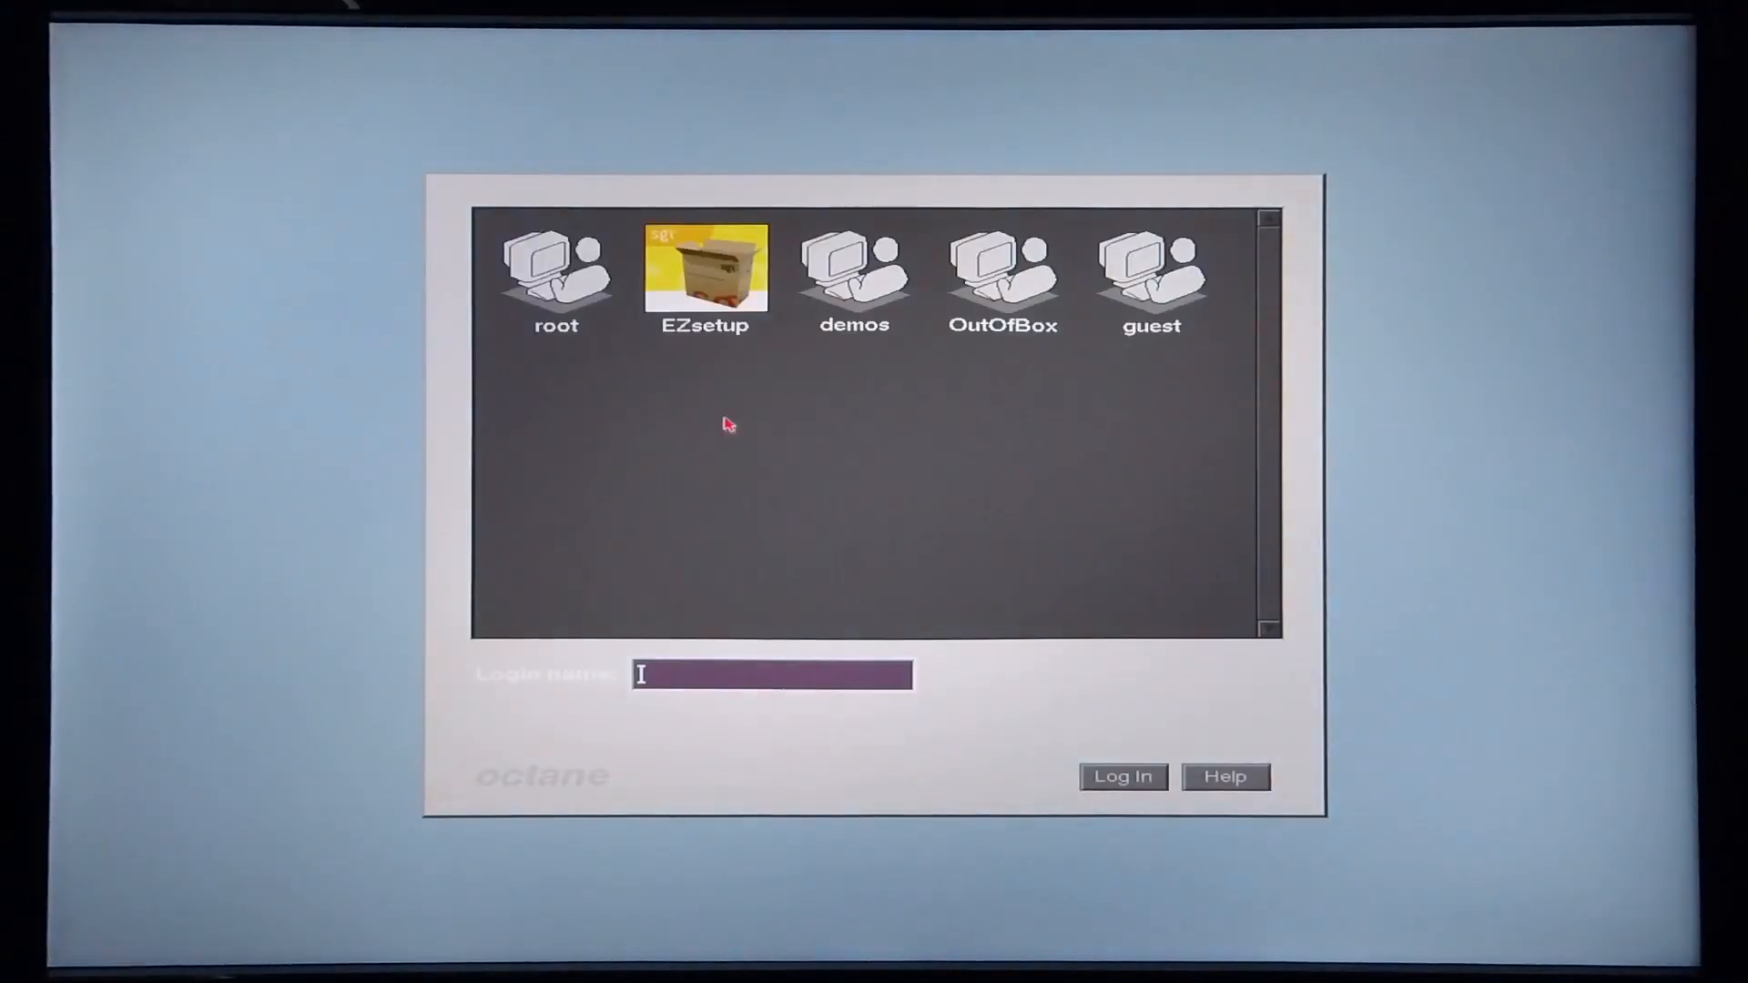
- Log back in after the restart and open the Toolchest System menu
click(1122, 776)
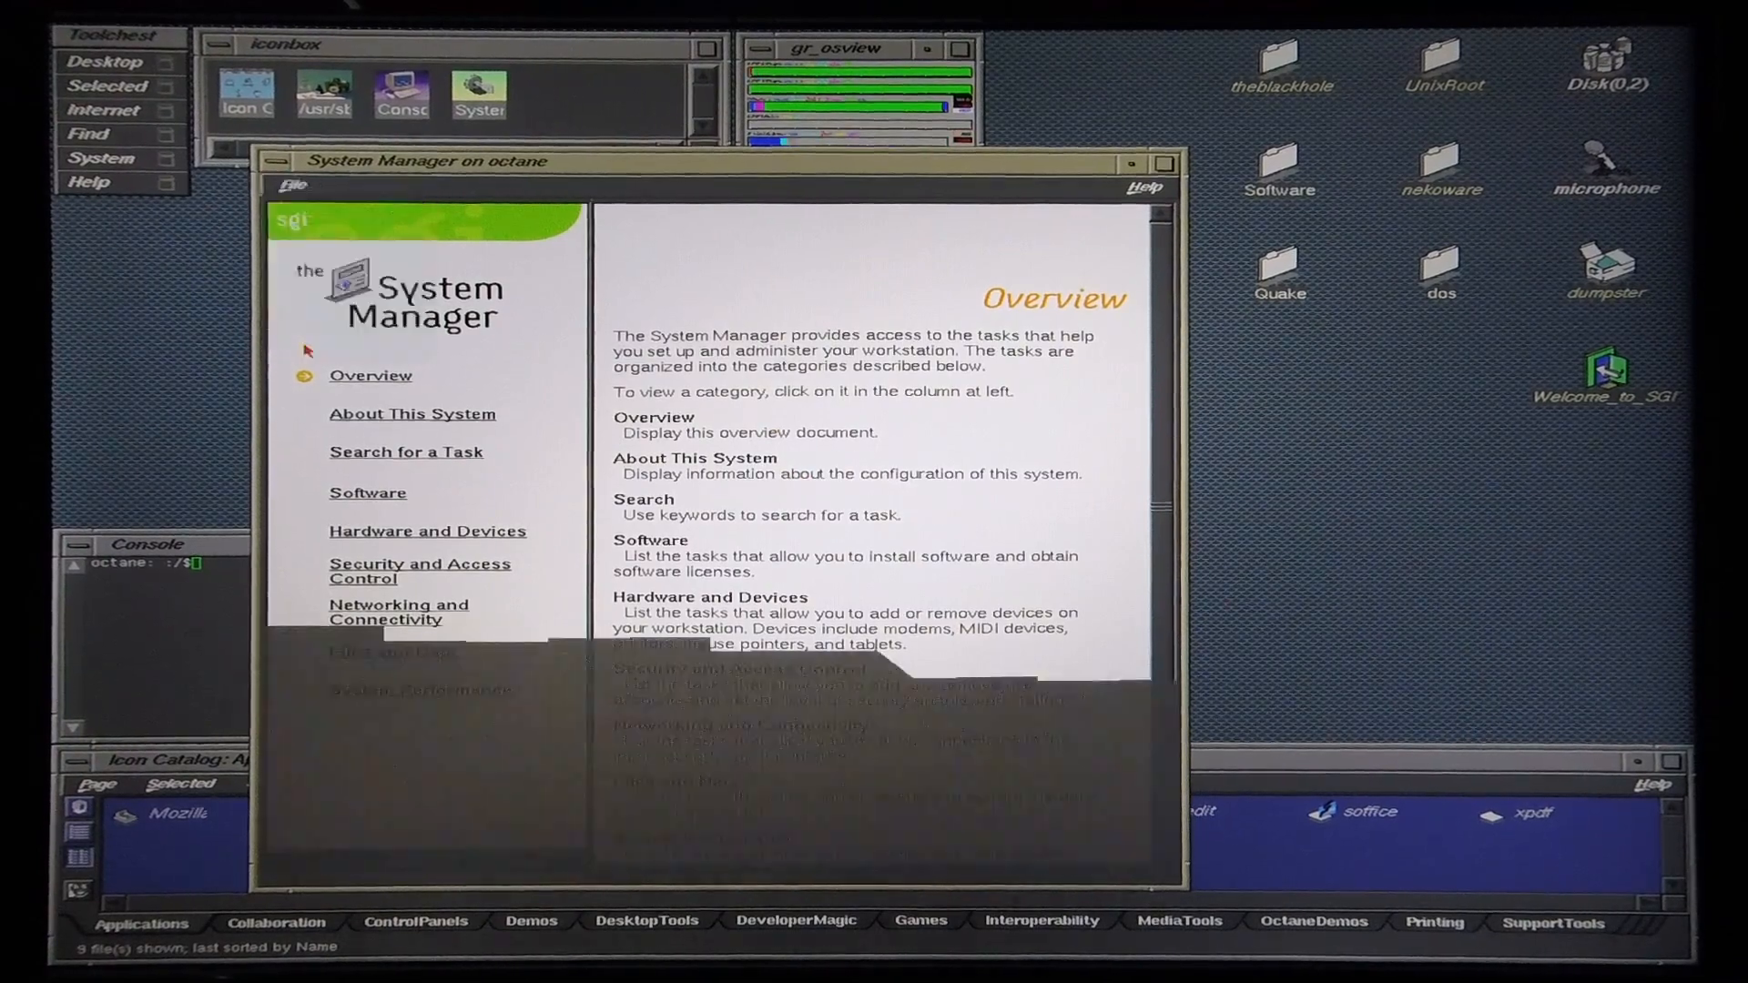
click(100, 158)
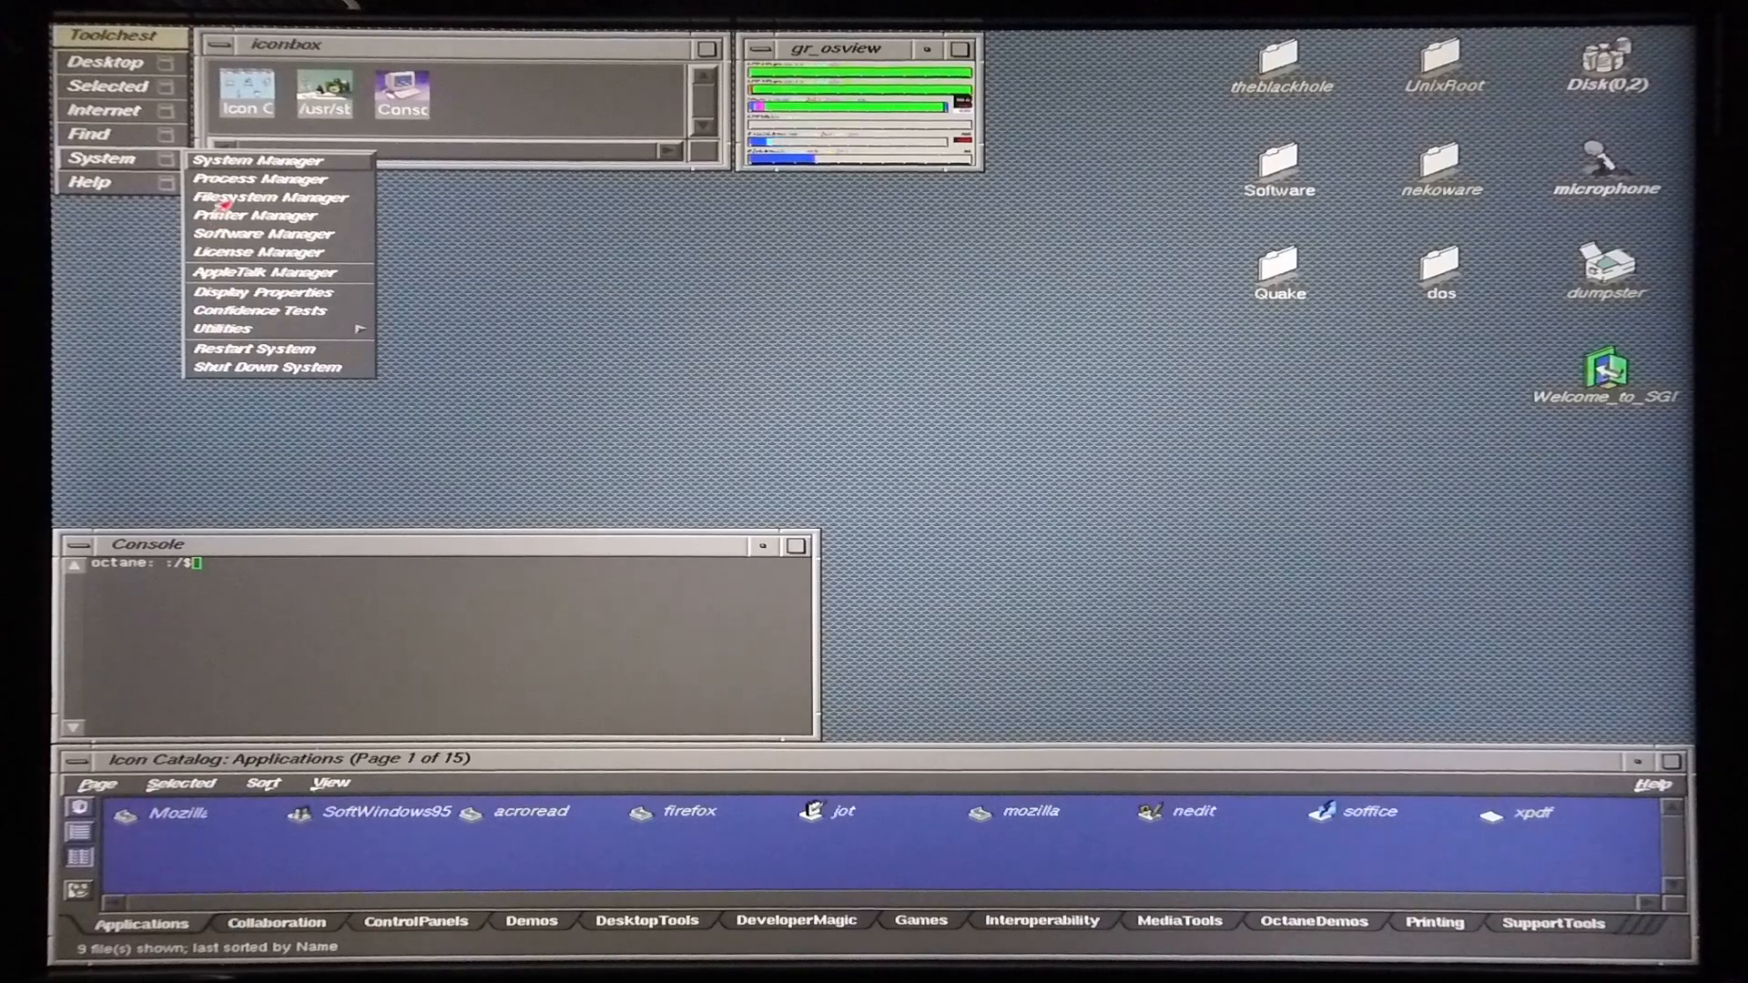
- Launch Filesystem Manager and begin a permanent NFS V3 remote mount
click(268, 197)
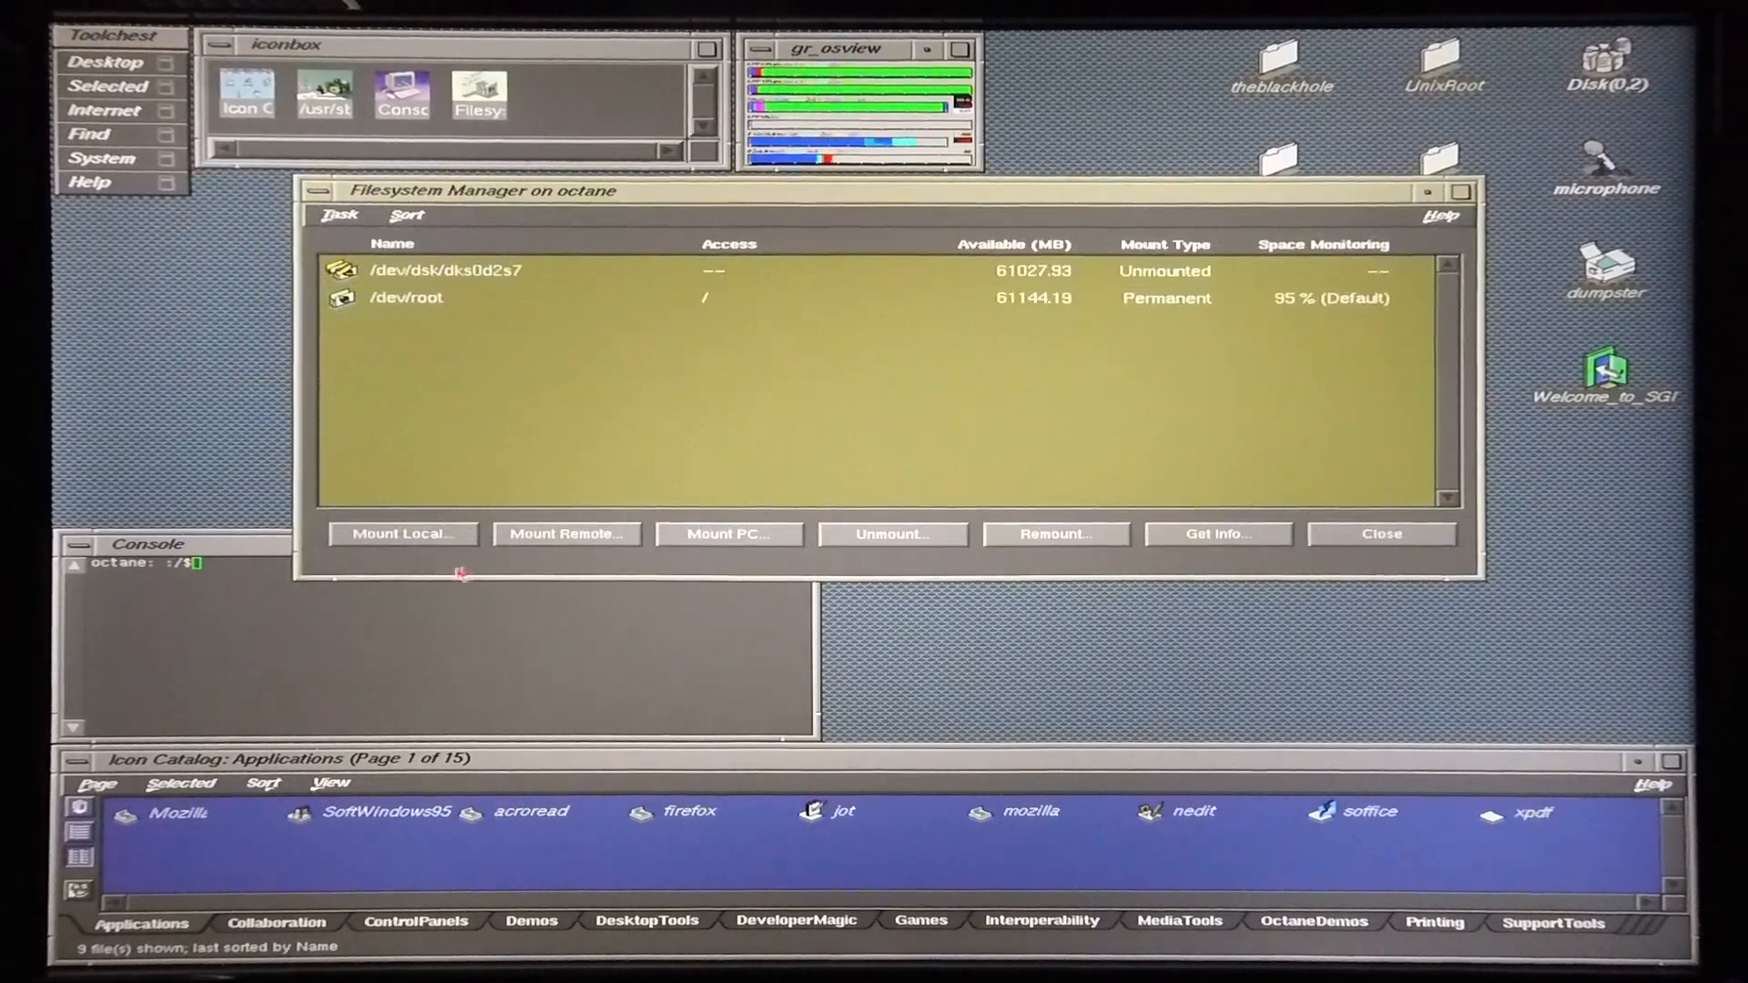
mouse_move(566, 534)
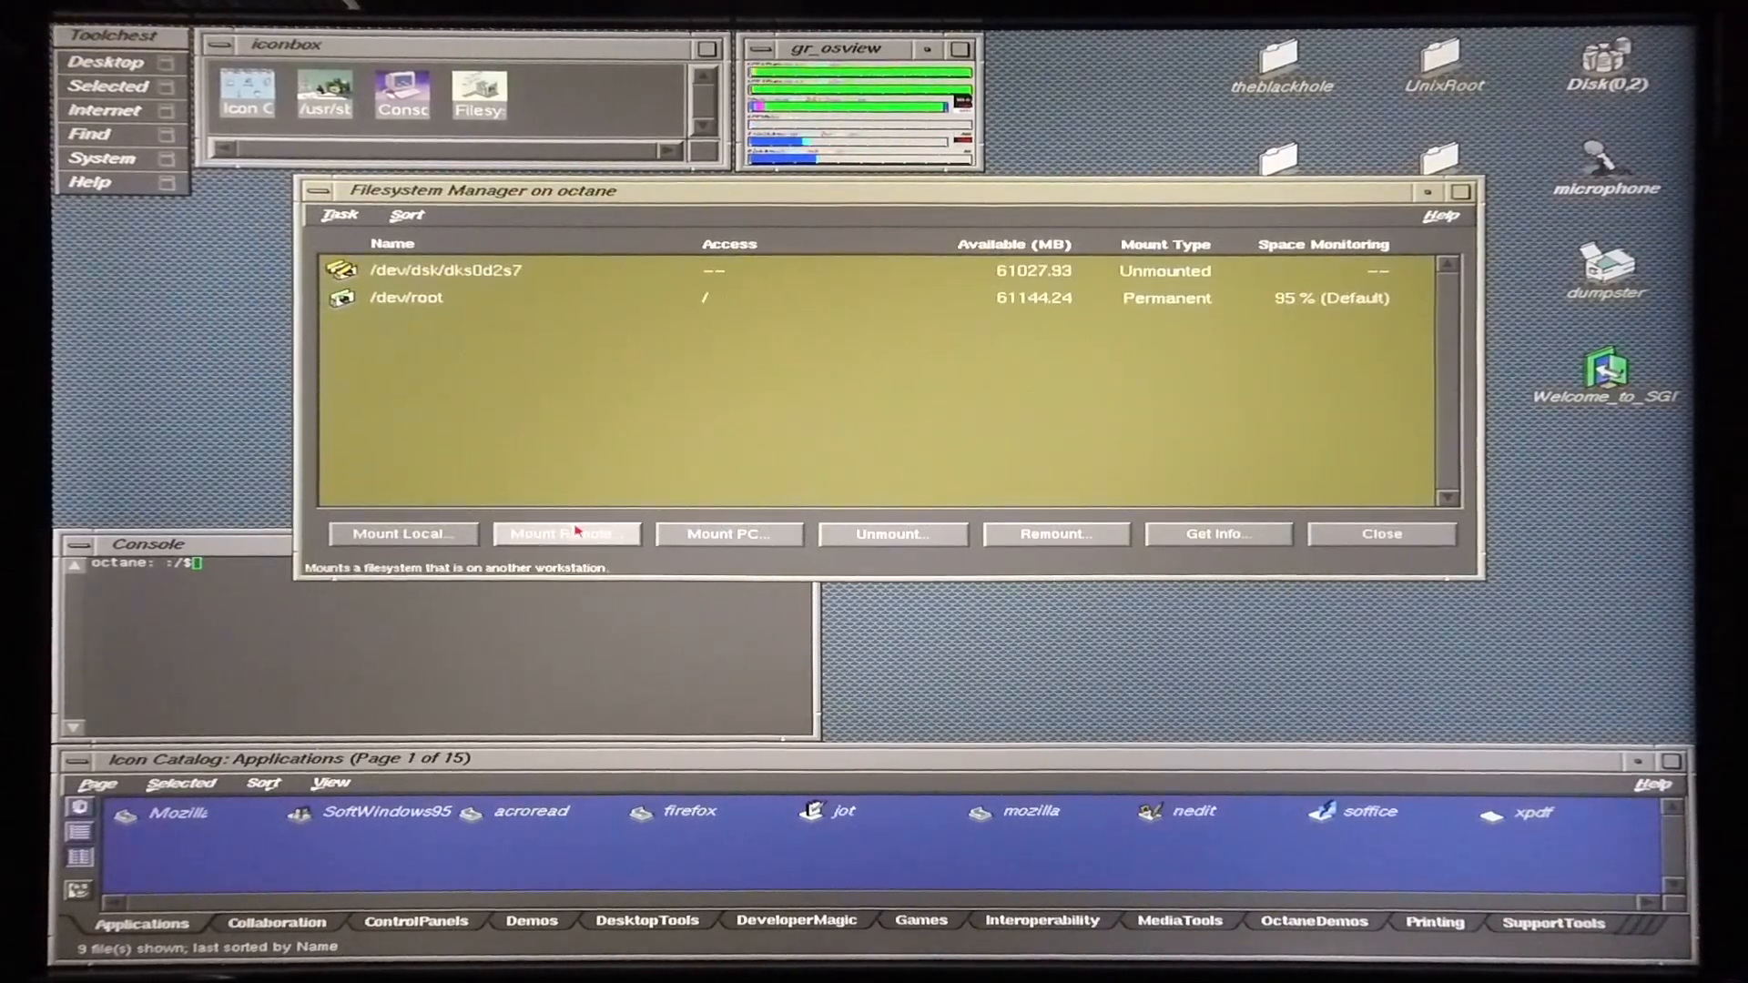
click(566, 534)
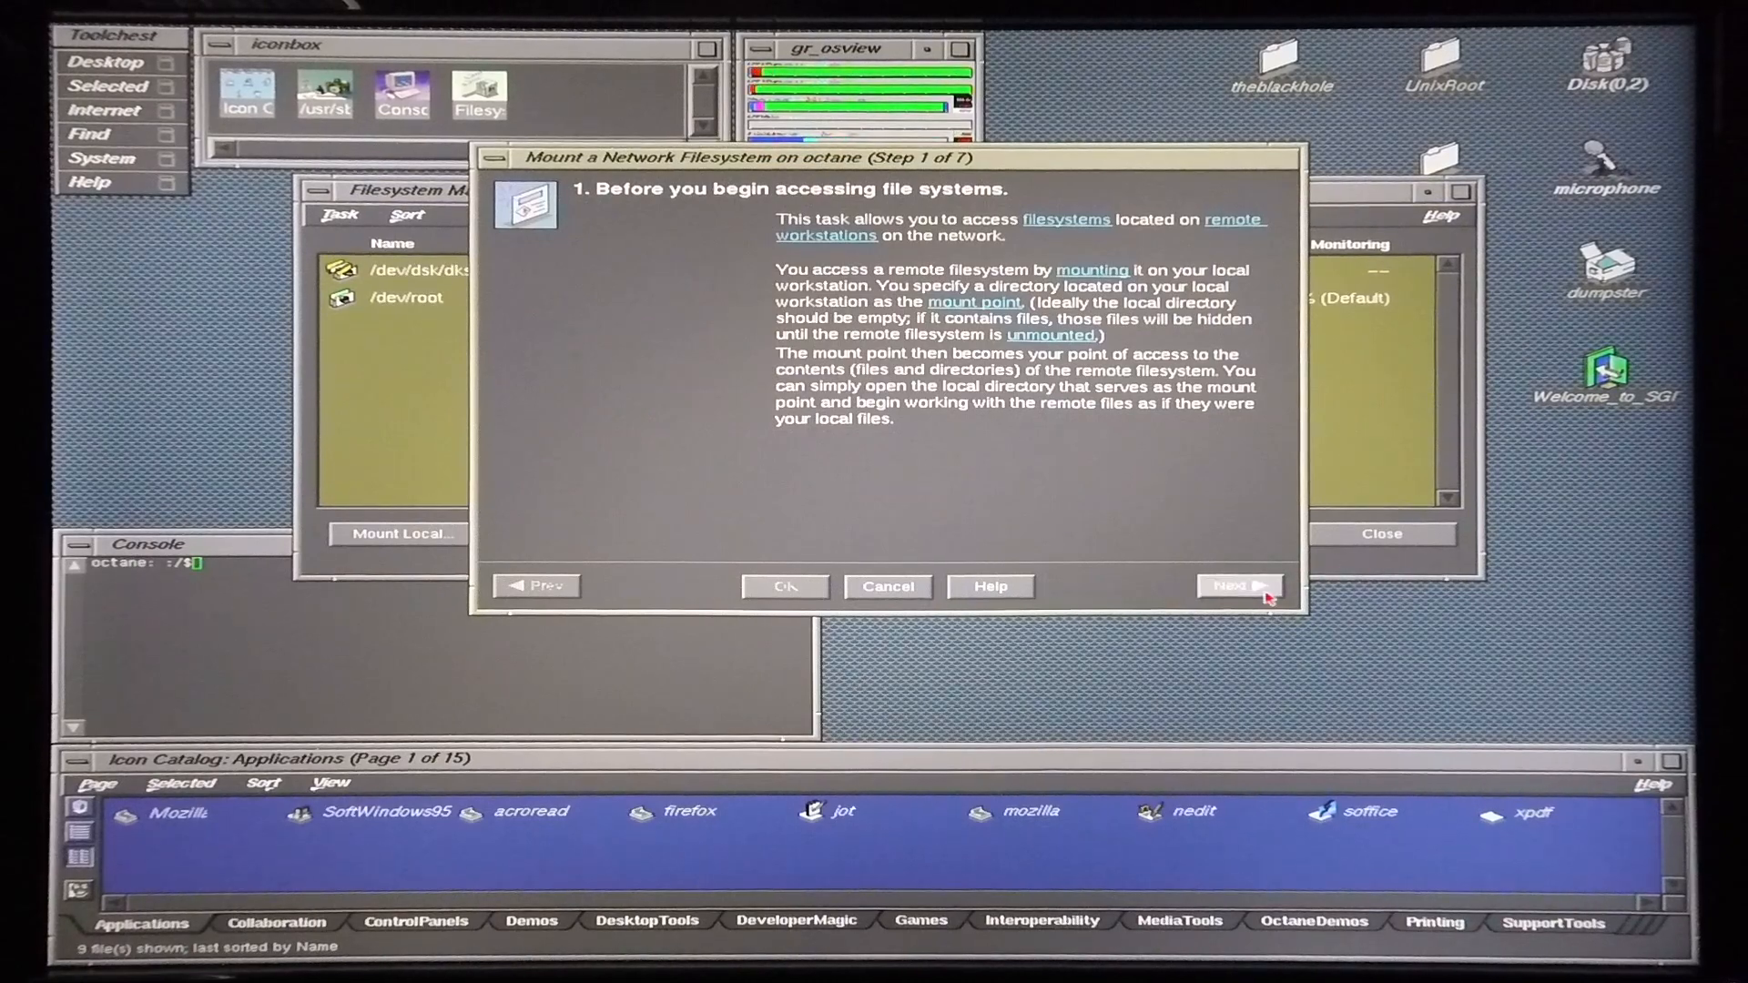
click(1240, 586)
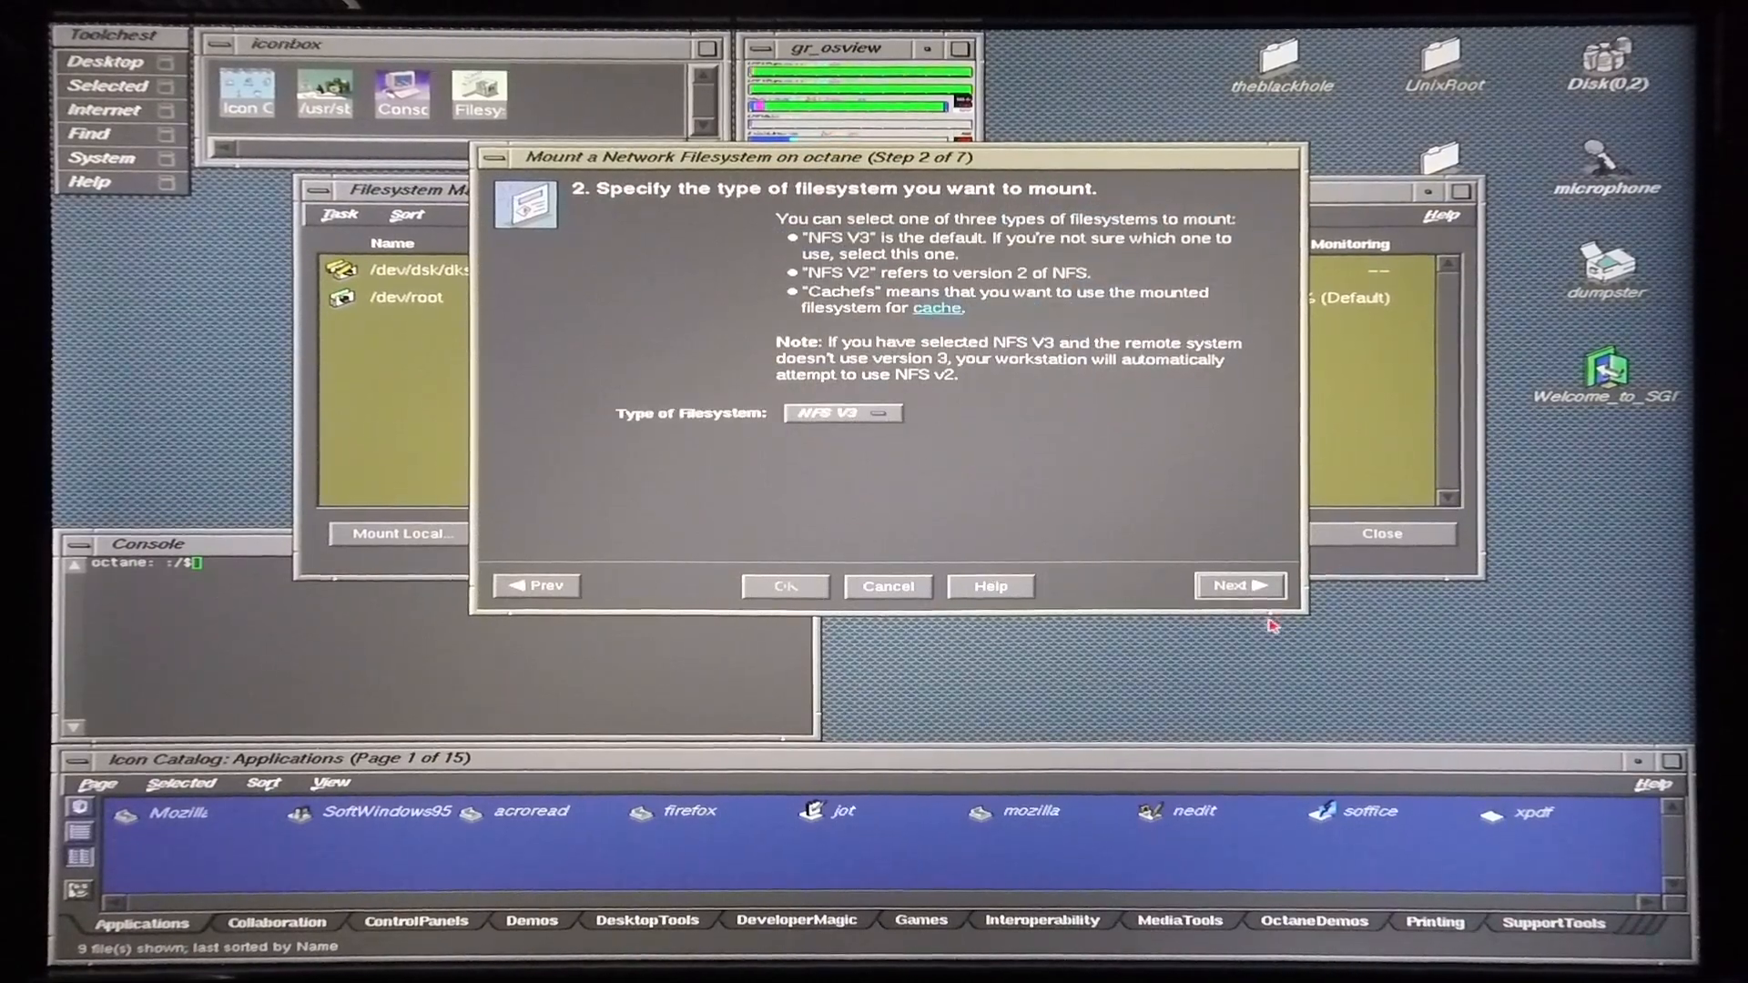
click(1238, 585)
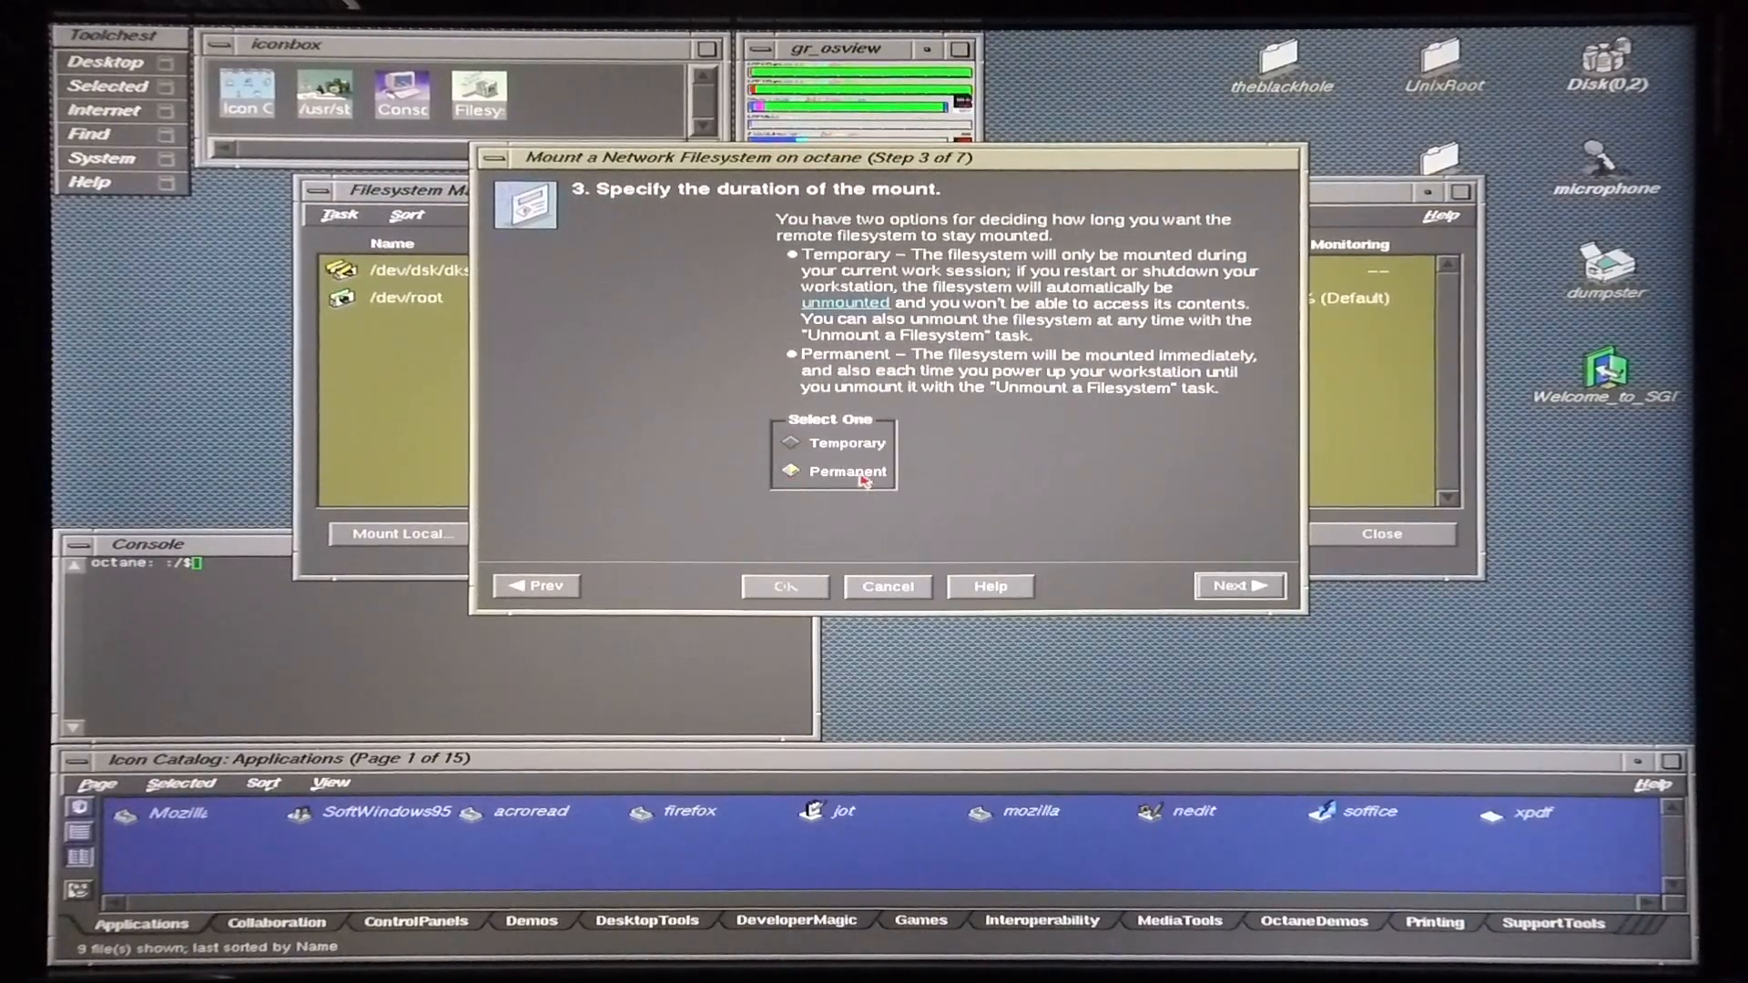
click(1240, 586)
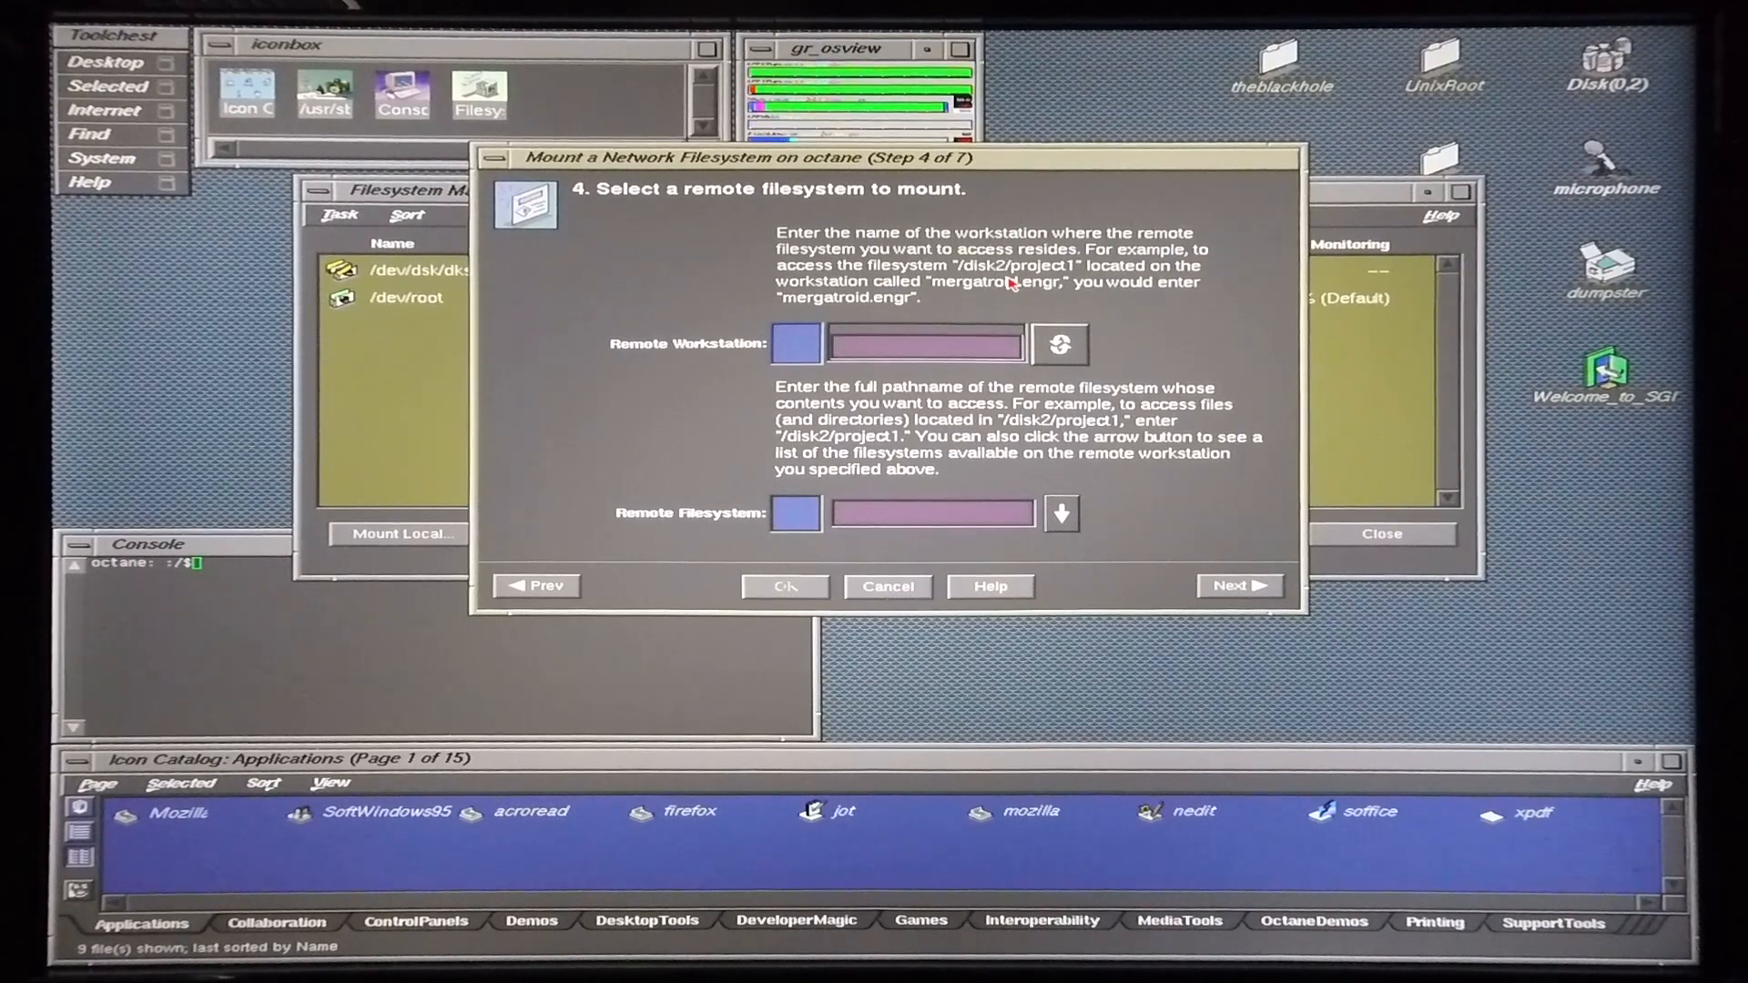
- Enter remote host 192.168.1.2 with its IRIX Desktop path and continue to the mount point
text(192.1)
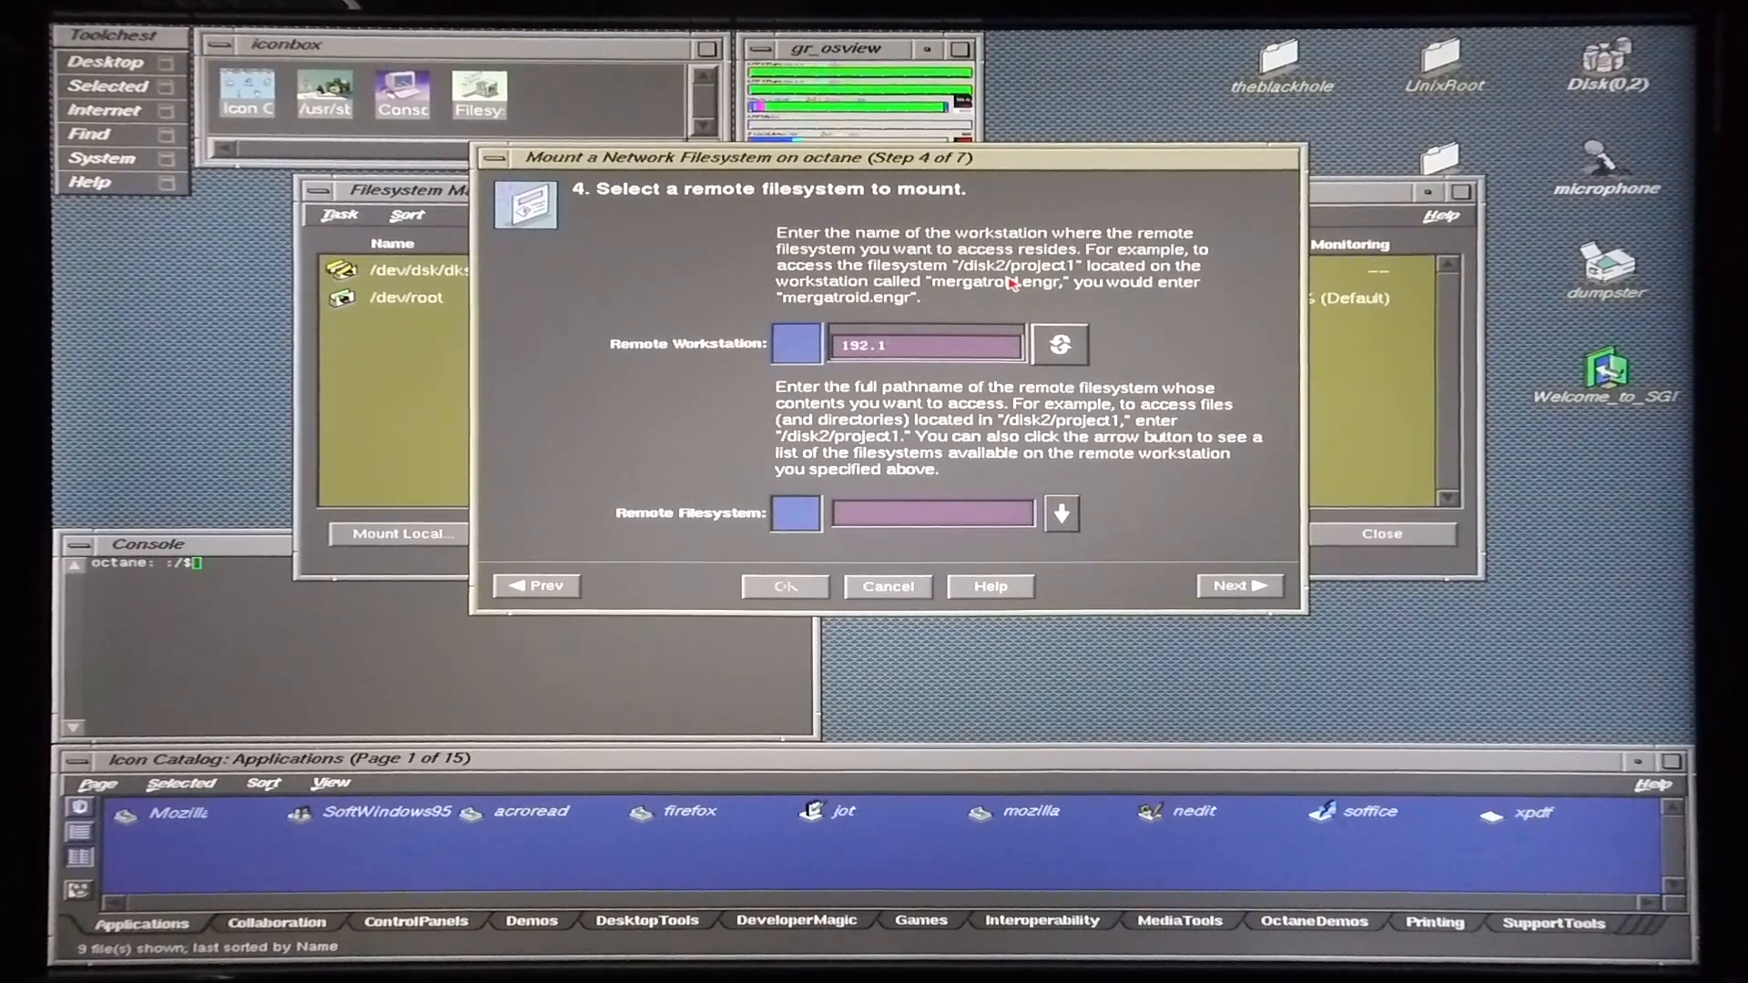
text(68.1.)
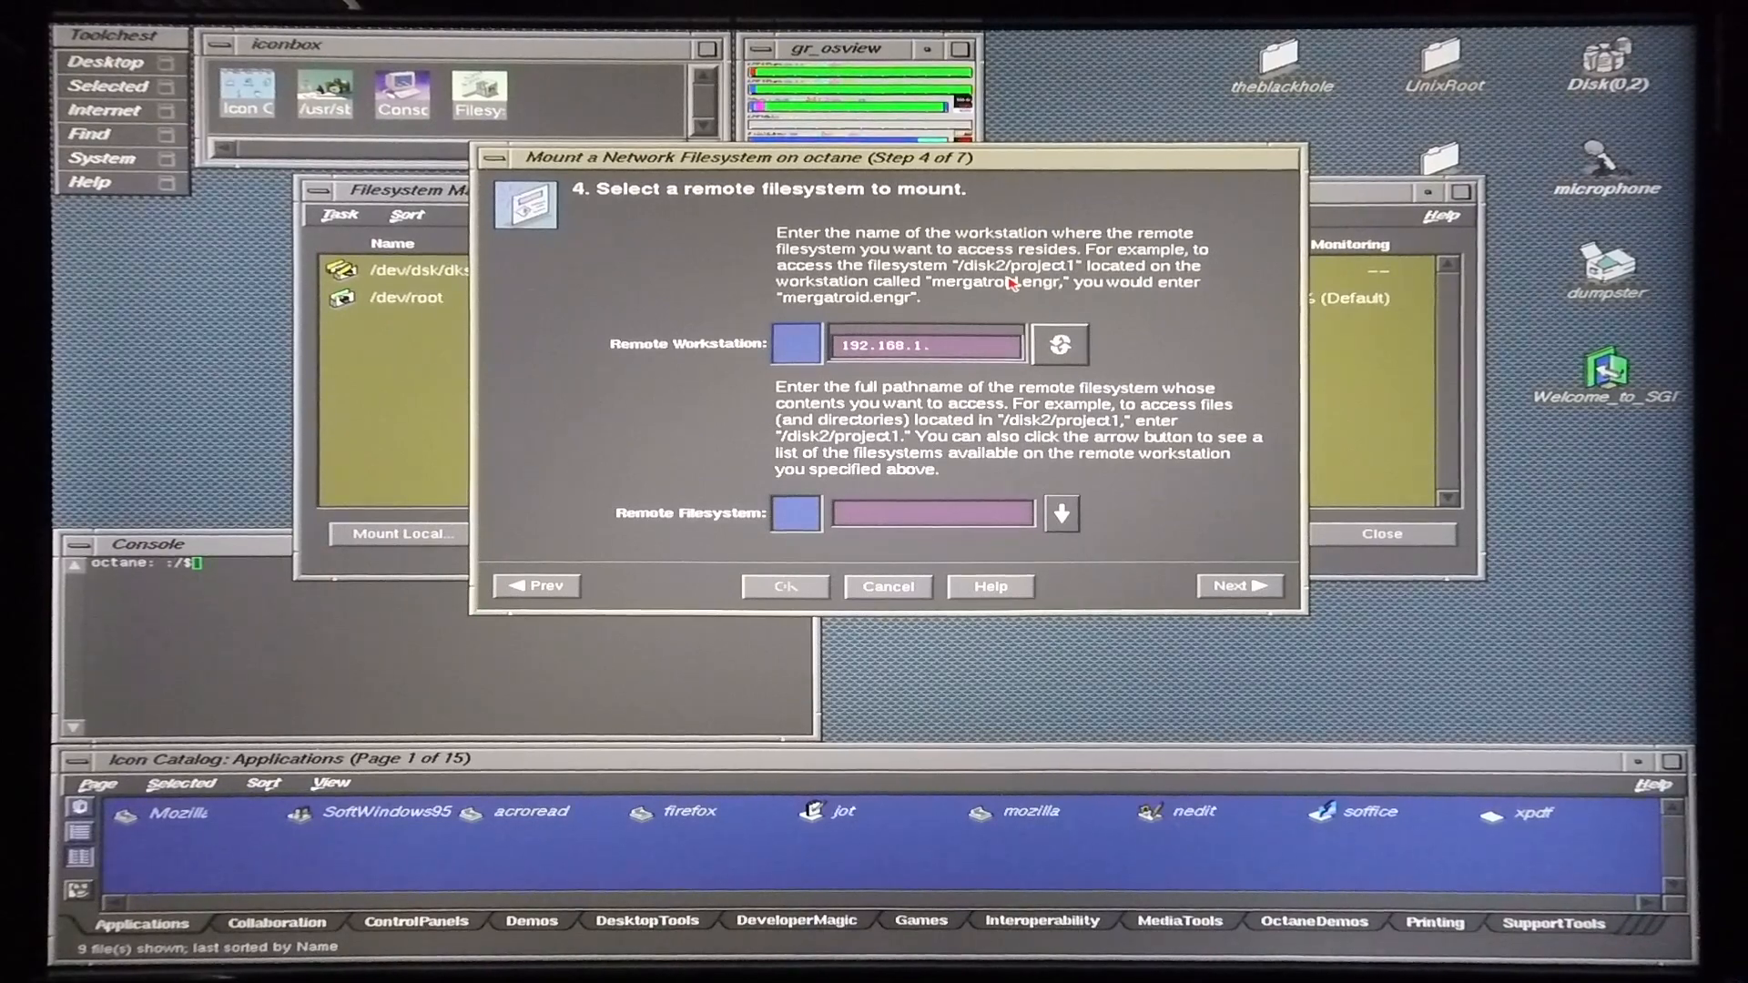
text(2)
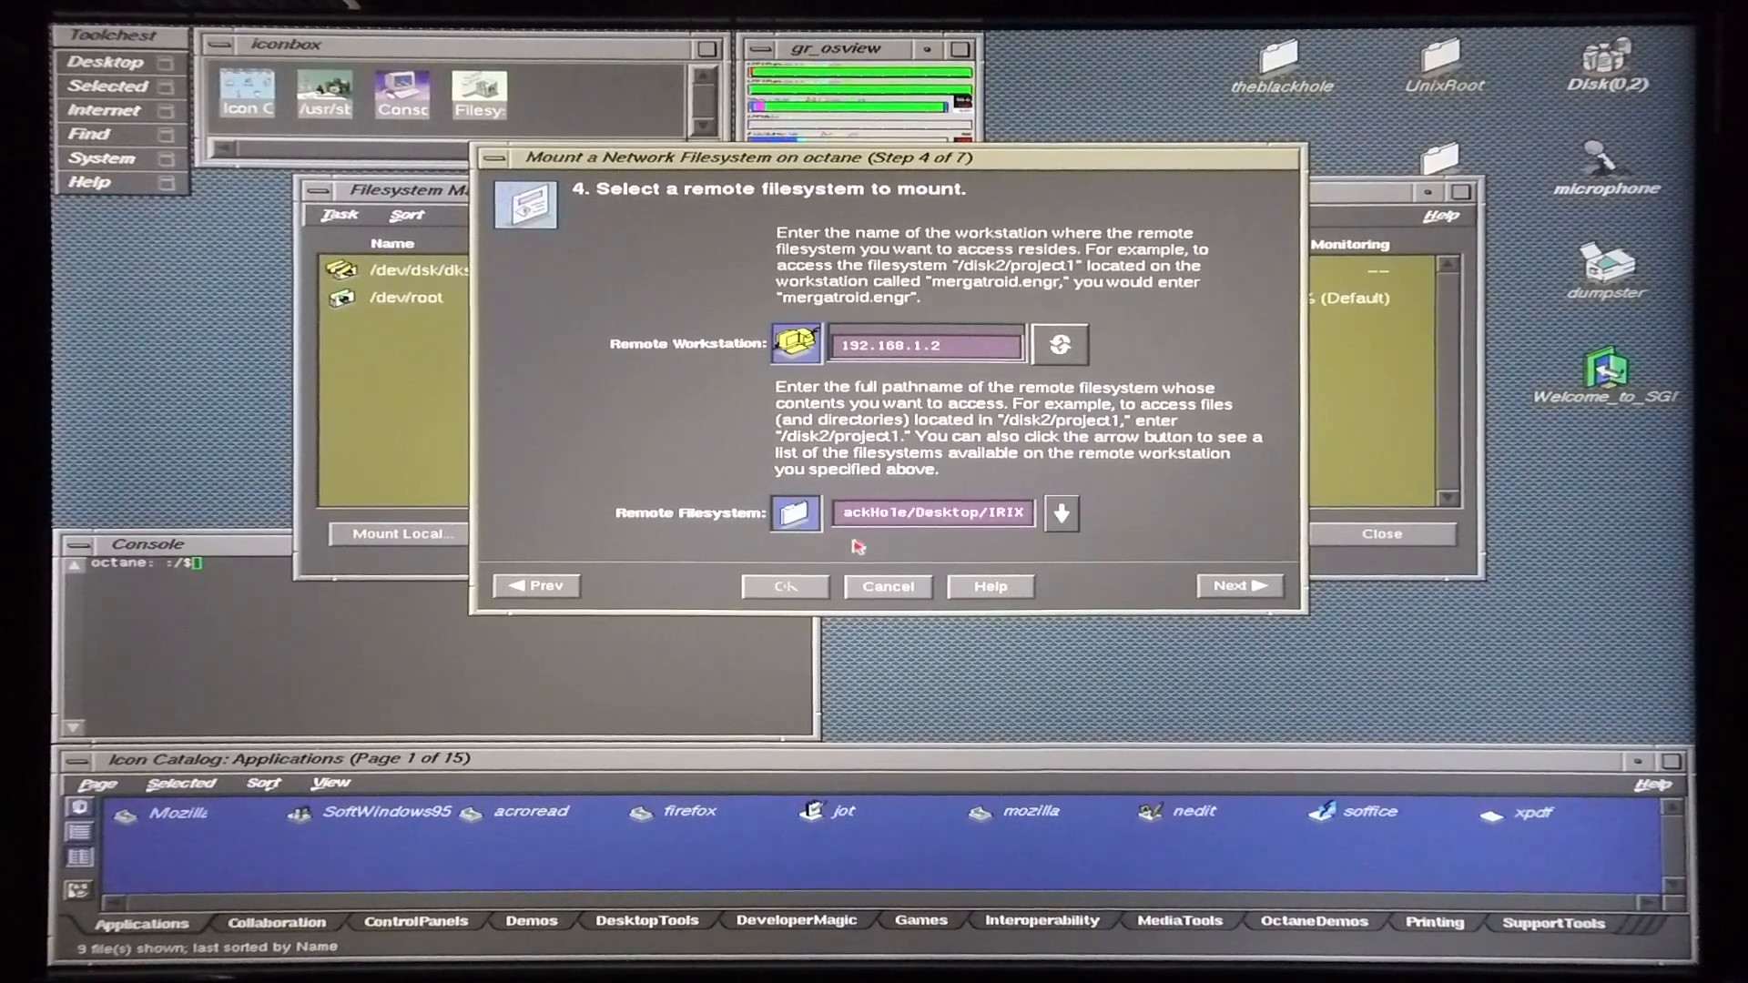
click(1238, 585)
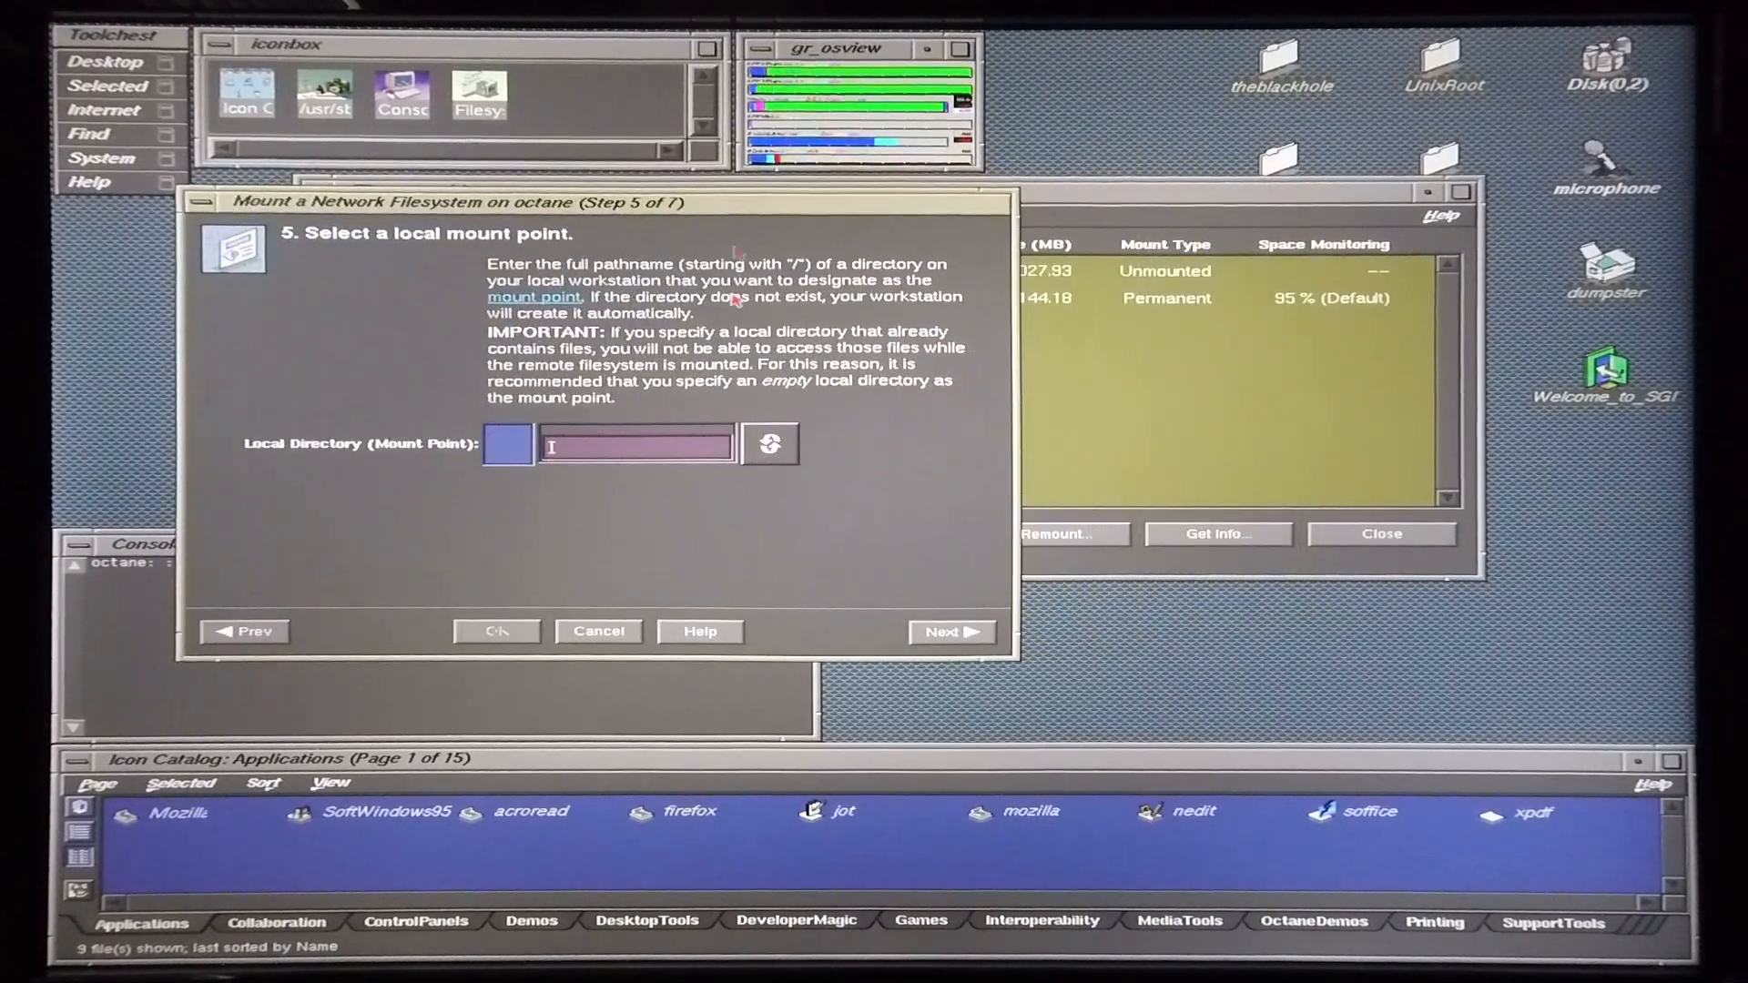
mouse_move(595, 458)
text(/theblackhole)
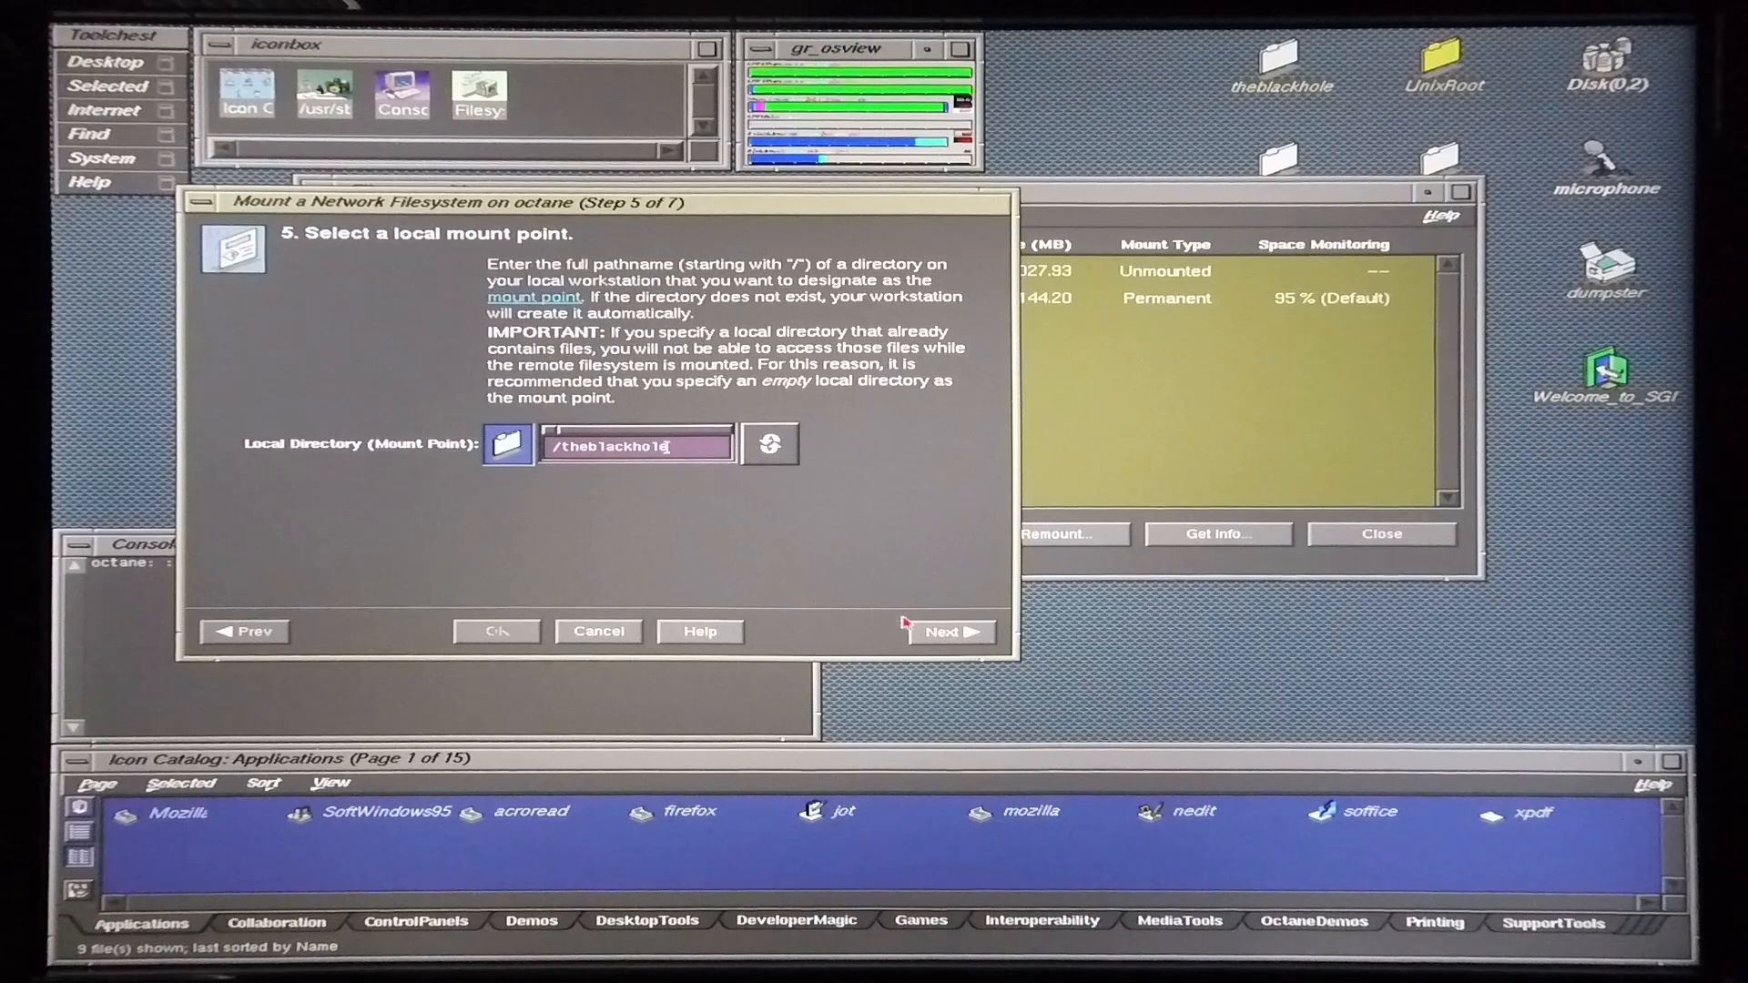
- Mount the share at /theblackhole with Read/Write access and confirm
click(949, 632)
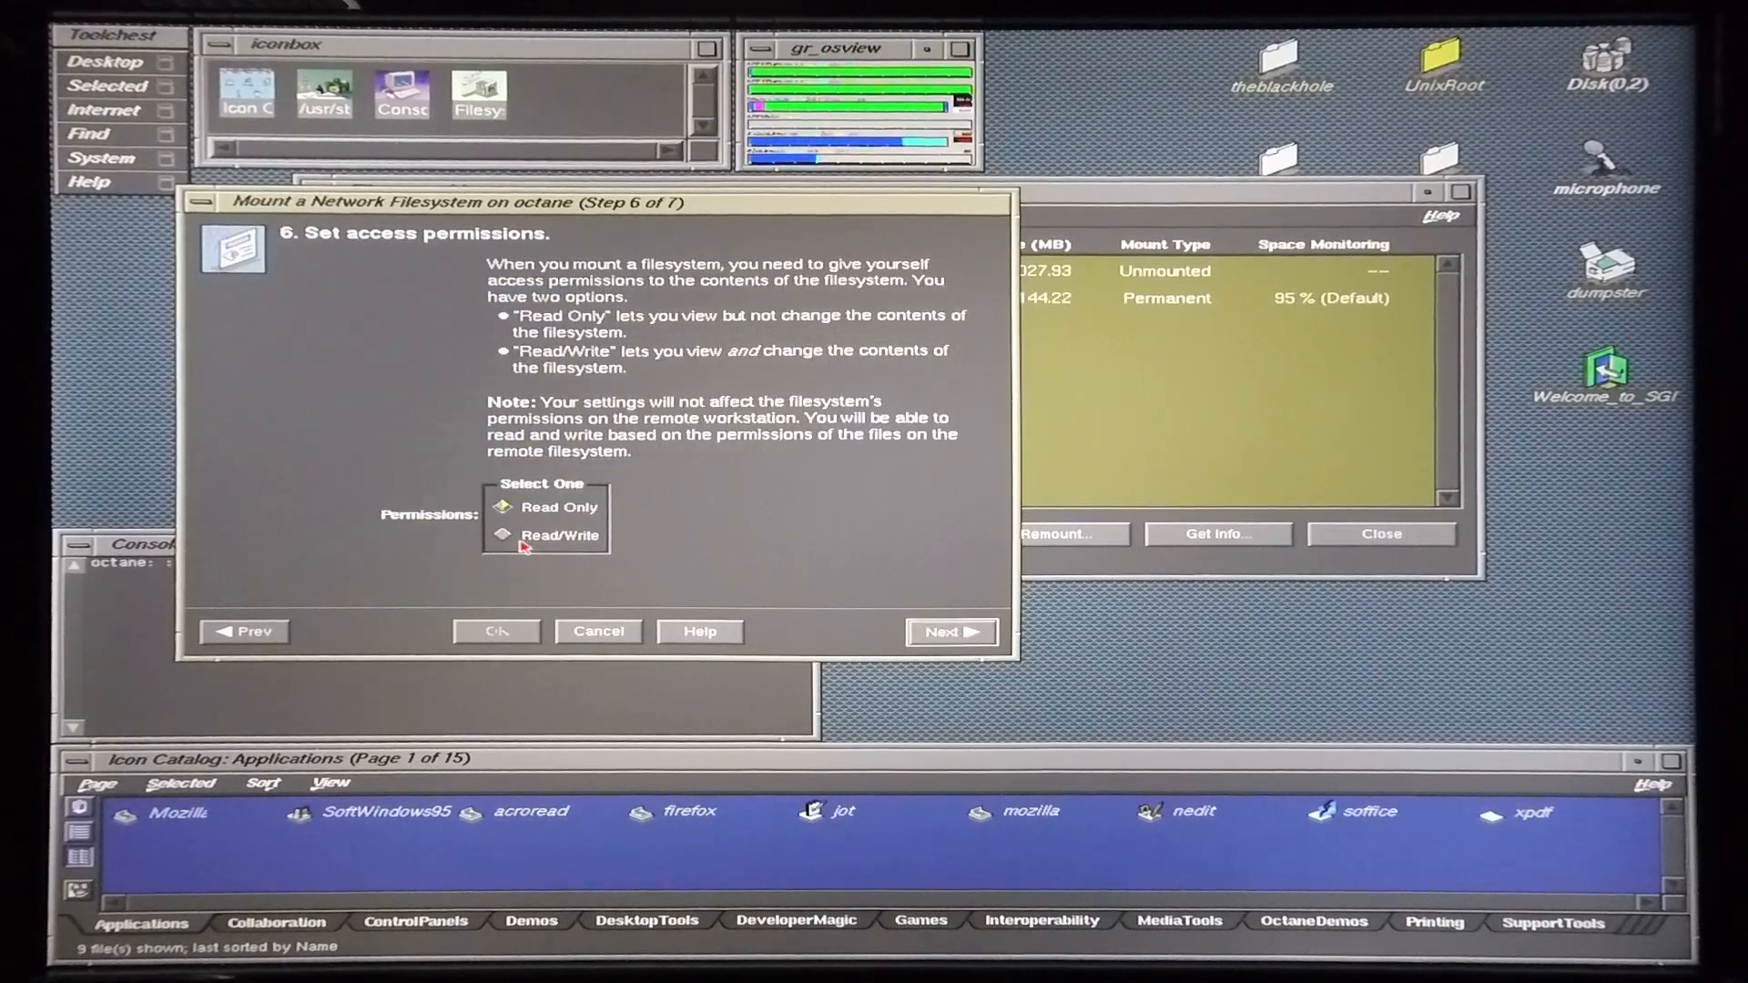
click(950, 632)
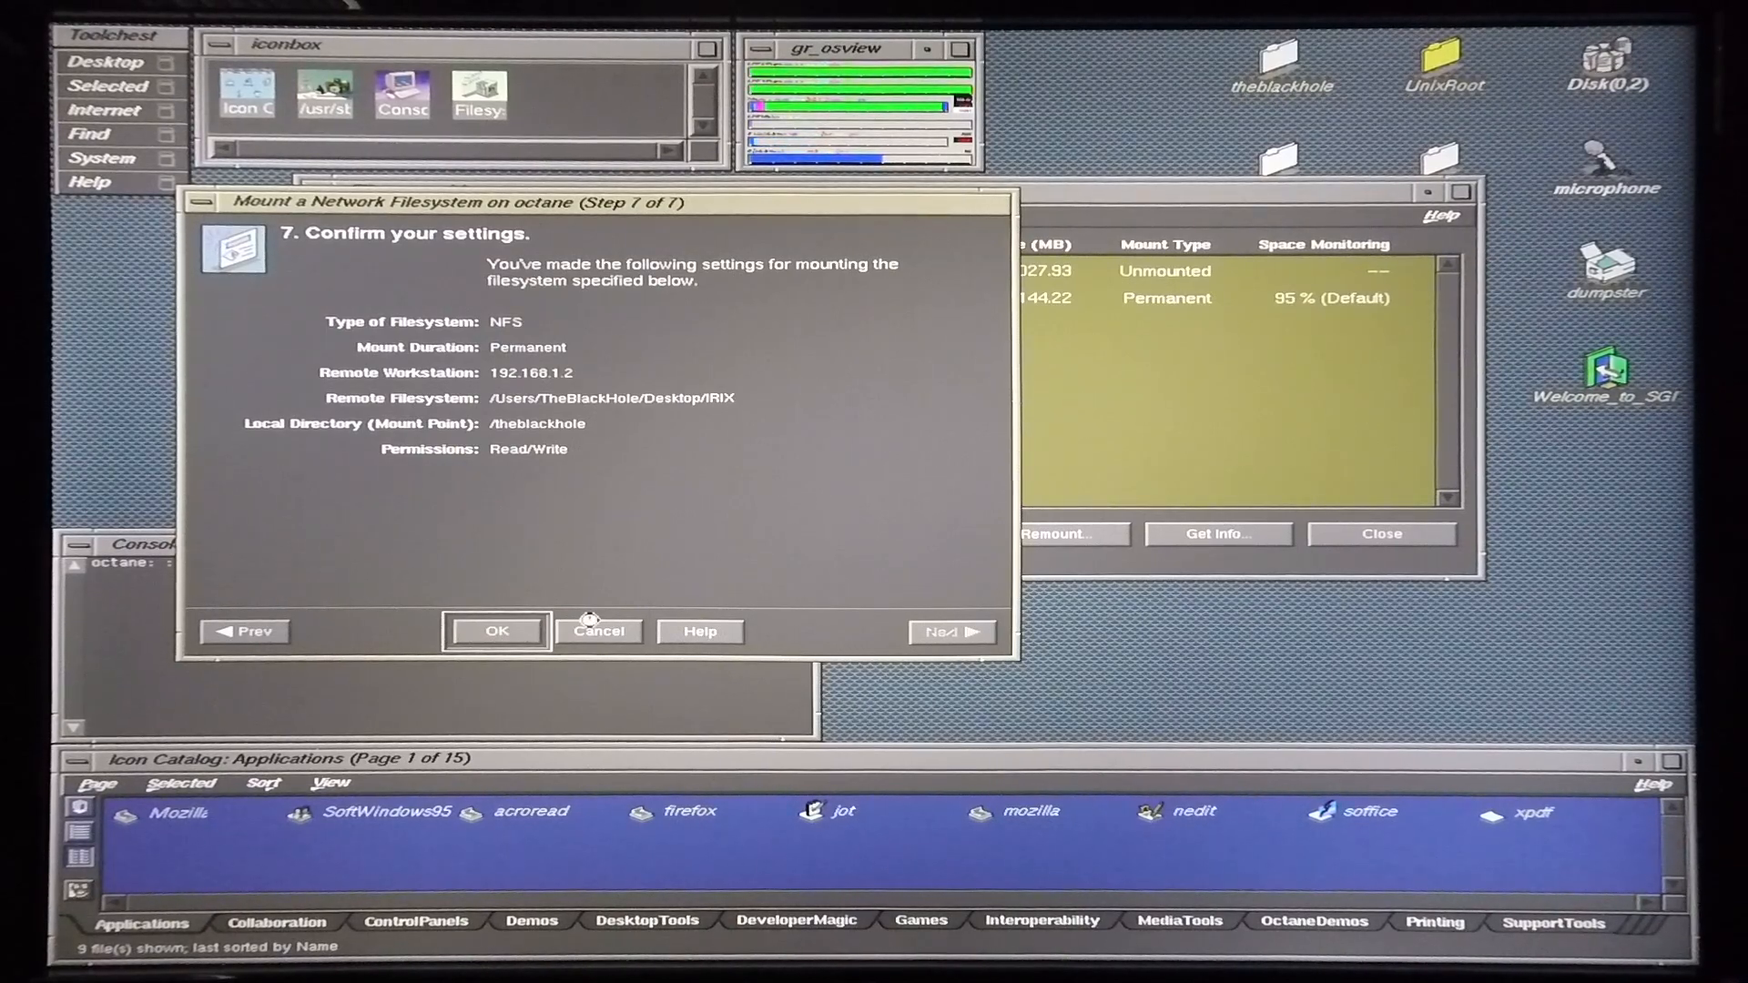
click(495, 631)
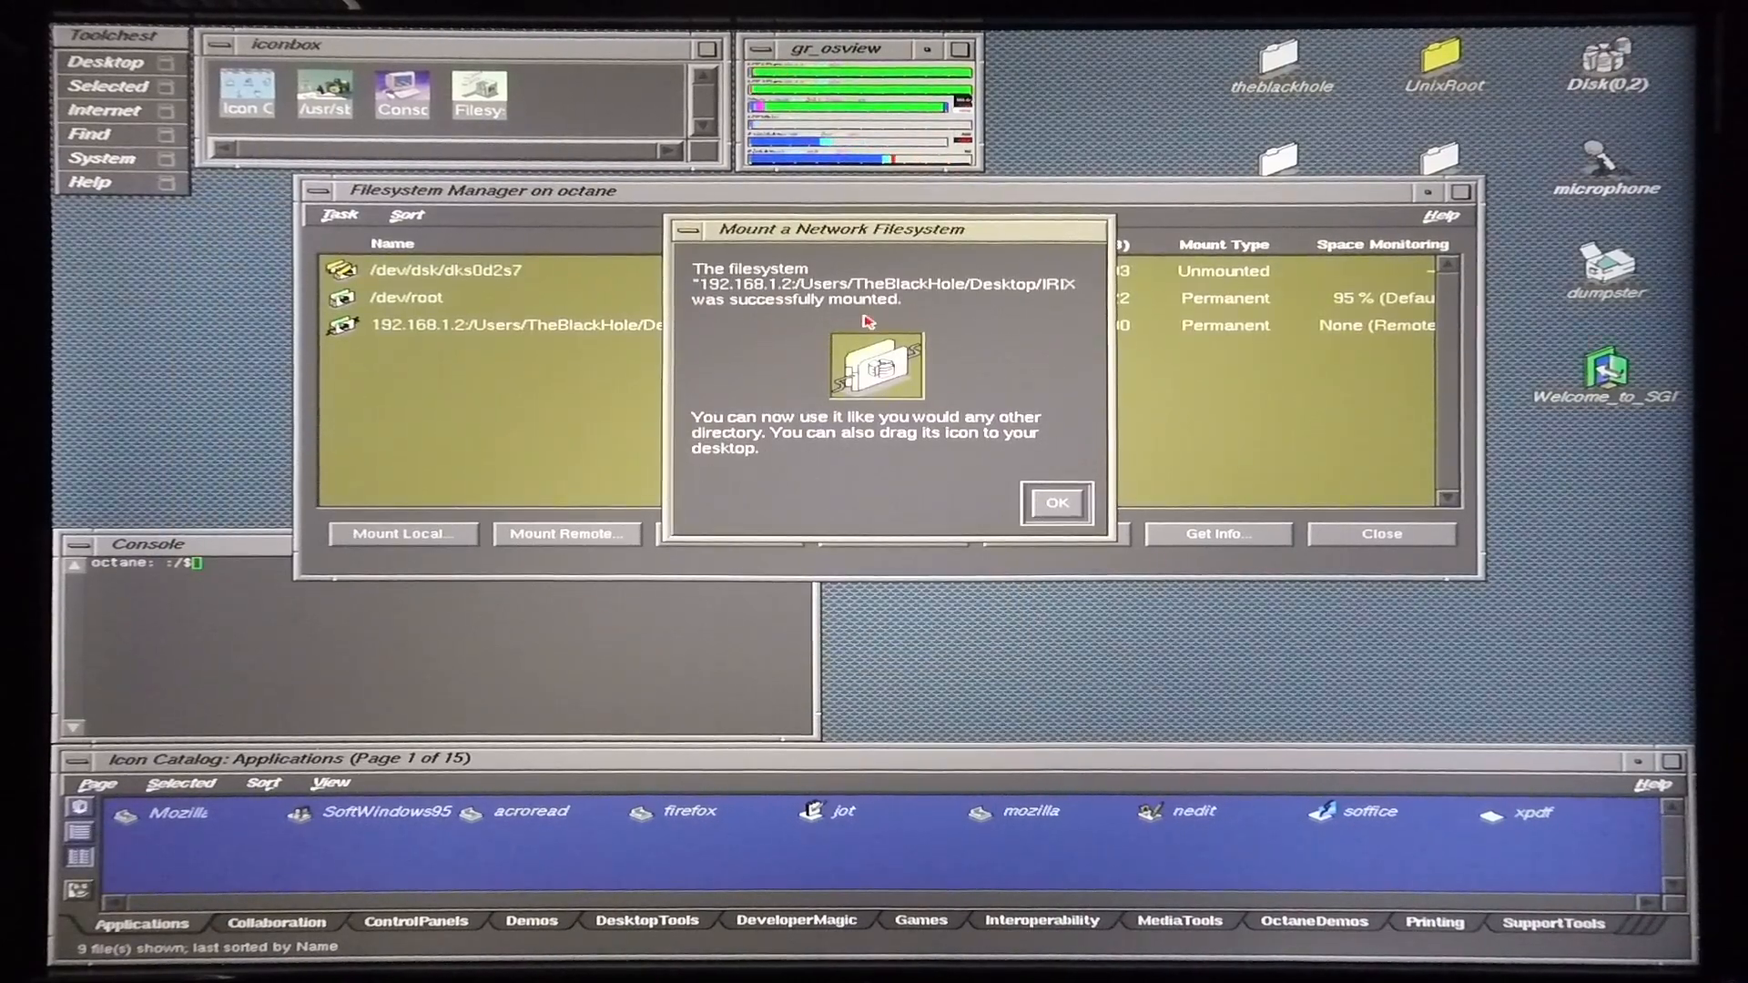
- Dismiss the mount success notice and close Filesystem Manager
click(1056, 502)
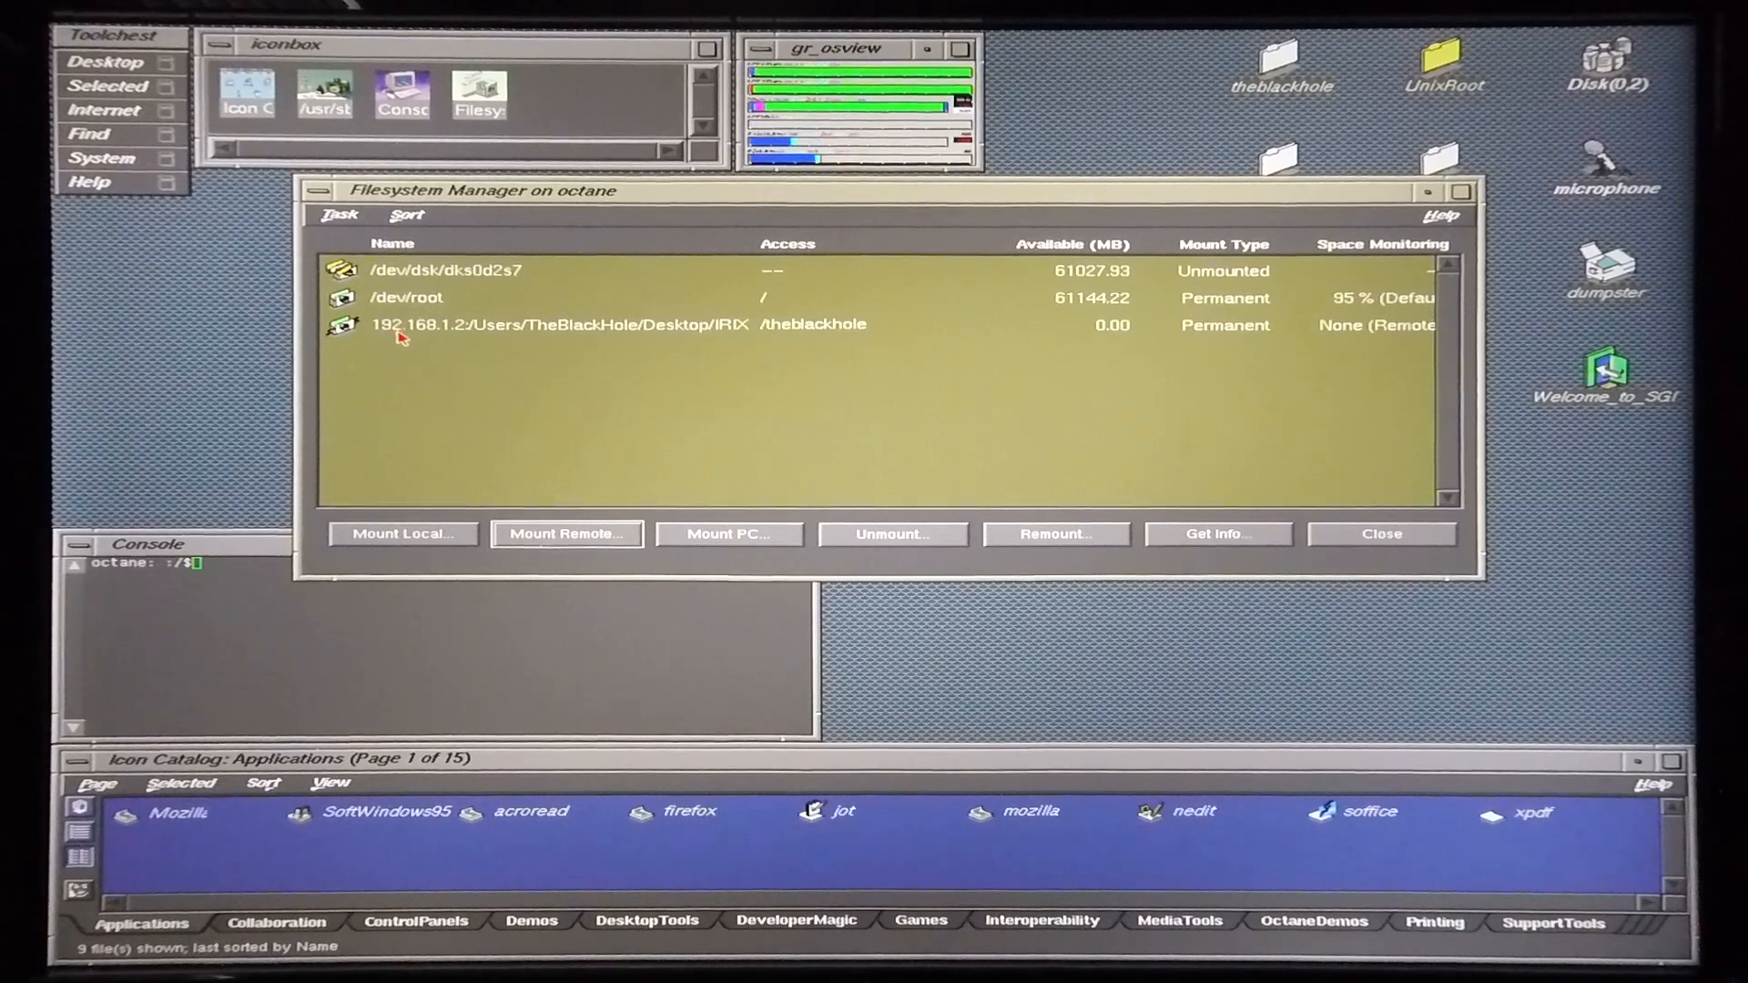
click(319, 191)
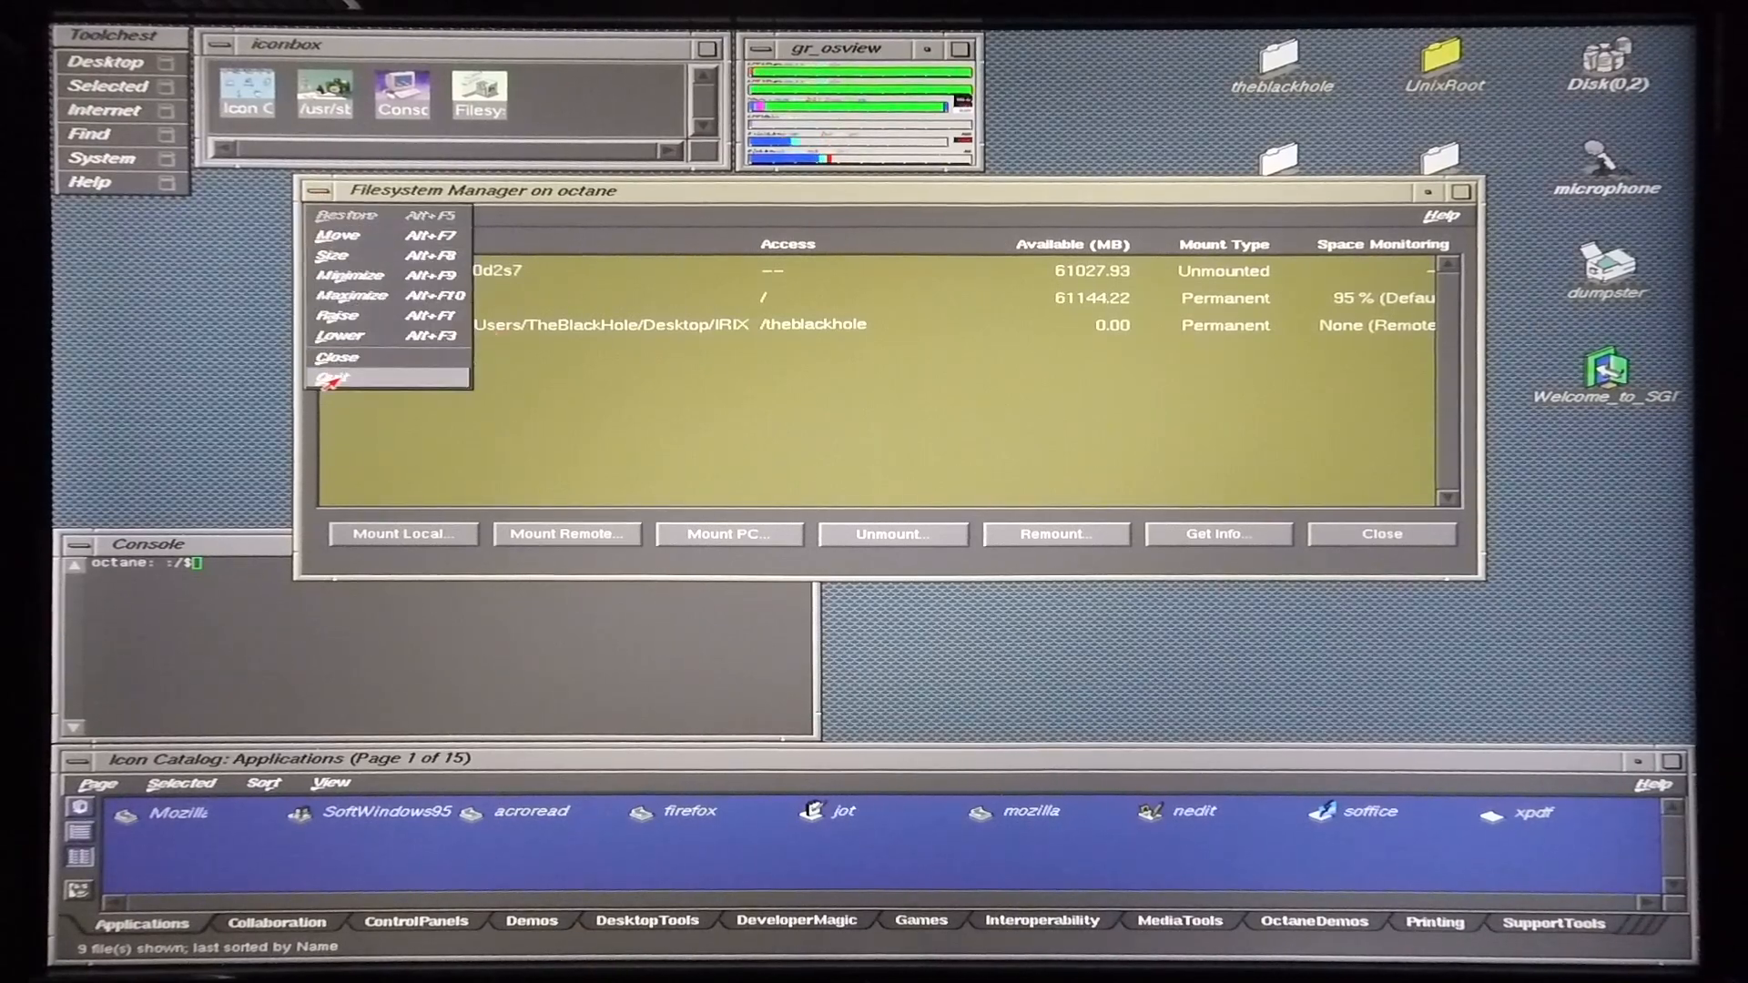
click(329, 377)
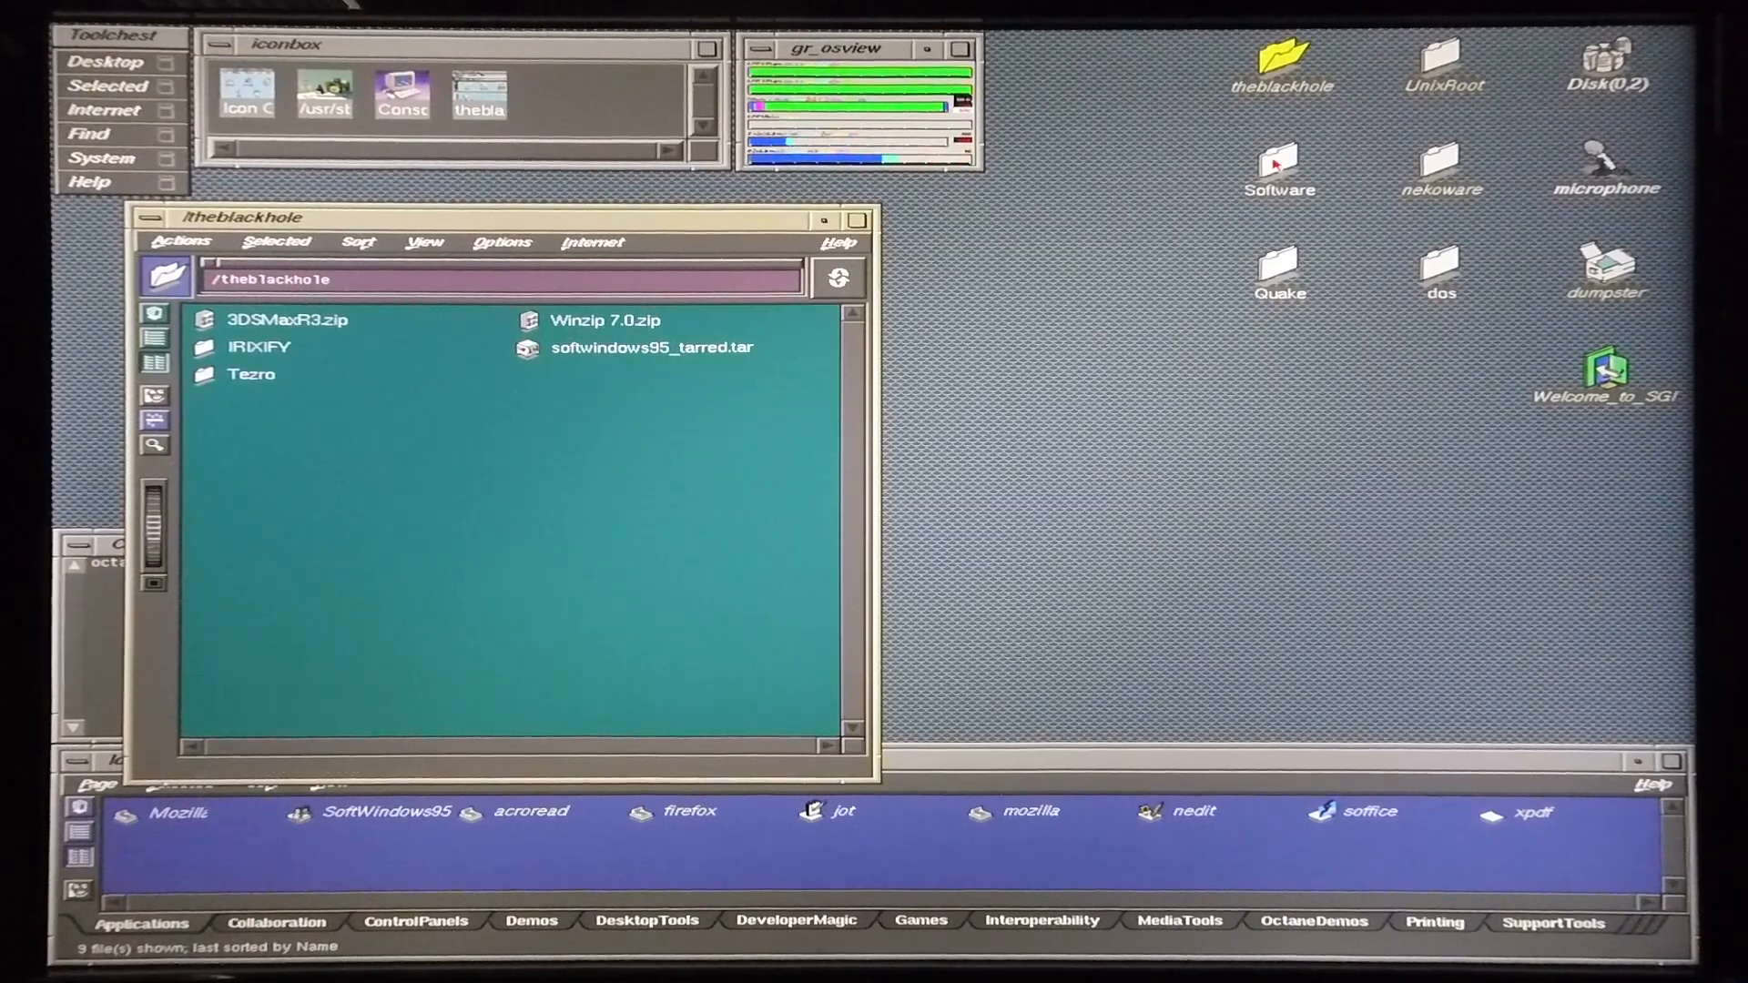
- Copy Winzip 7.0.zip from /theblackhole into the Desktop Software folder, choosing Copy over Move
double_click(1278, 160)
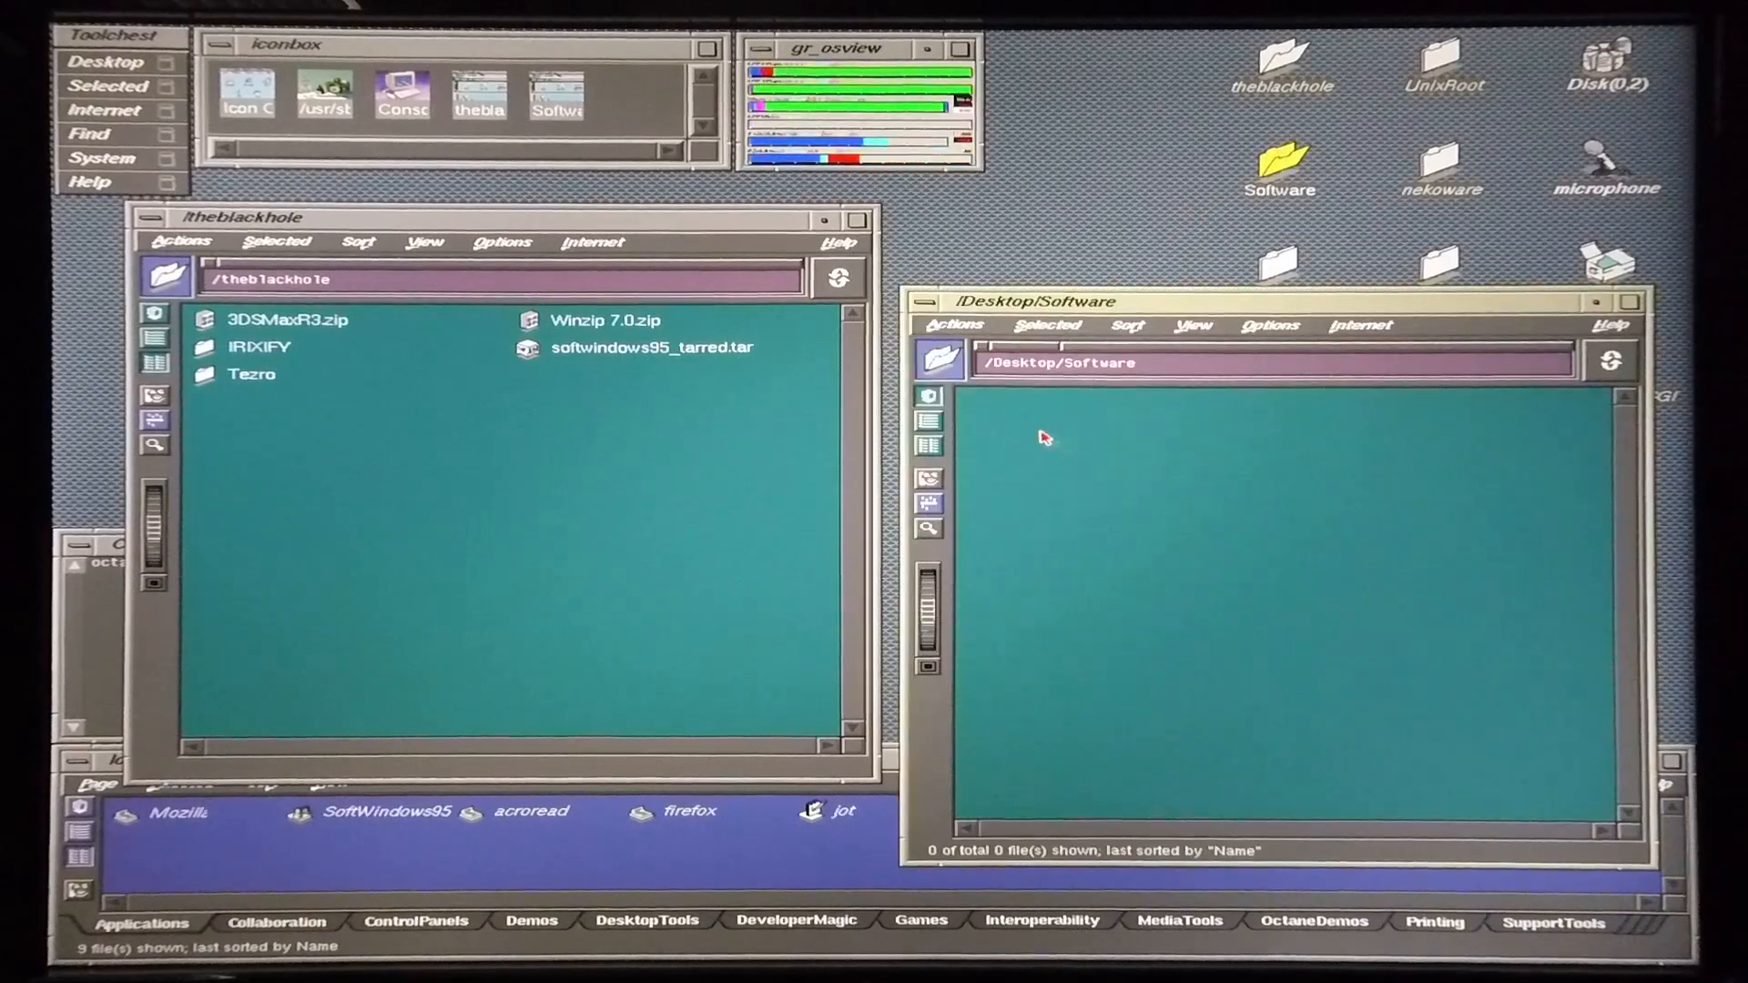
drag(605, 320, 1152, 496)
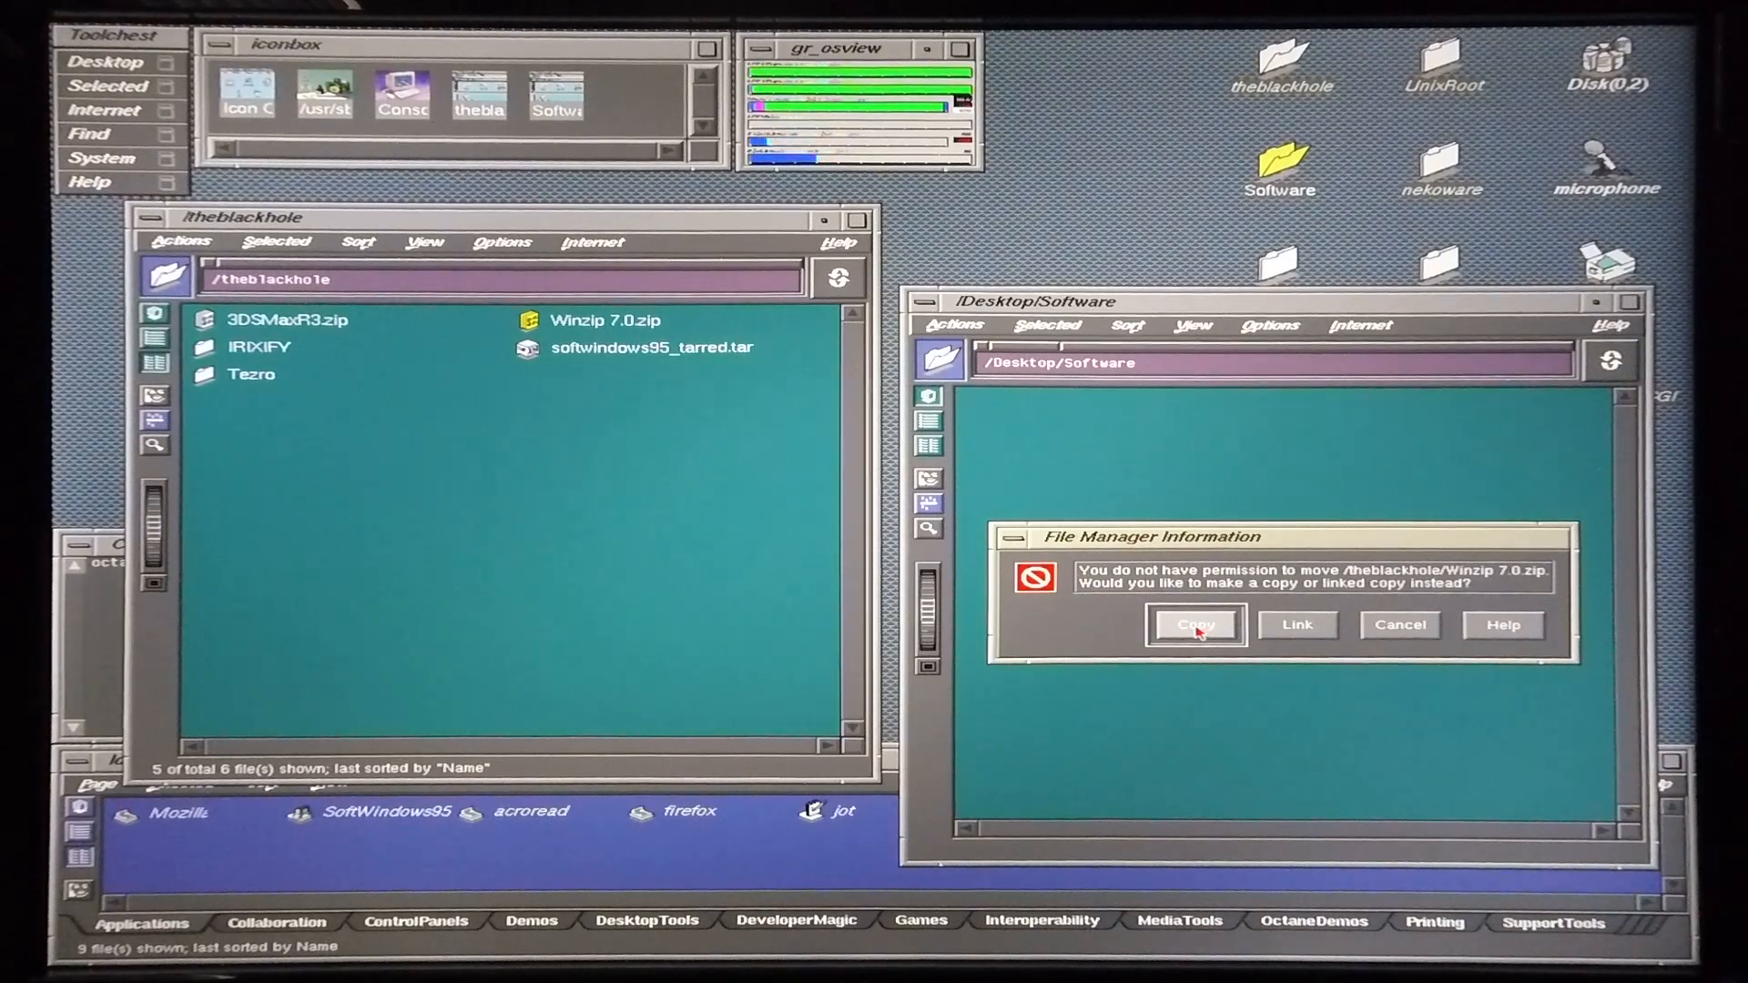
click(1195, 625)
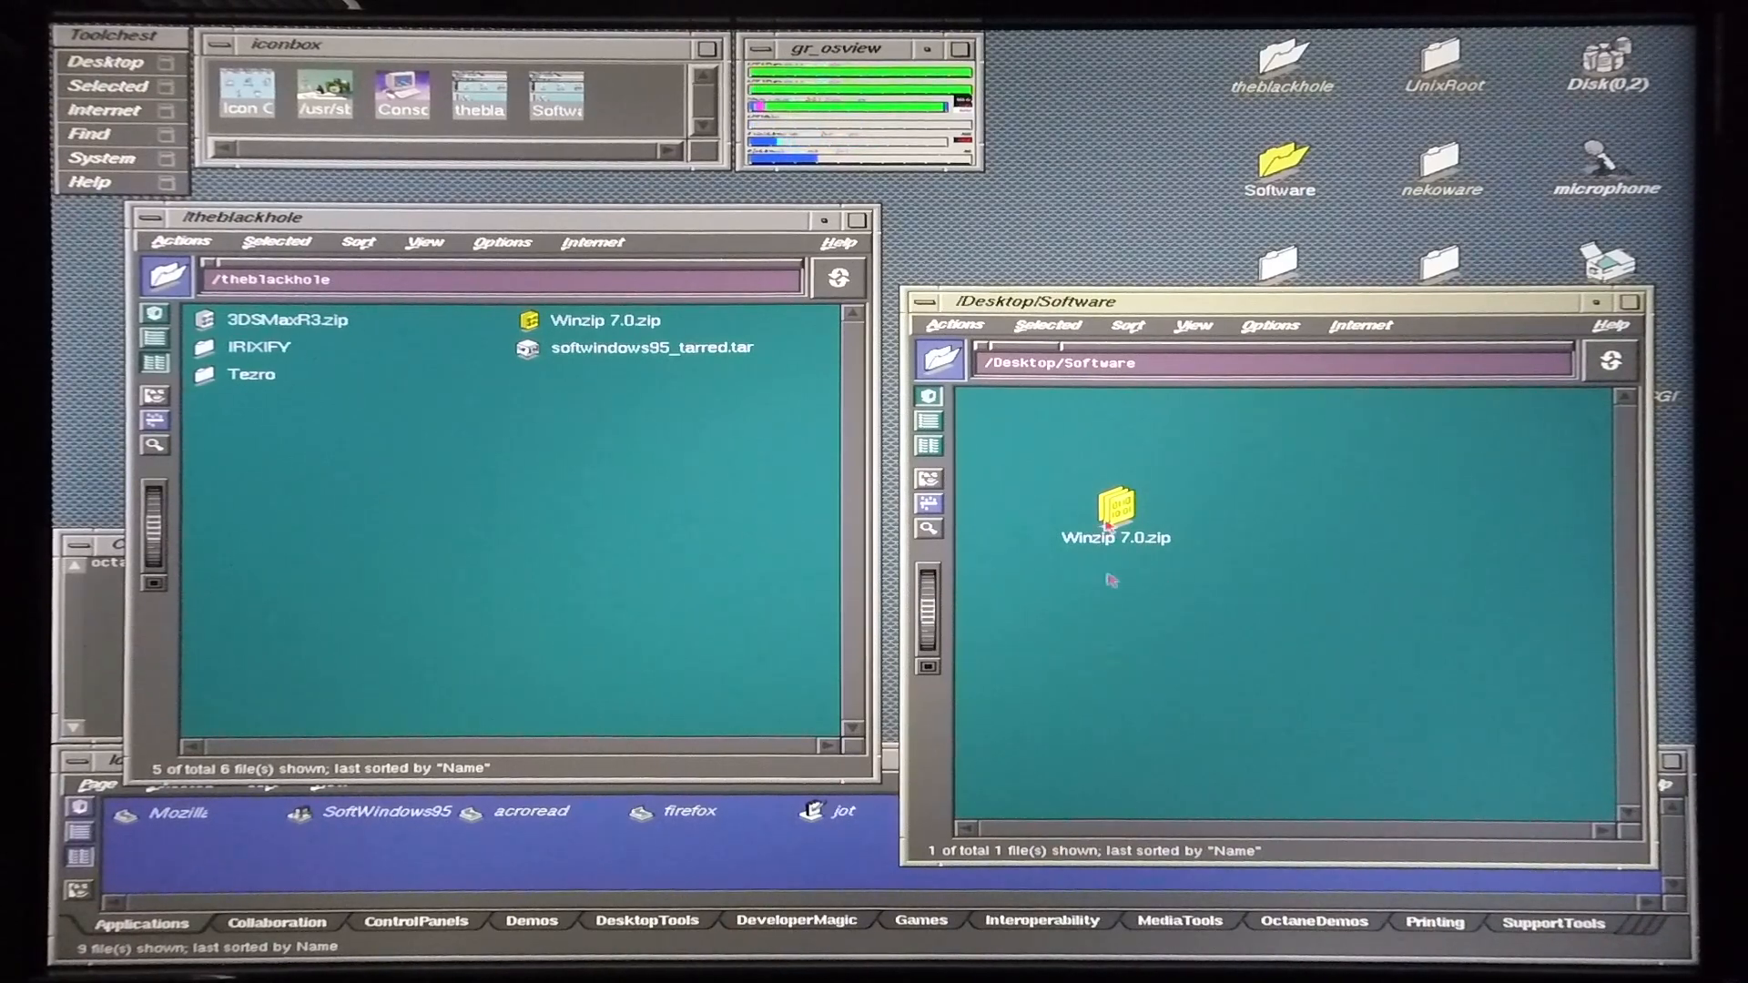
- Close the Software and /theblackhole folder windows
click(923, 302)
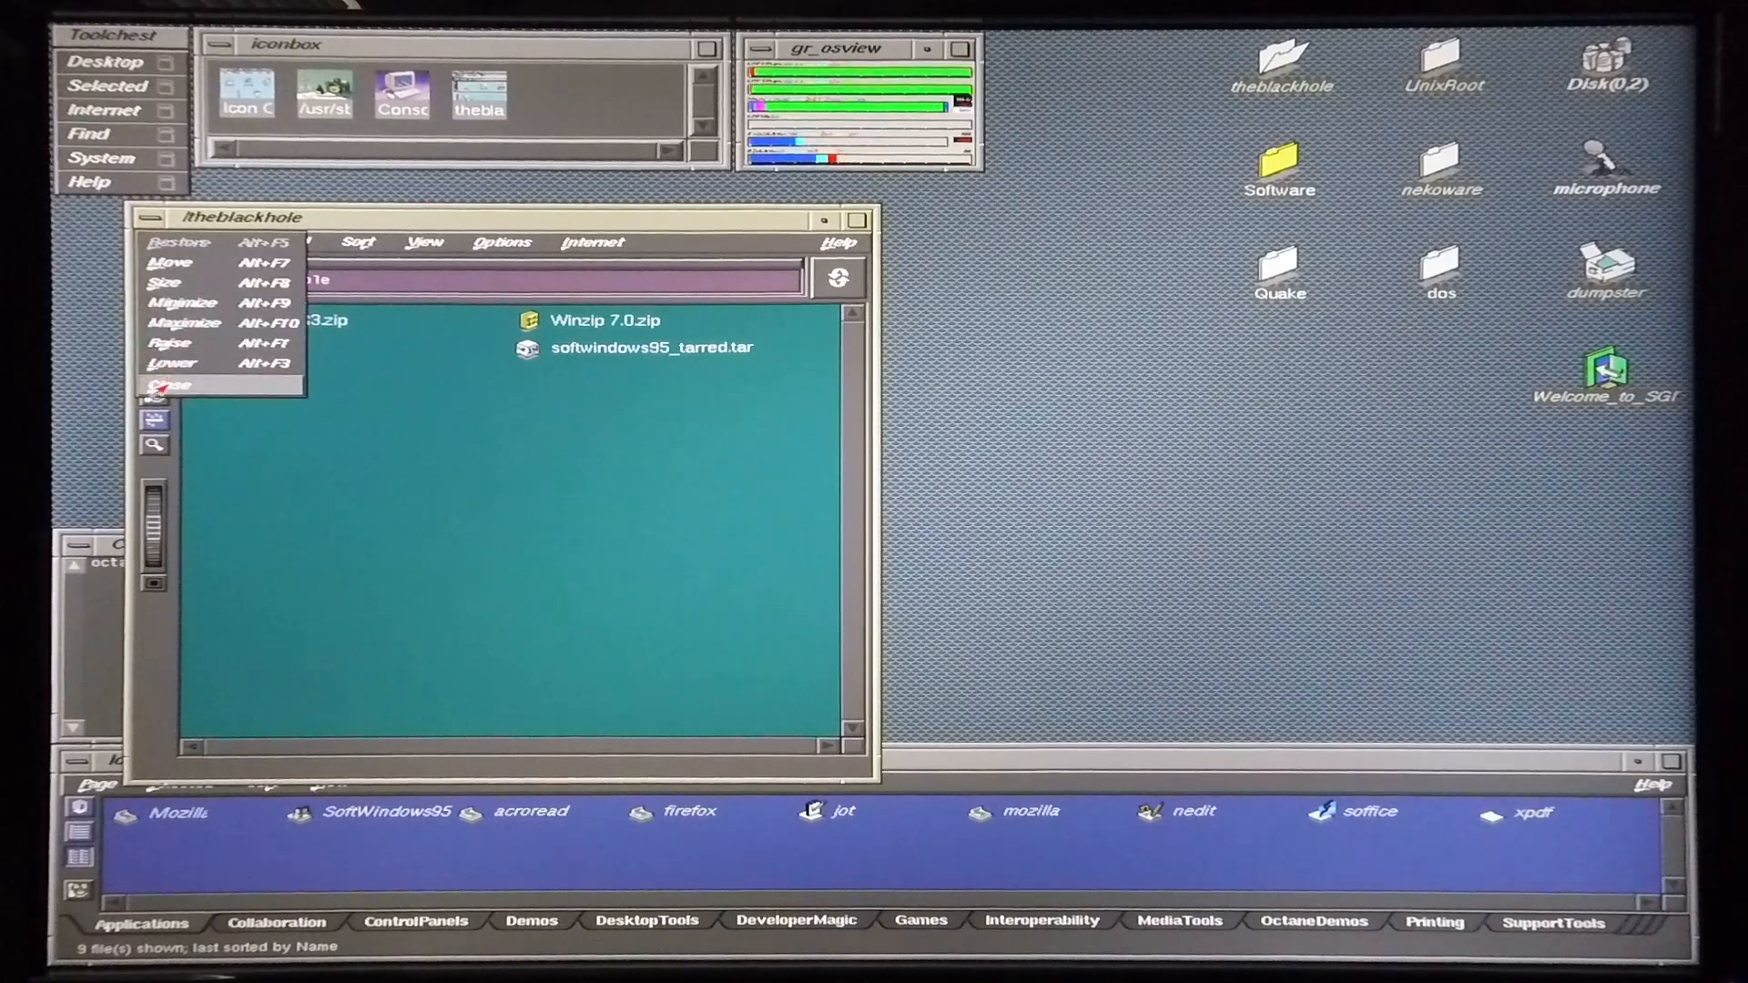
click(168, 383)
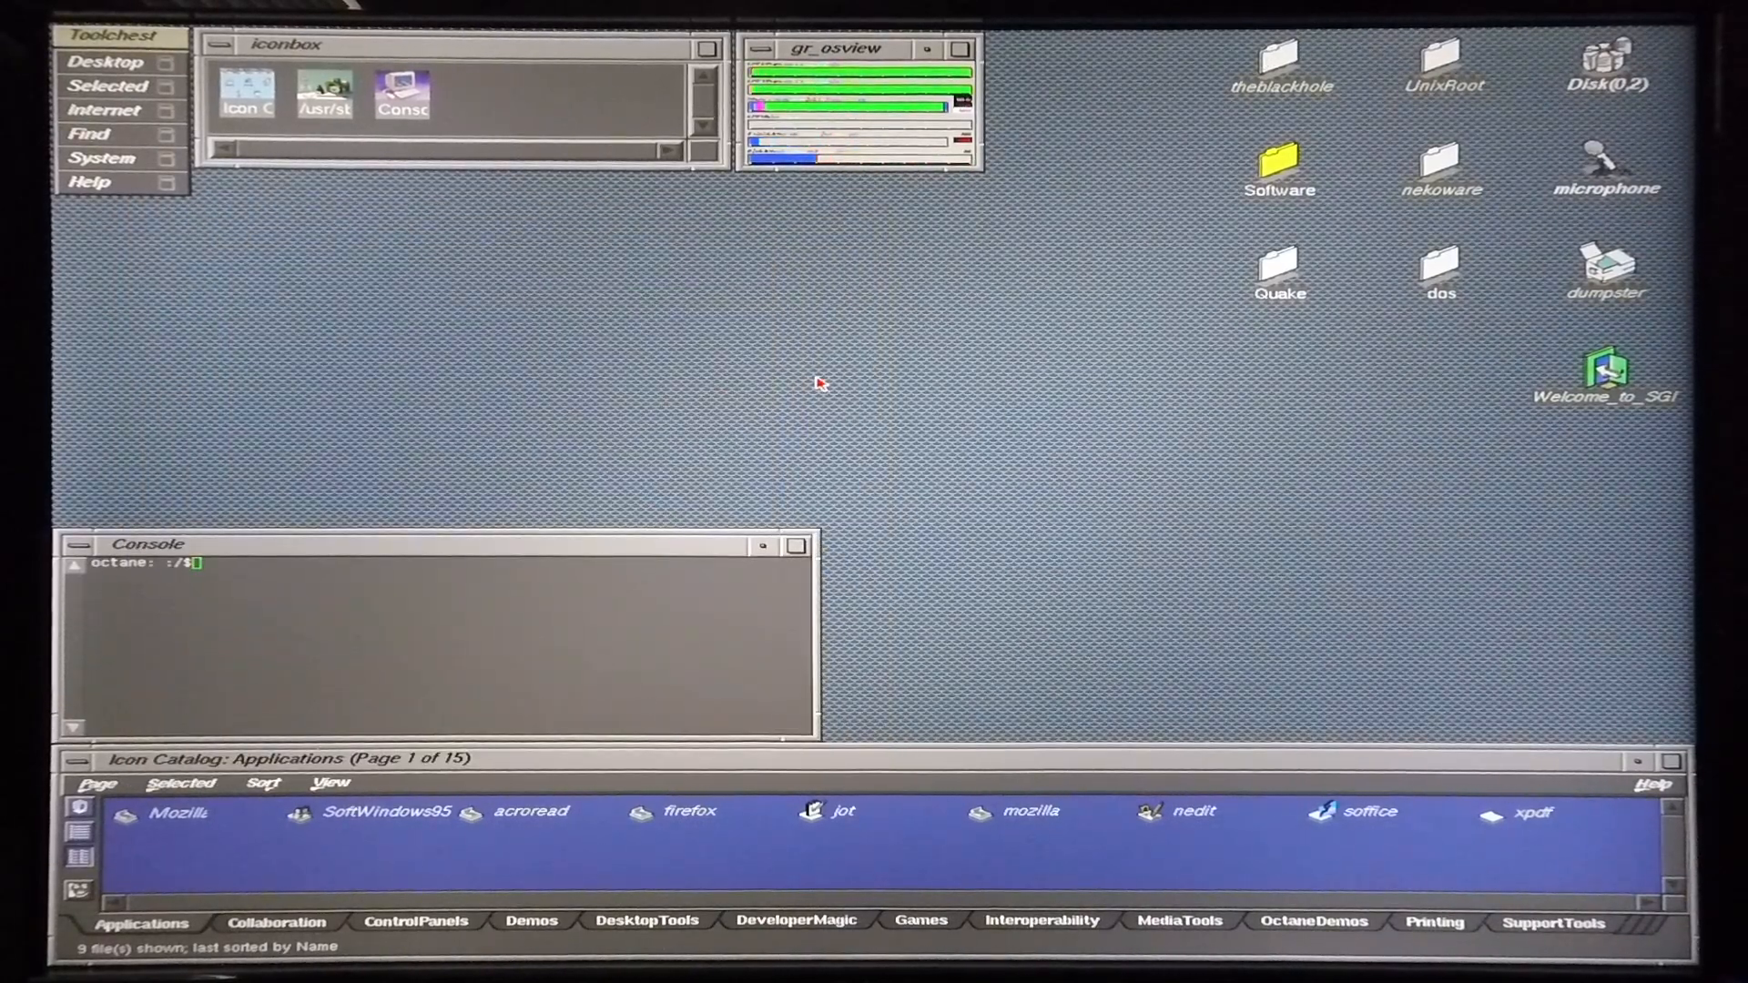